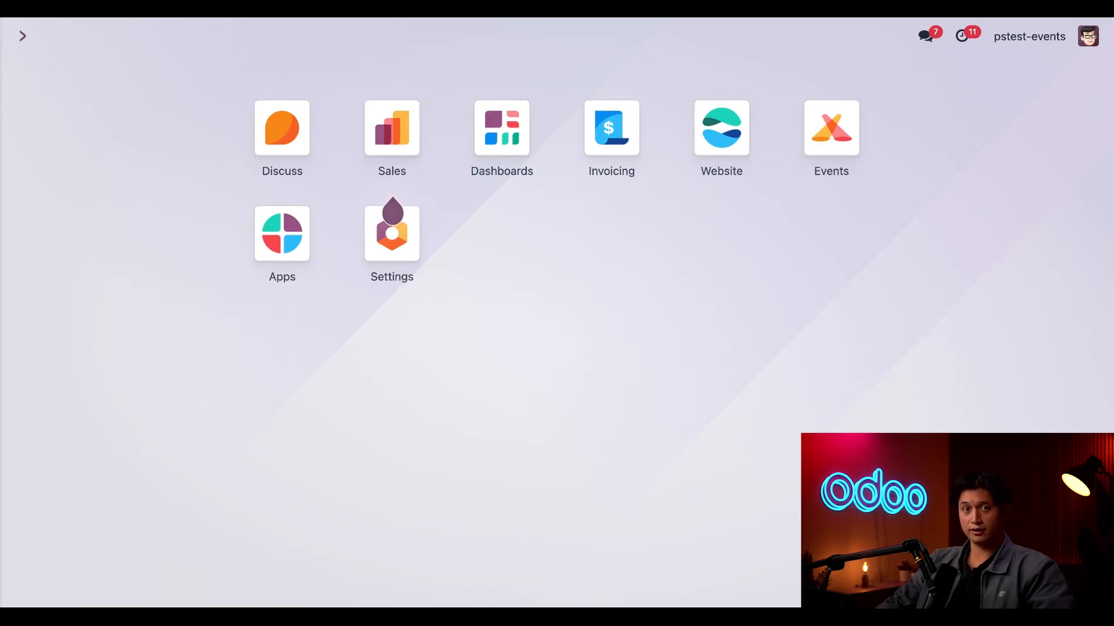
# Step: Review the Events settings: Schedule & Tracks, Live Broadcast, Tickets with Sale, Online Ticketing
pyautogui.click(391, 228)
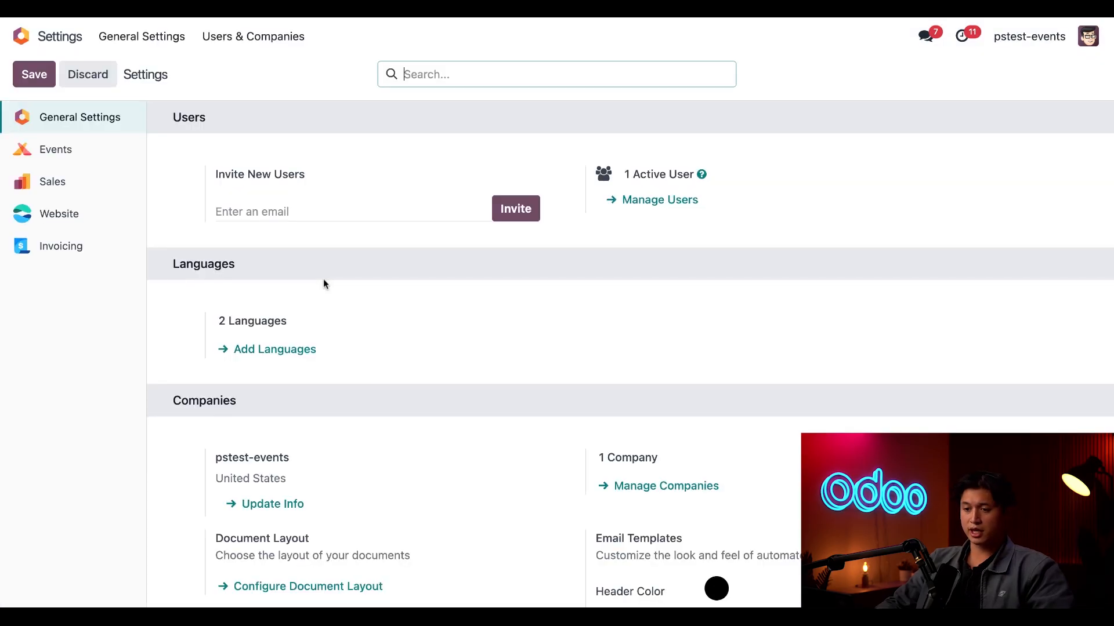
pyautogui.click(56, 149)
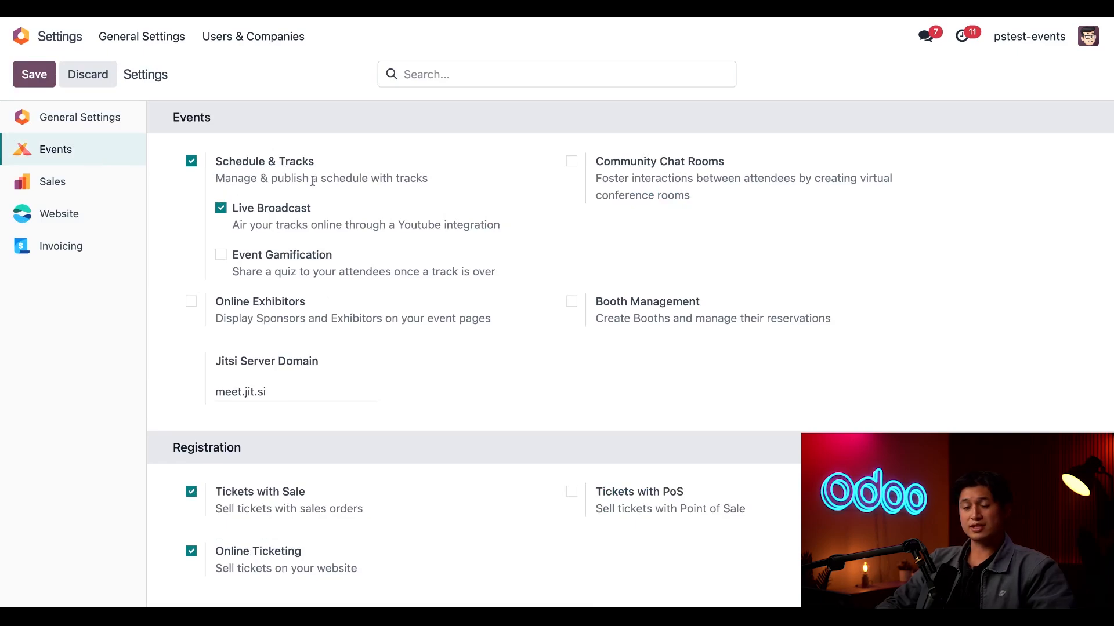
pyautogui.moveTo(366, 175)
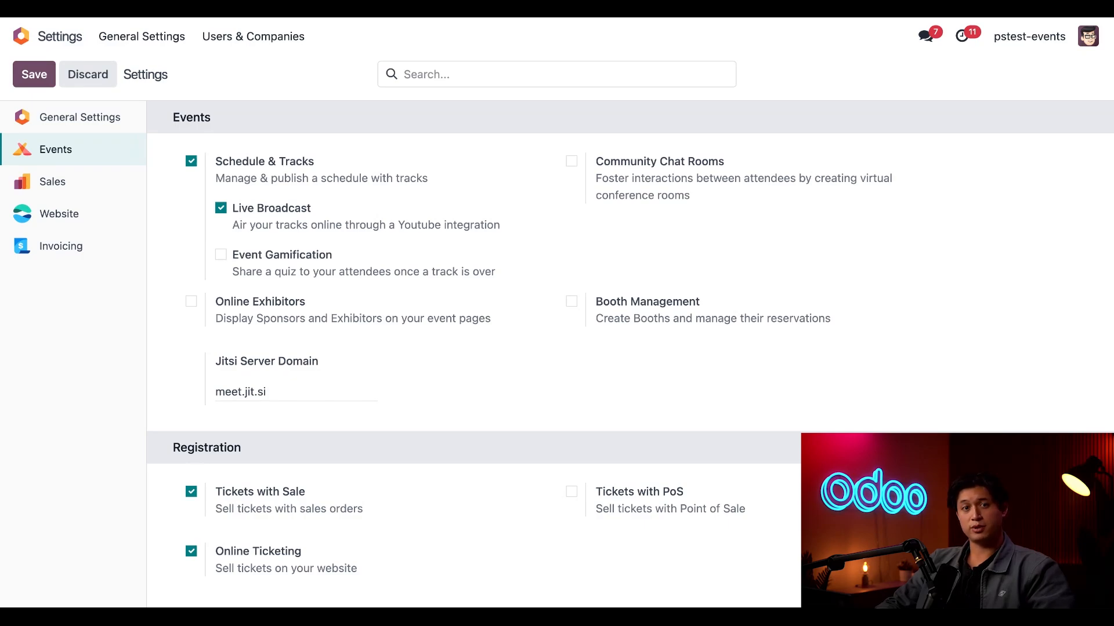
pyautogui.moveTo(442, 207)
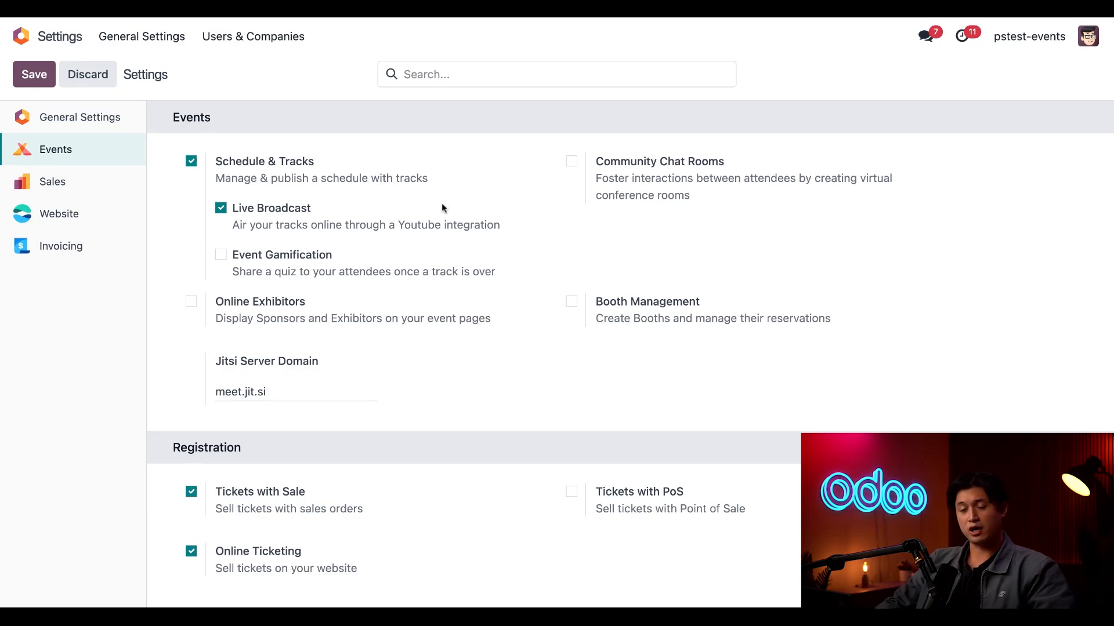
pyautogui.moveTo(480, 209)
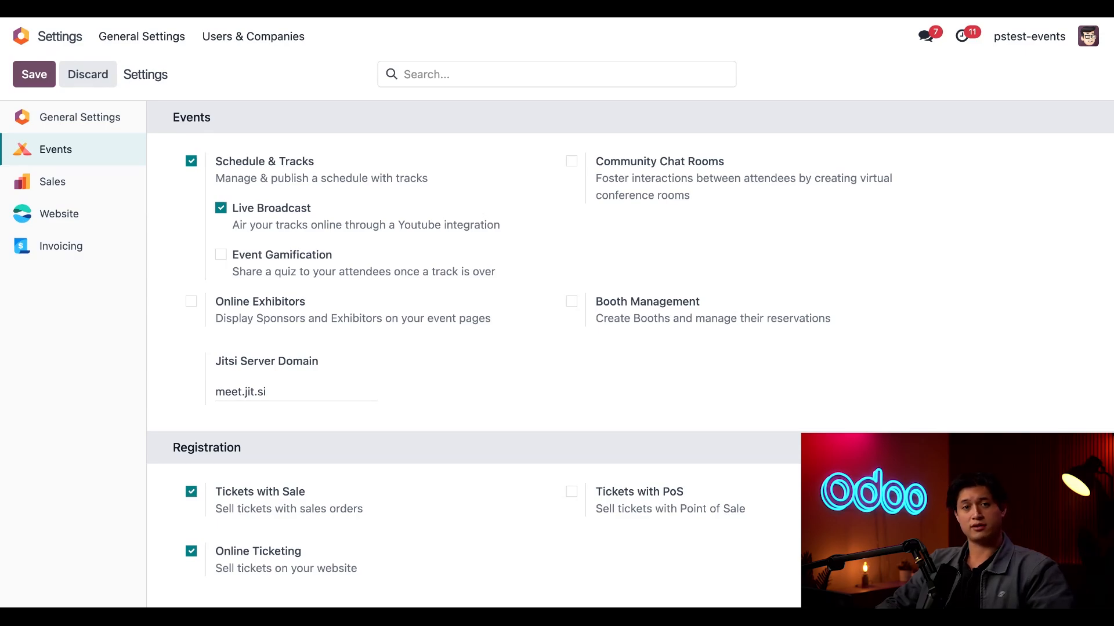
pyautogui.scroll(-3)
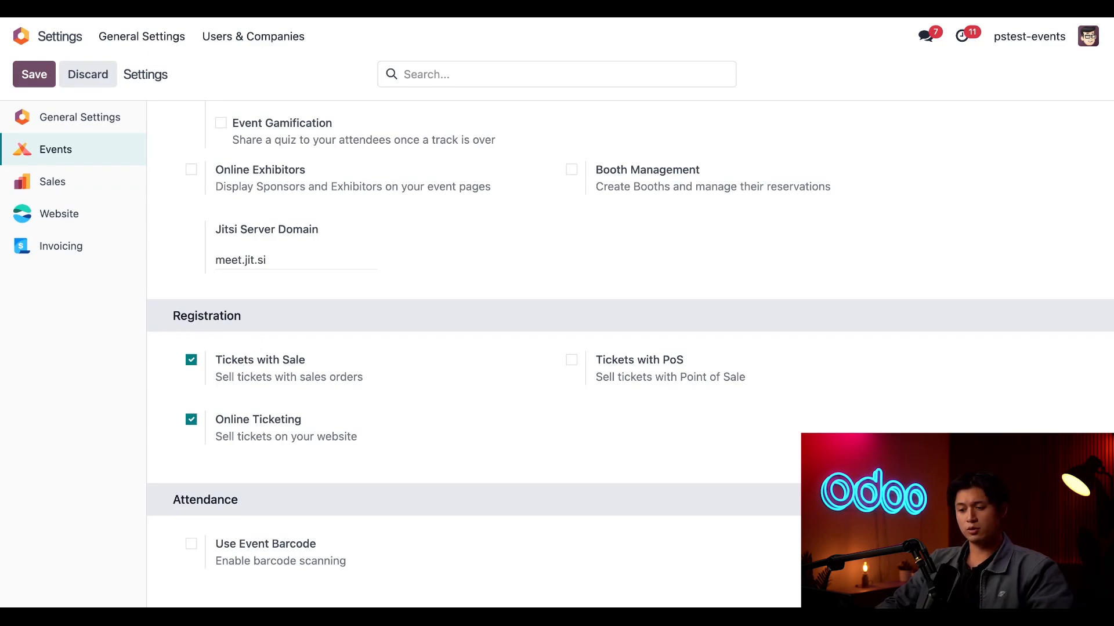
pyautogui.moveTo(401, 433)
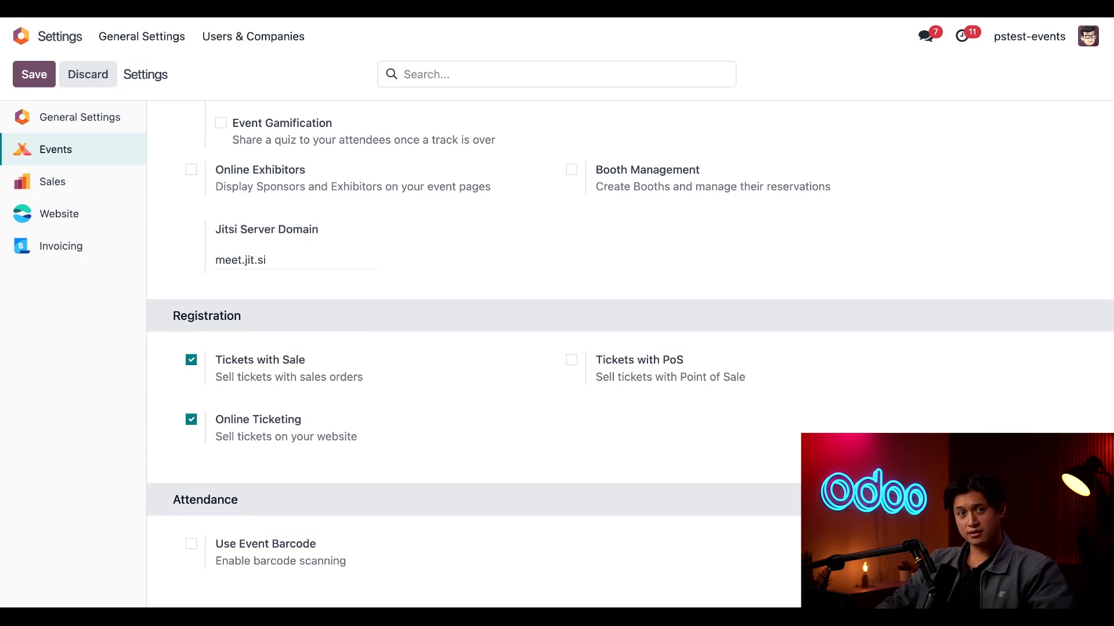
pyautogui.moveTo(417, 427)
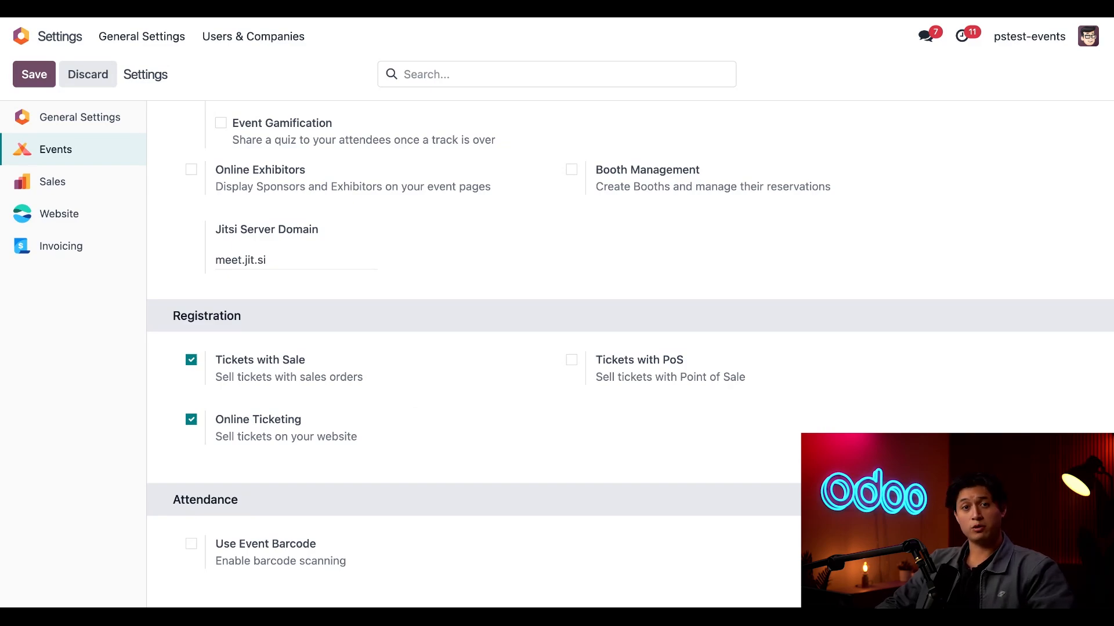
pyautogui.moveTo(88, 74)
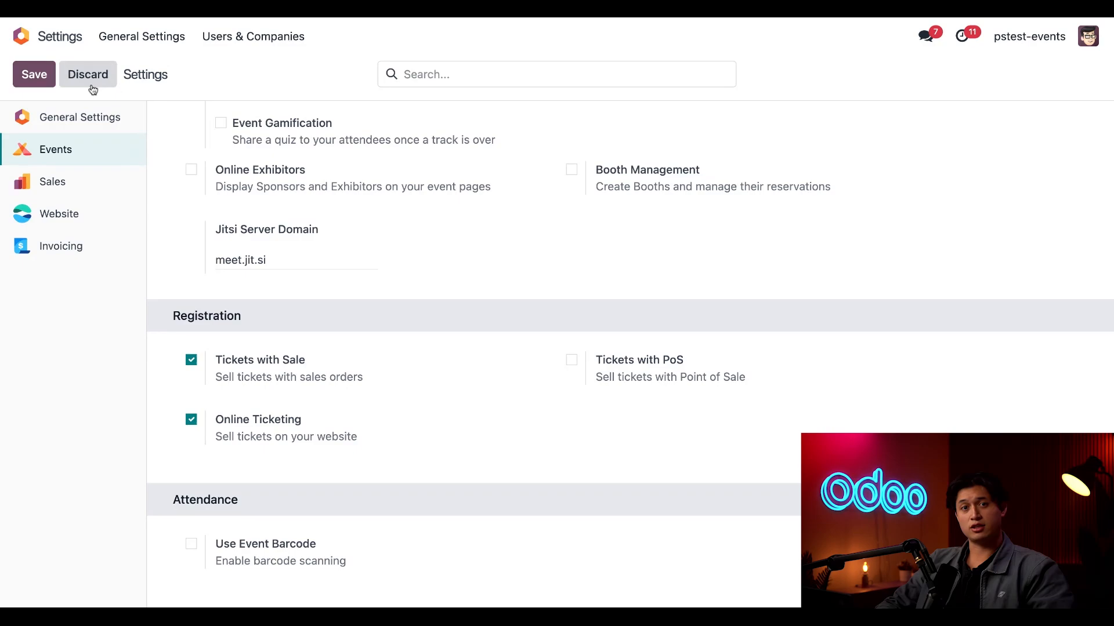
pyautogui.moveTo(337, 276)
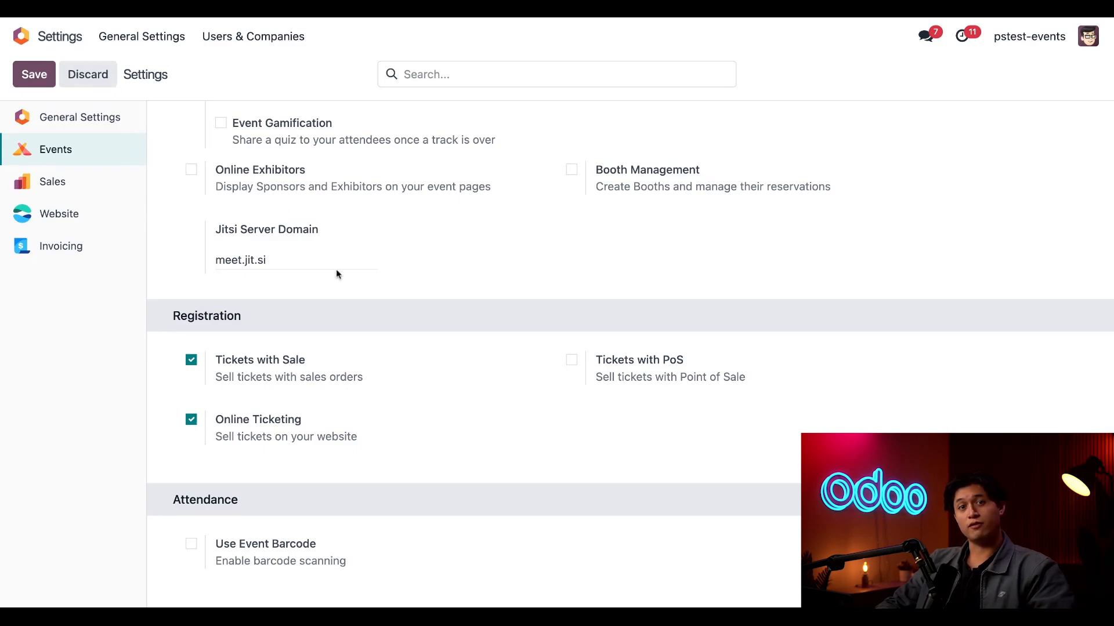
# Step: Open the Events pipeline and start a quick-create event in the New stage
pyautogui.click(55, 149)
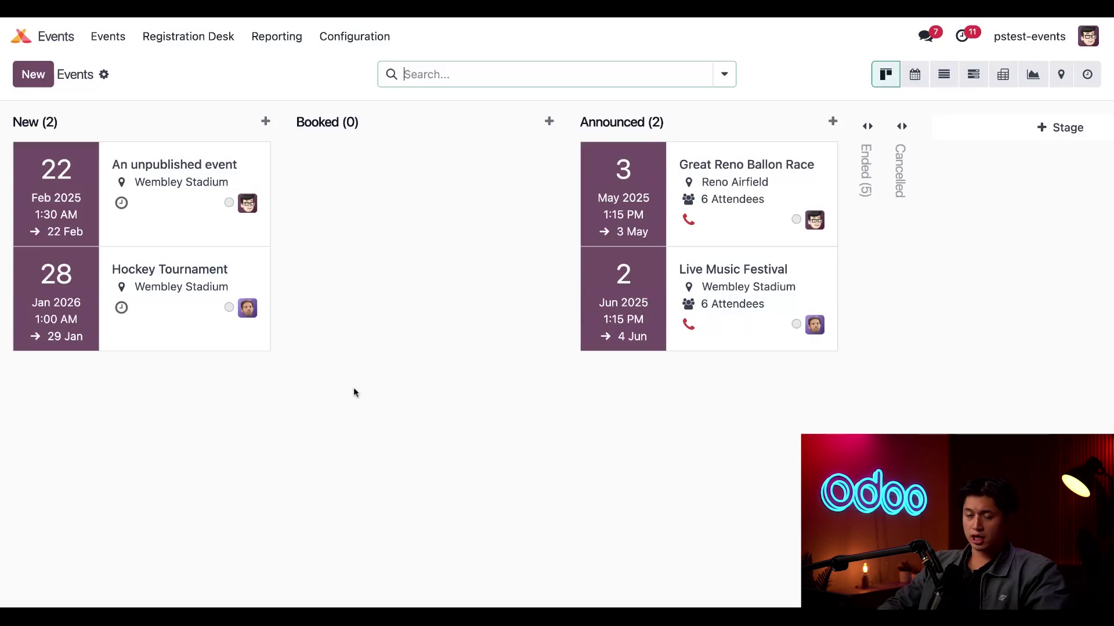
pyautogui.moveTo(379, 396)
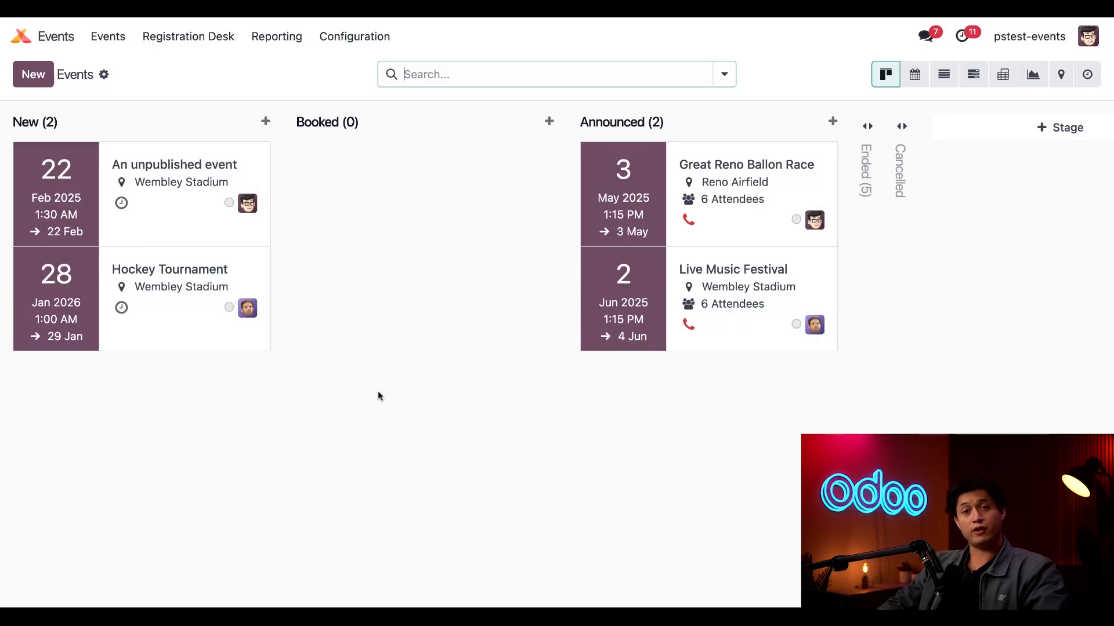
pyautogui.moveTo(535, 380)
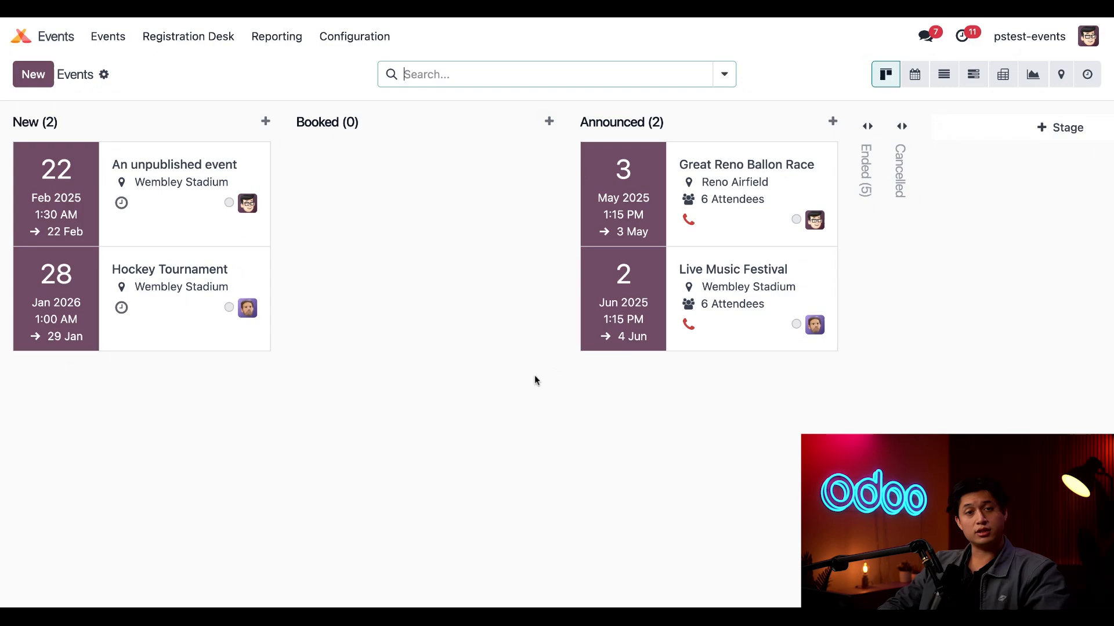
pyautogui.moveTo(475, 389)
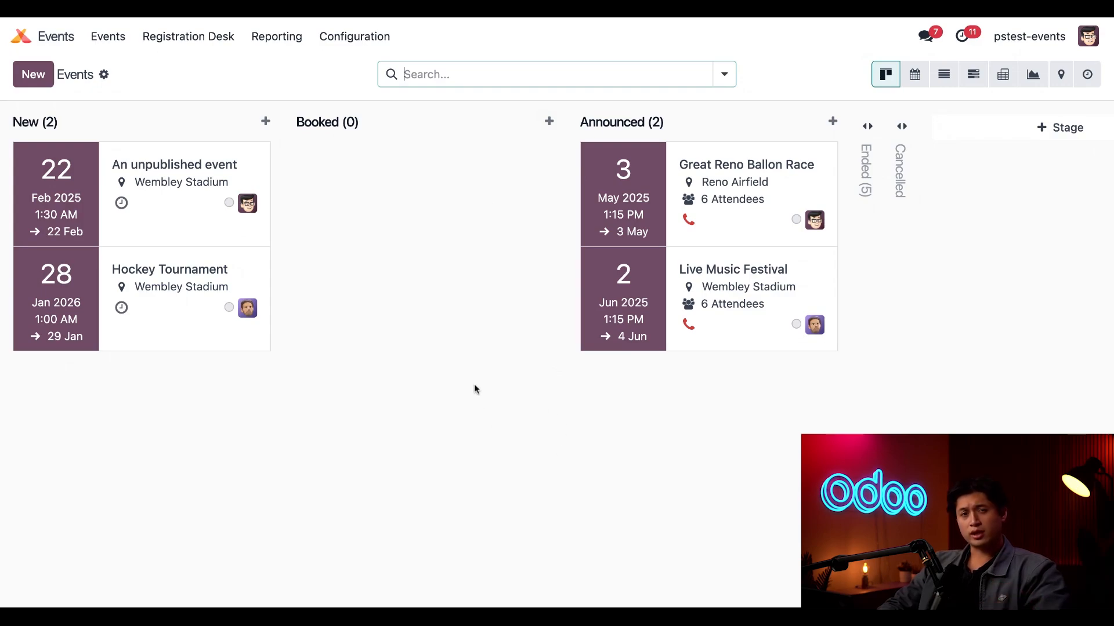
pyautogui.moveTo(242, 224)
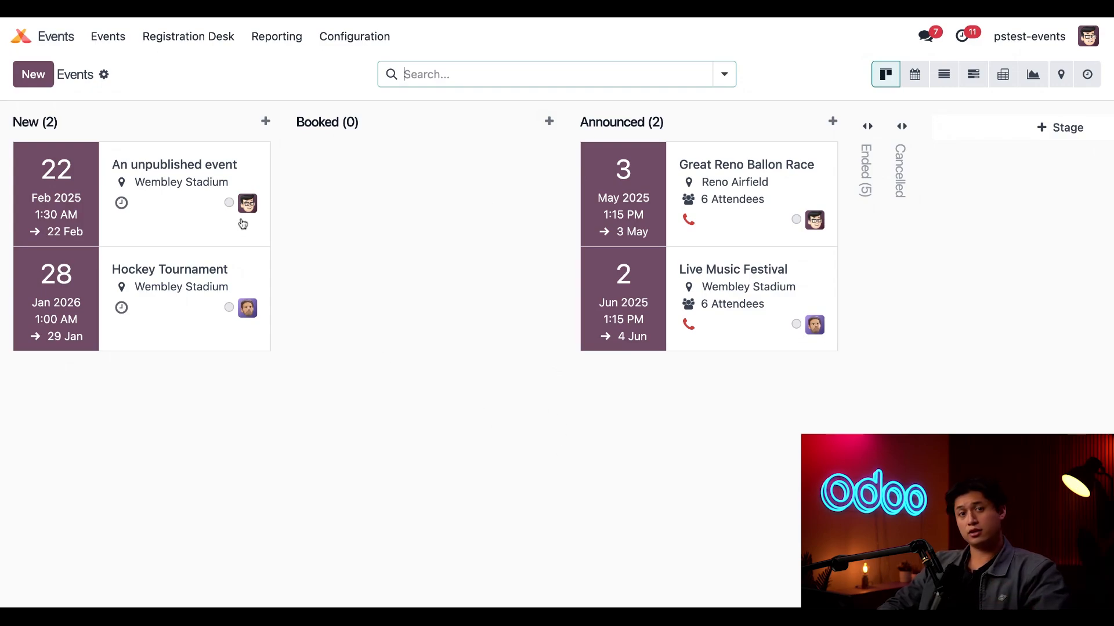
pyautogui.moveTo(268, 124)
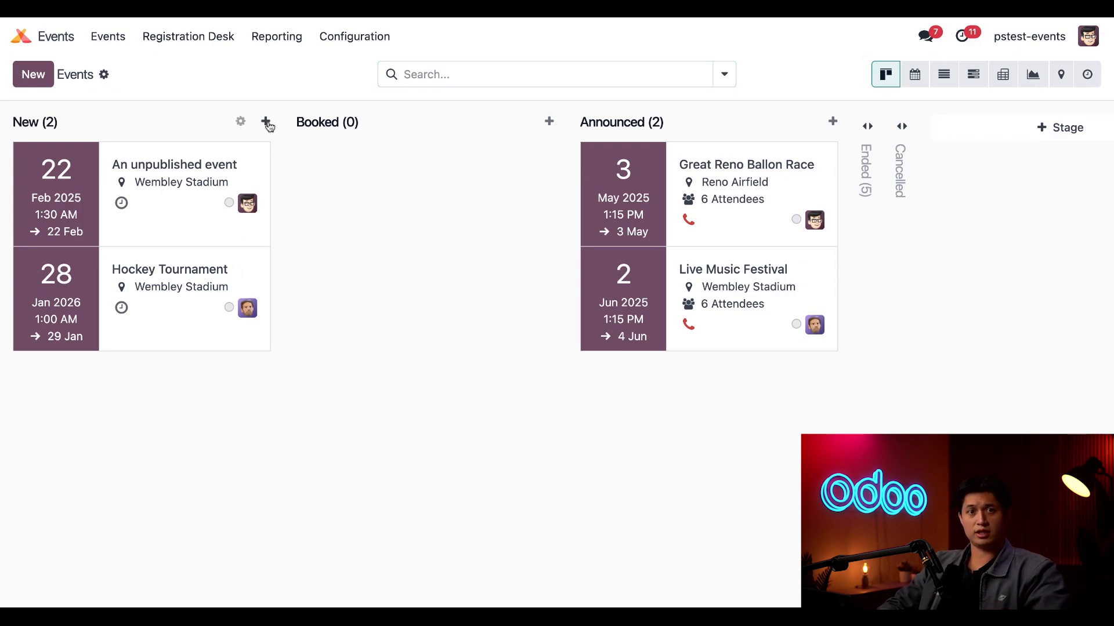
pyautogui.click(265, 121)
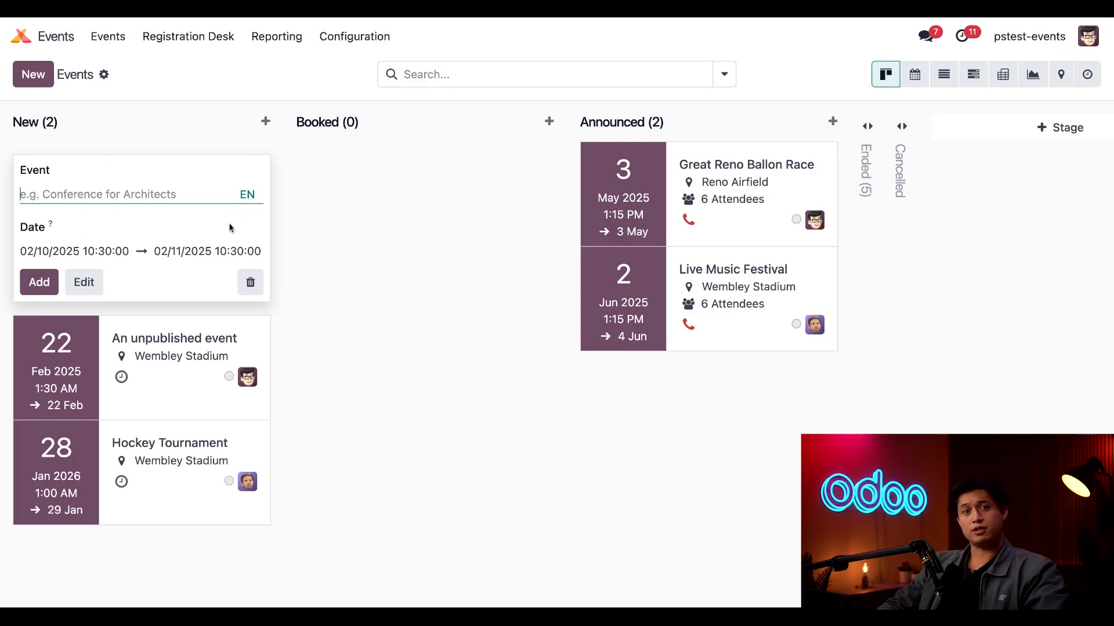
pyautogui.moveTo(187, 266)
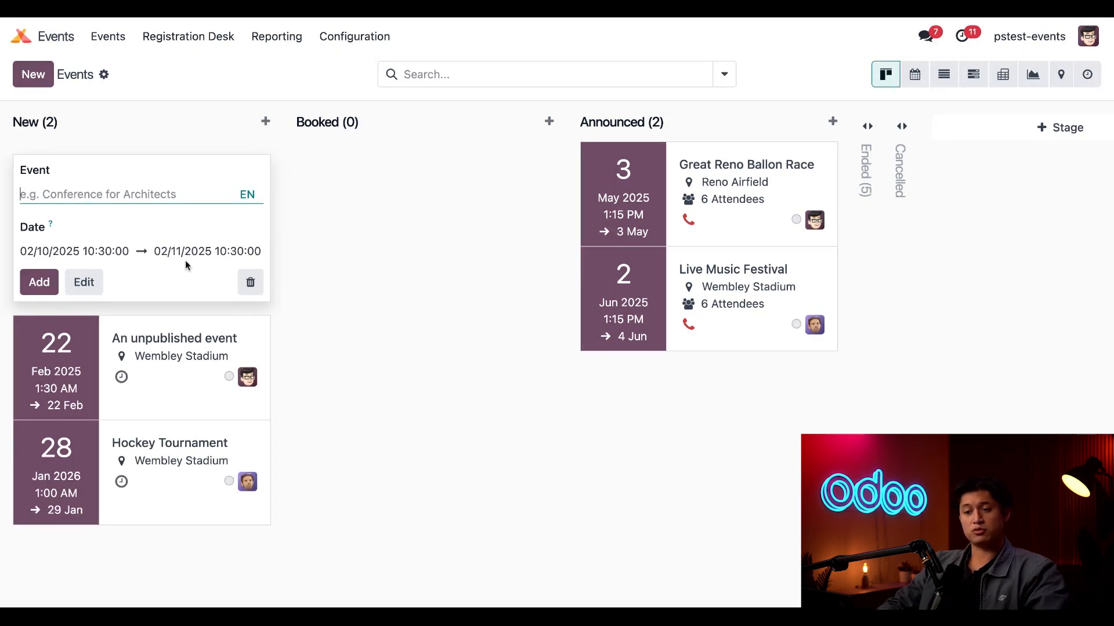
pyautogui.moveTo(329, 271)
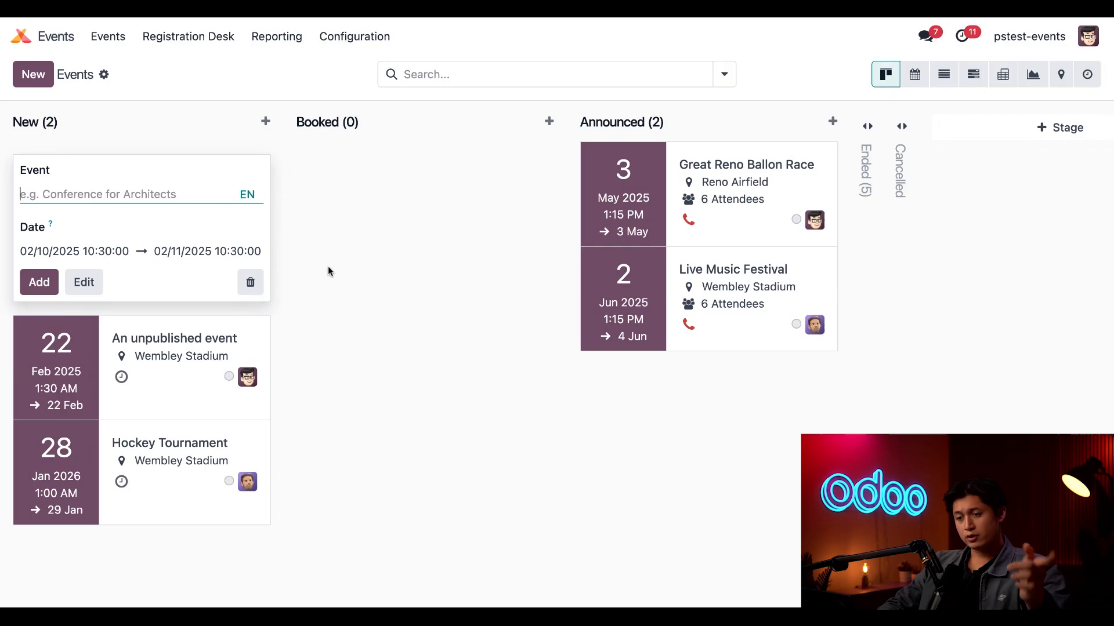
pyautogui.moveTo(336, 282)
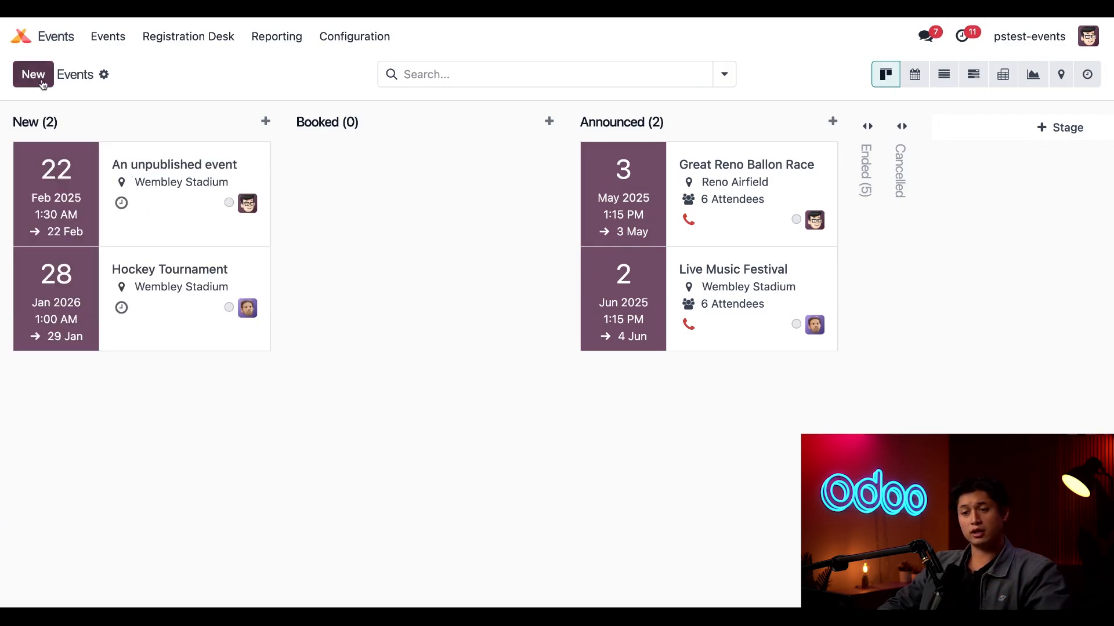
# Step: Create a new event named 'Stealthy Woodstock'
pyautogui.click(32, 75)
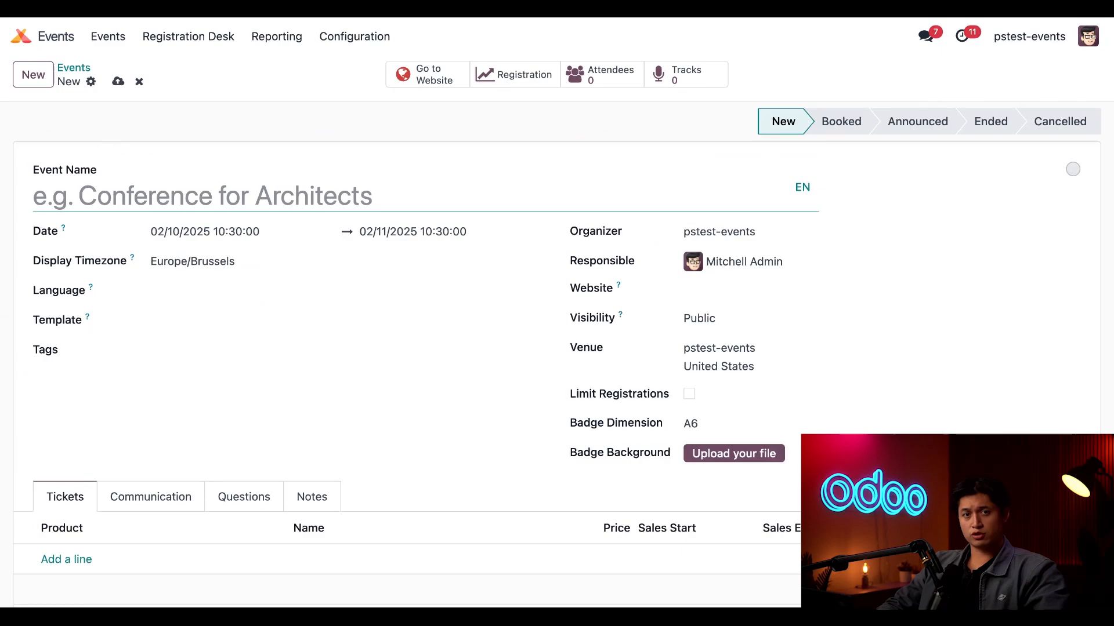
pyautogui.write('Stealthy')
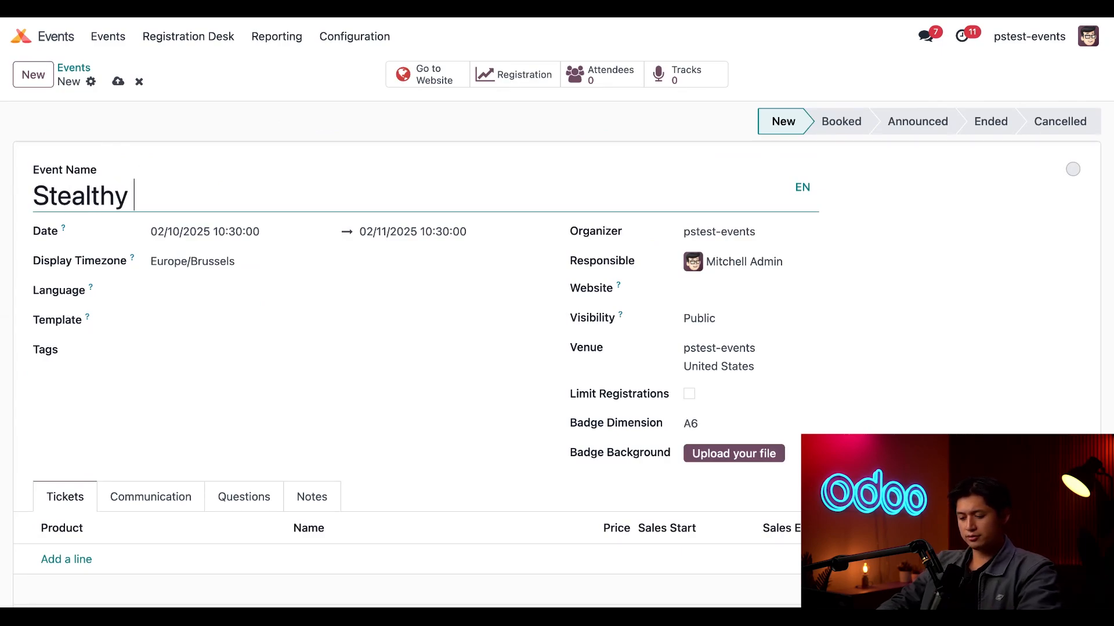
pyautogui.write('Woodtock')
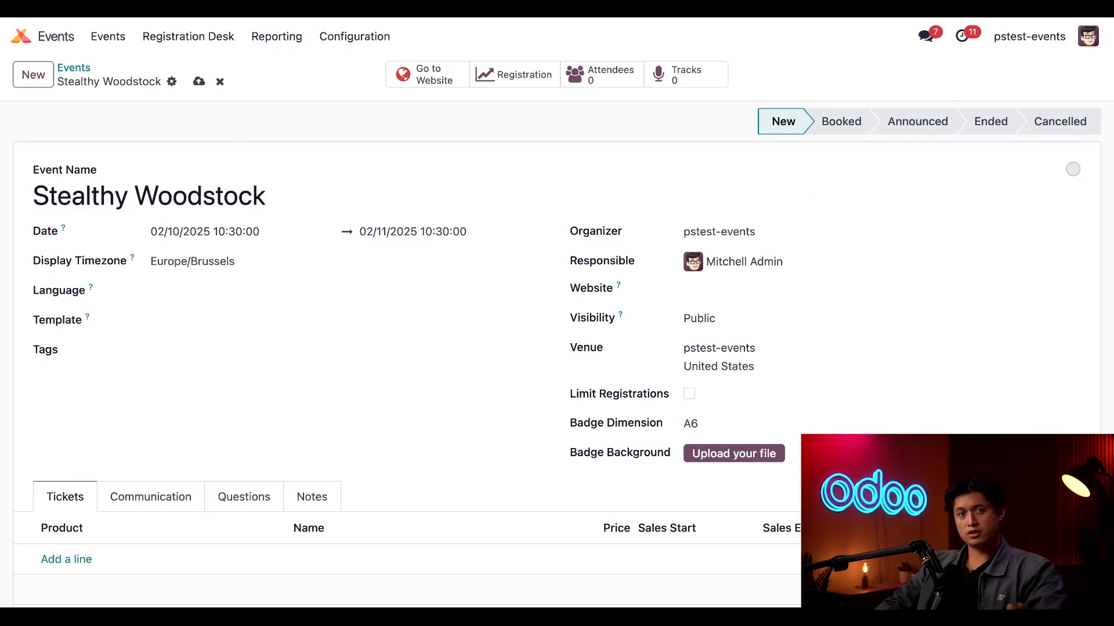
pyautogui.moveTo(227, 137)
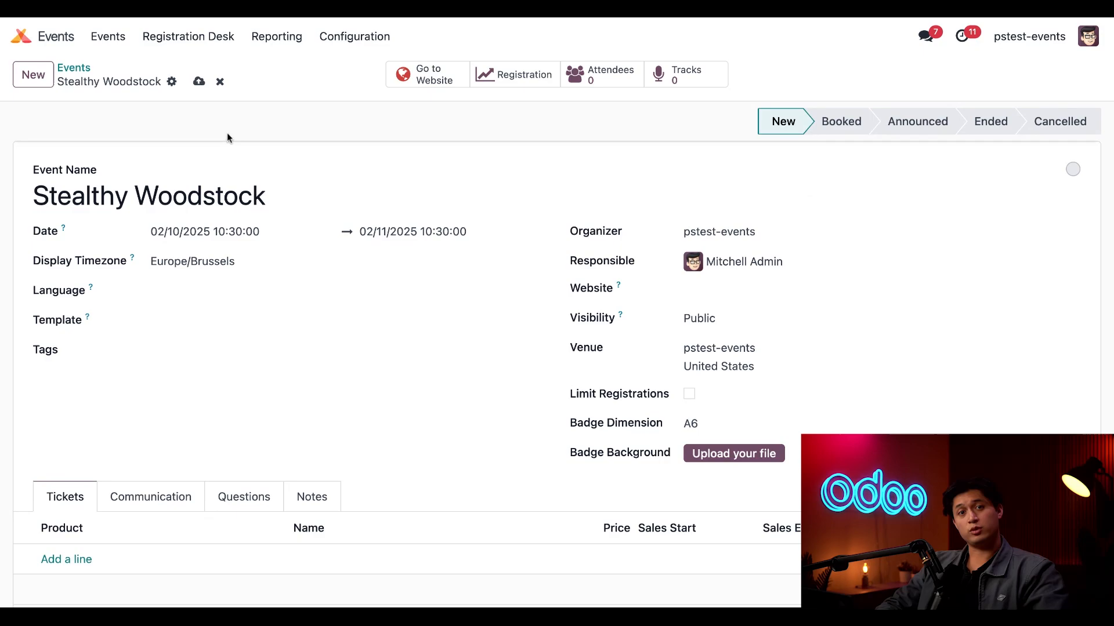
# Step: Set the event dates to June 27 – June 29, 2025, 10:30
pyautogui.click(205, 231)
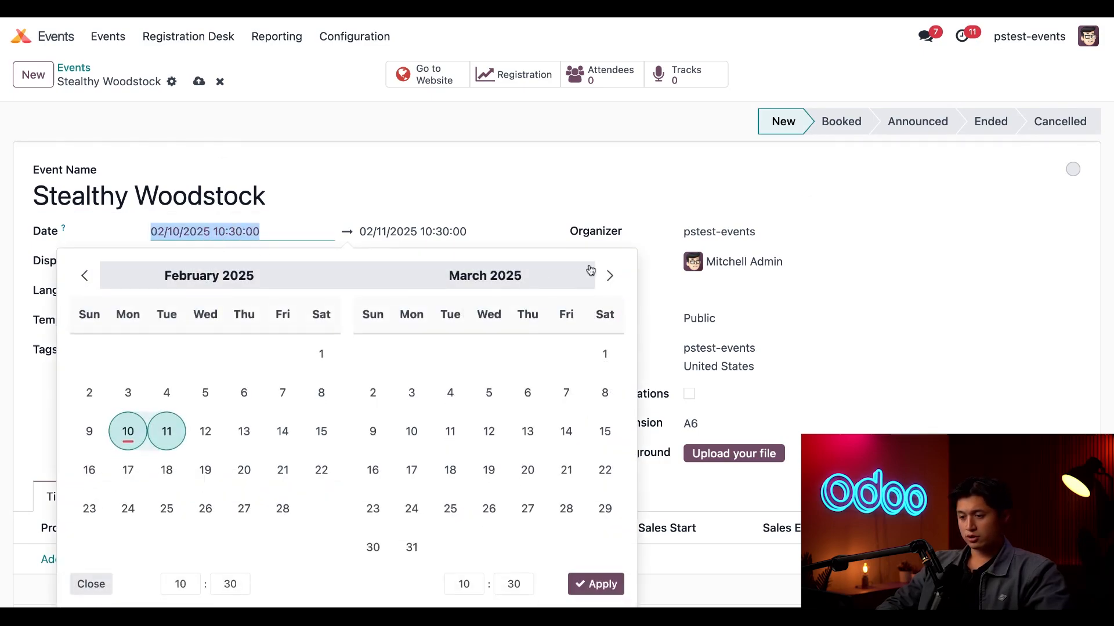
pyautogui.click(610, 275)
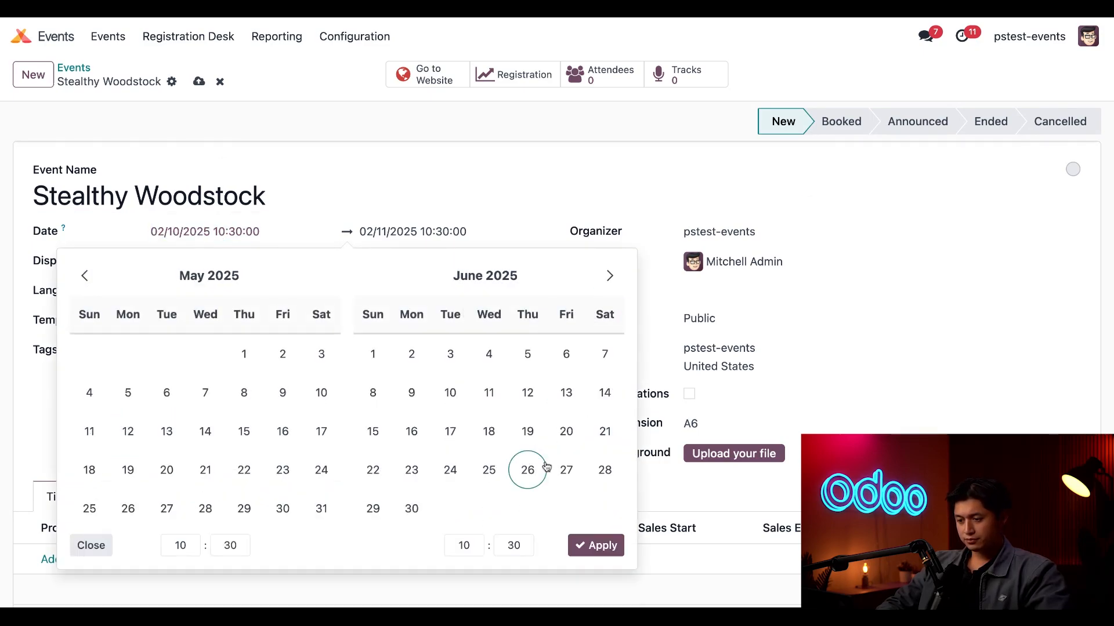
pyautogui.click(566, 470)
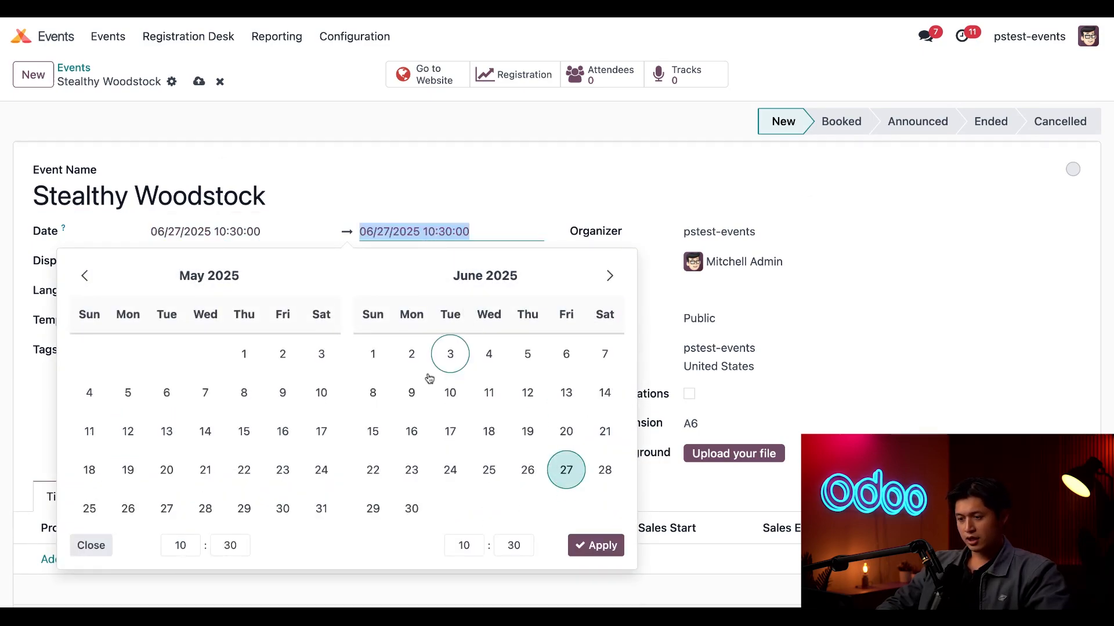
pyautogui.click(372, 509)
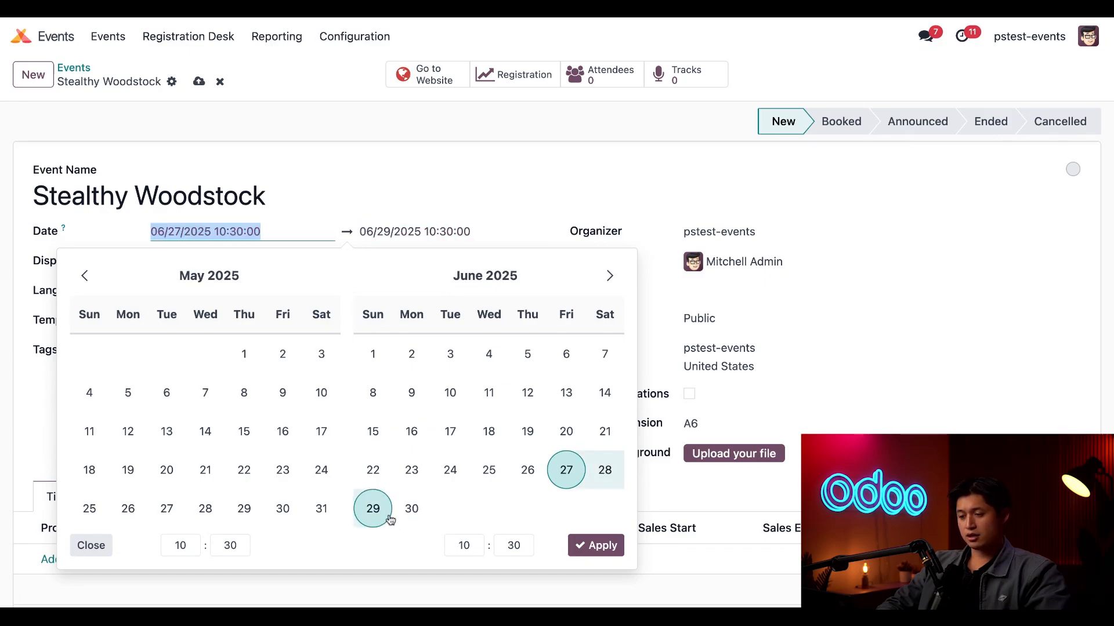
pyautogui.click(595, 545)
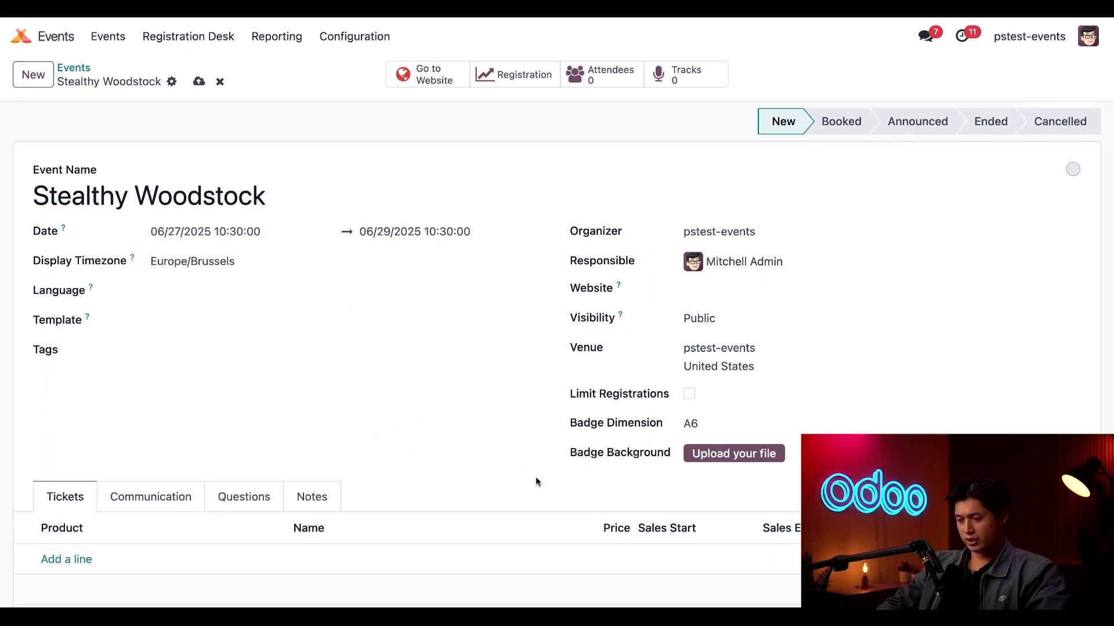
pyautogui.click(341, 349)
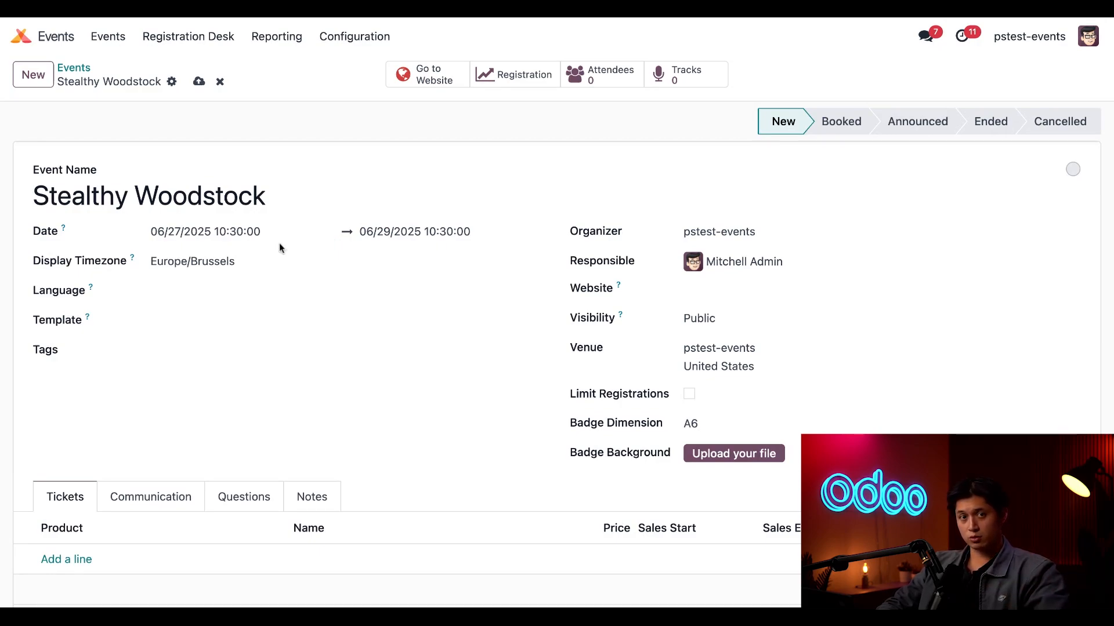
# Step: Change the display timezone from Europe/Brussels to US/Pacific
pyautogui.click(212, 261)
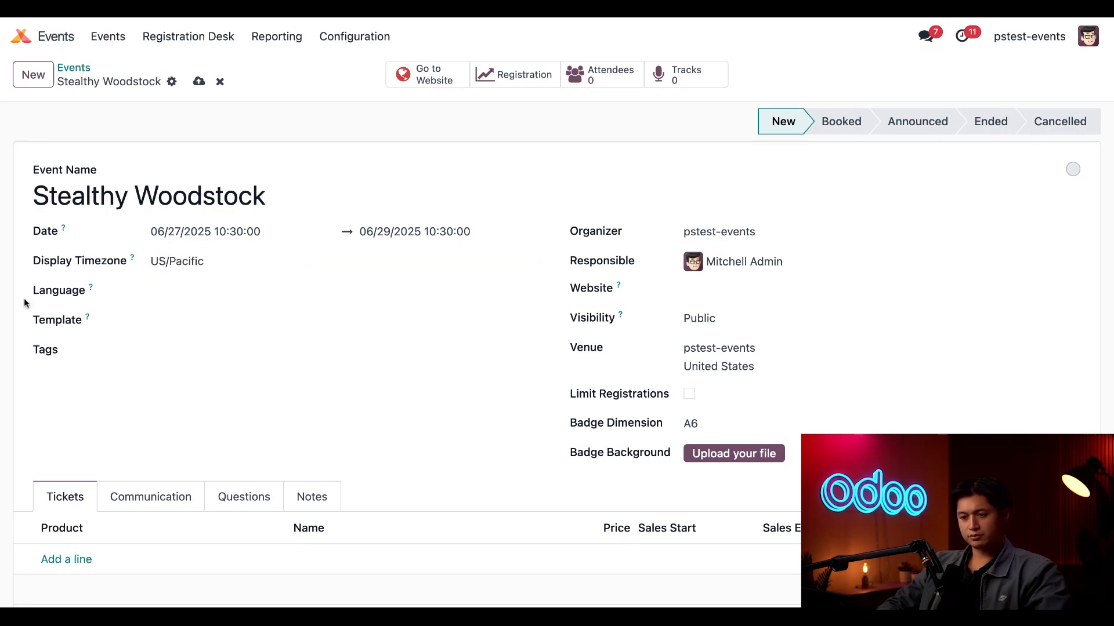
pyautogui.moveTo(132, 305)
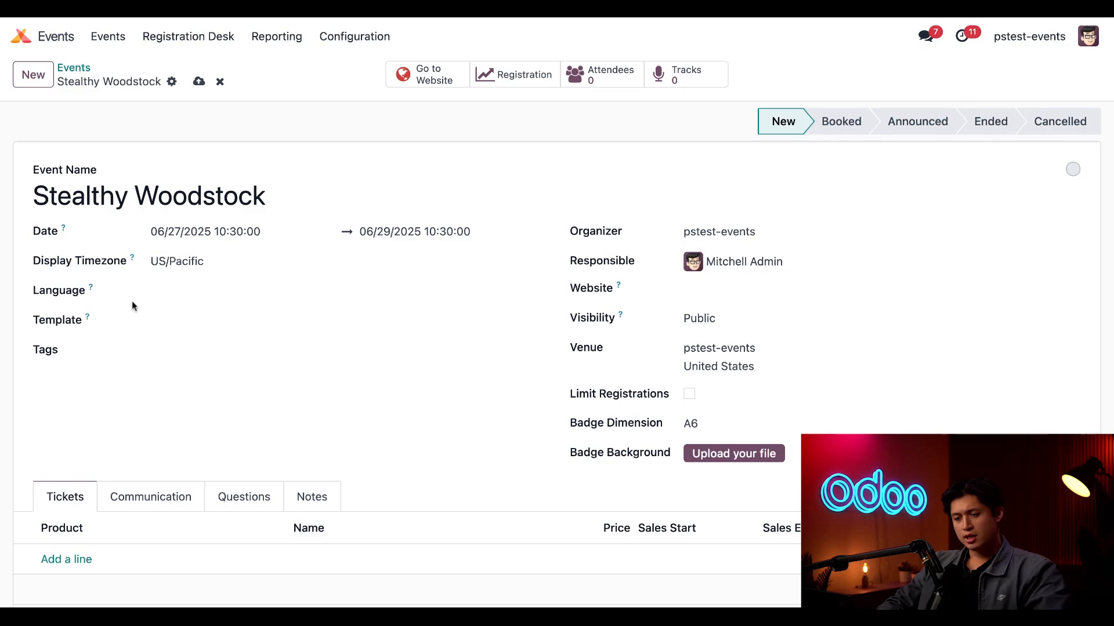
pyautogui.moveTo(26, 282)
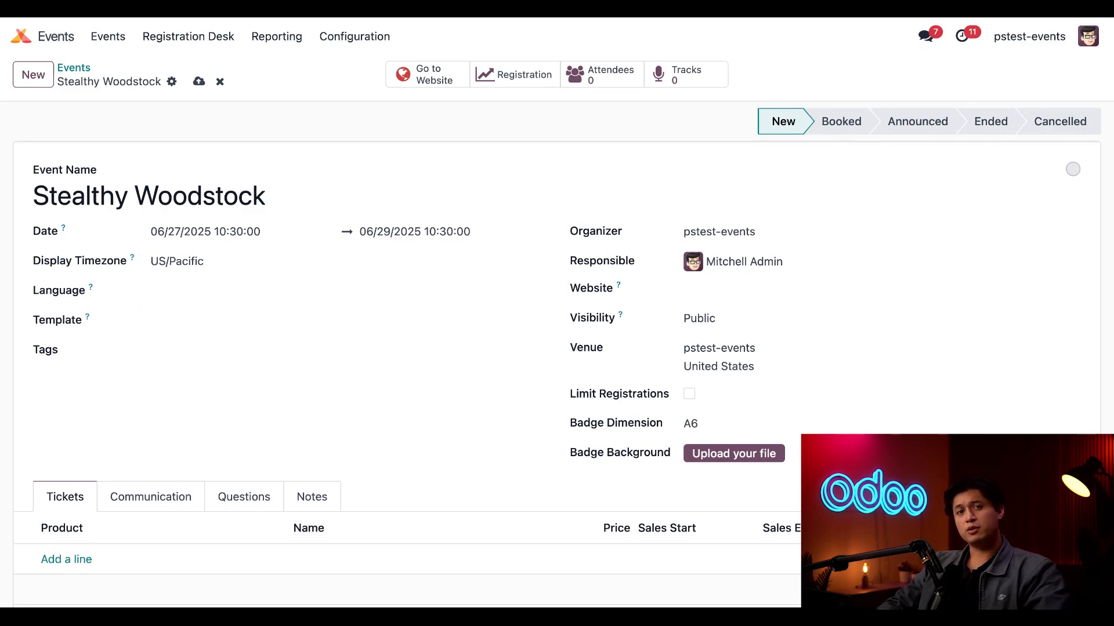
pyautogui.moveTo(47, 278)
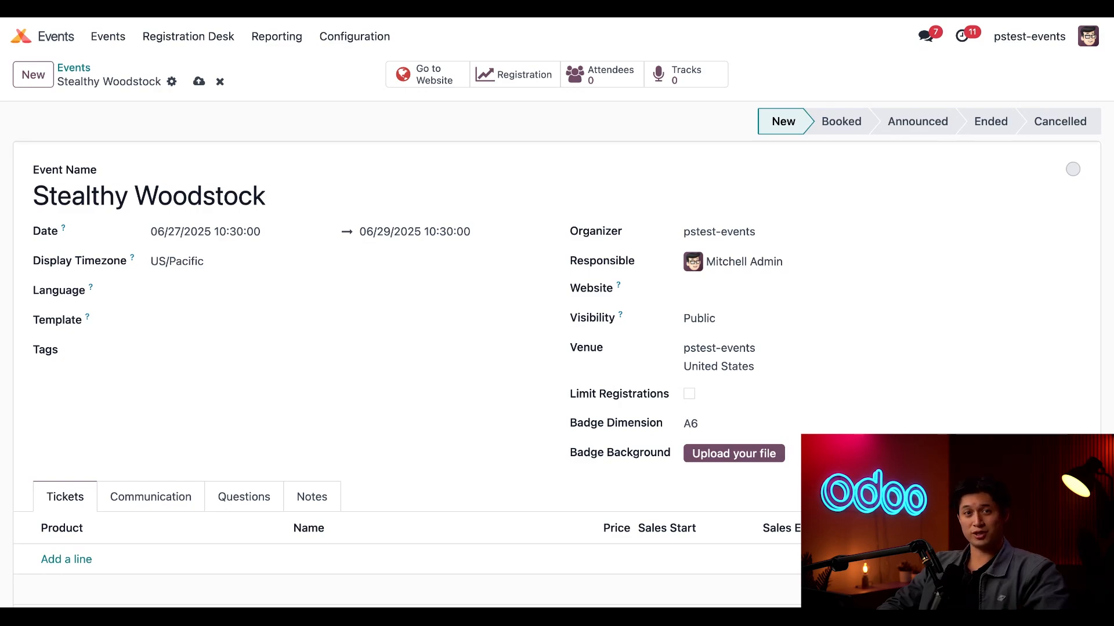
pyautogui.moveTo(98, 277)
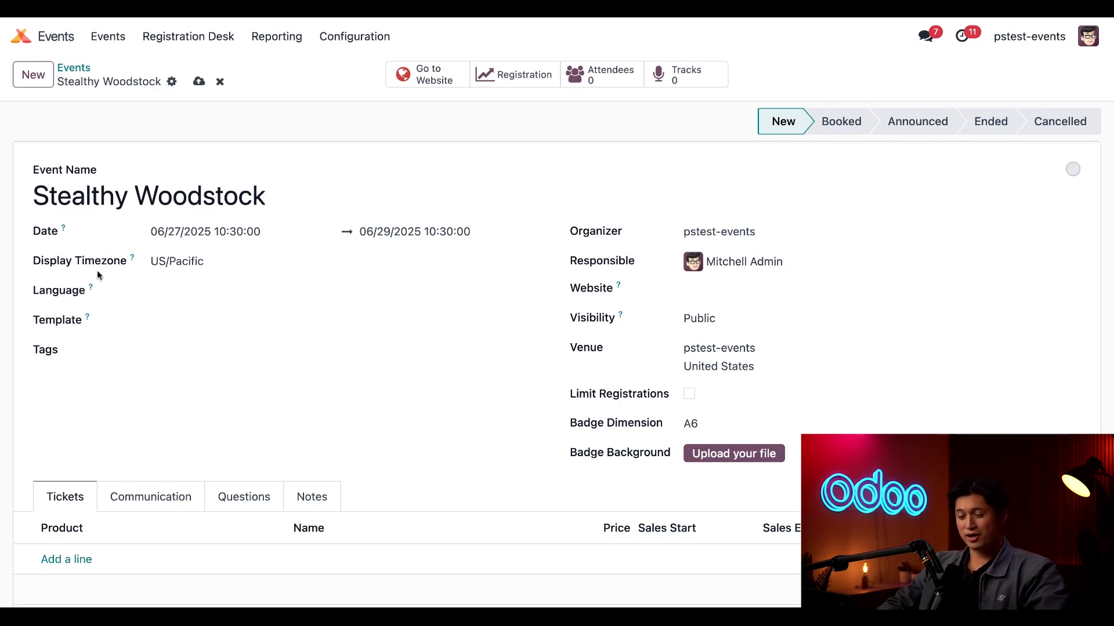
pyautogui.moveTo(6, 298)
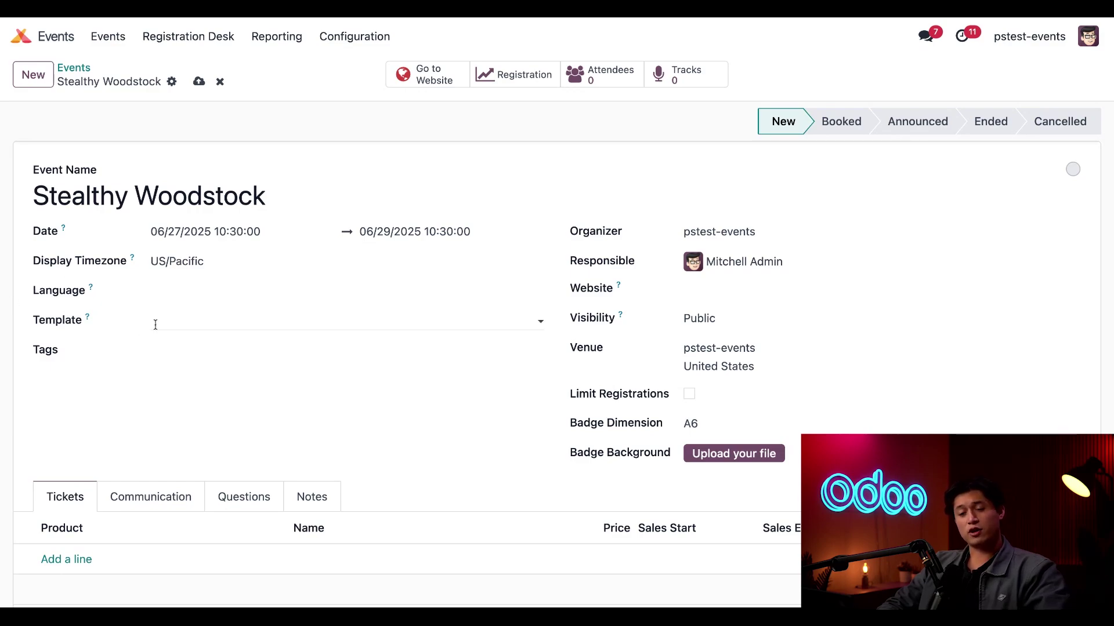
pyautogui.moveTo(155, 325)
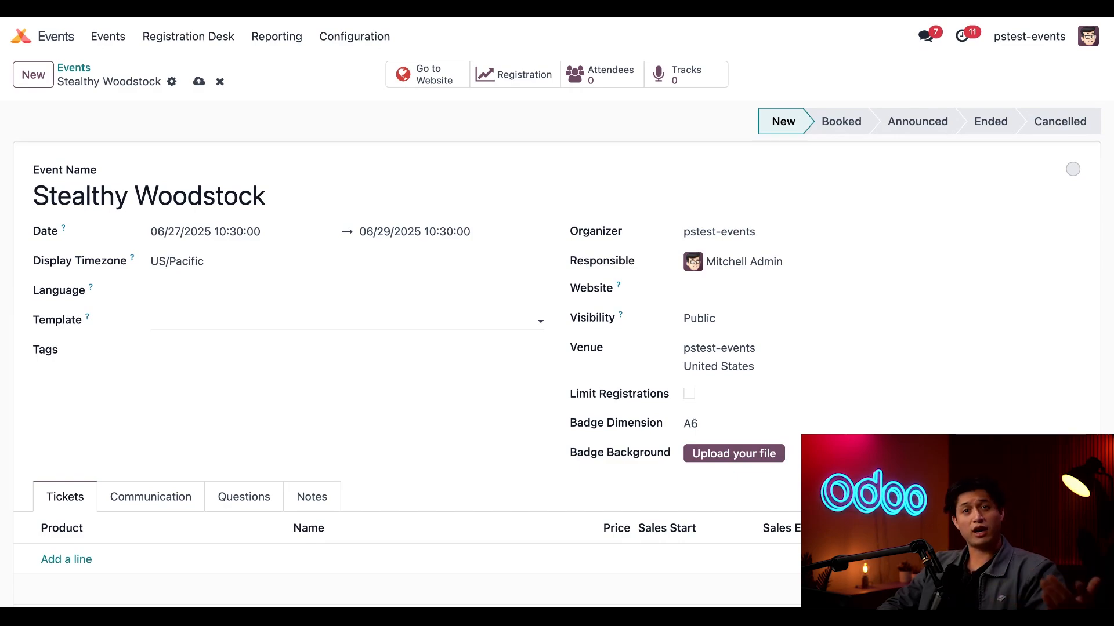
# Step: Apply the Charity Fundraiser template, adding Standard (30.00) and VIP (100.00) tickets
pyautogui.click(347, 320)
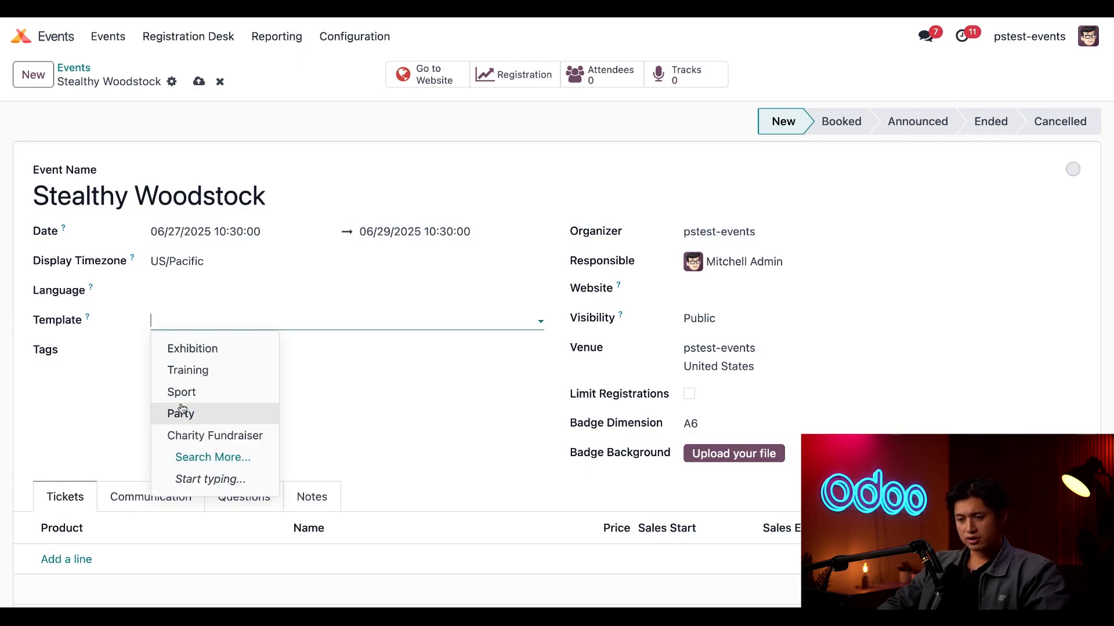
pyautogui.click(215, 435)
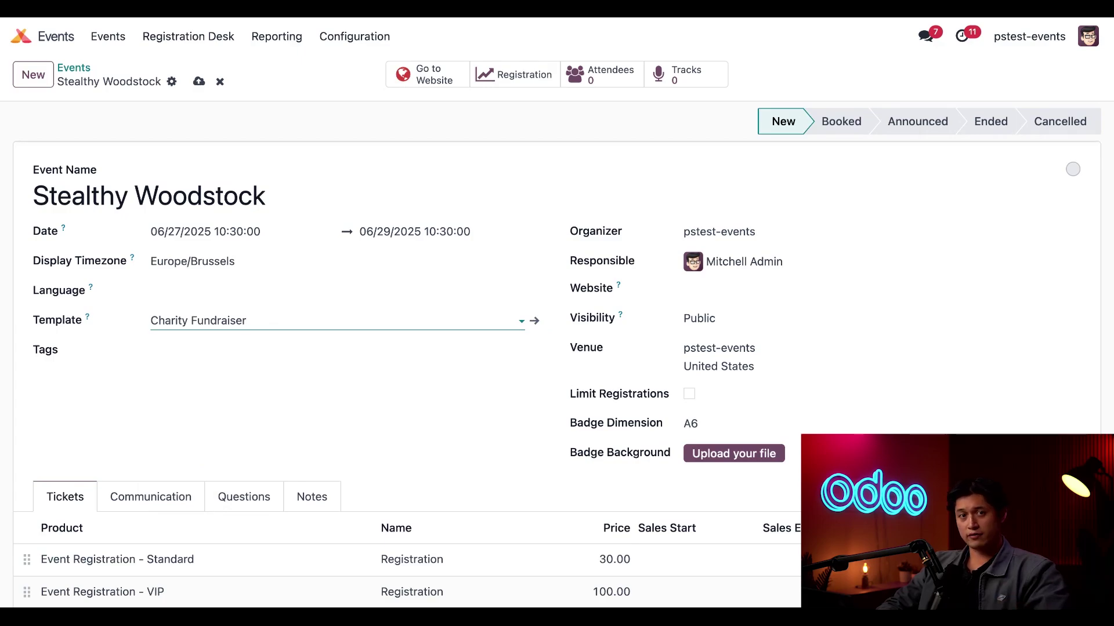
pyautogui.scroll(3)
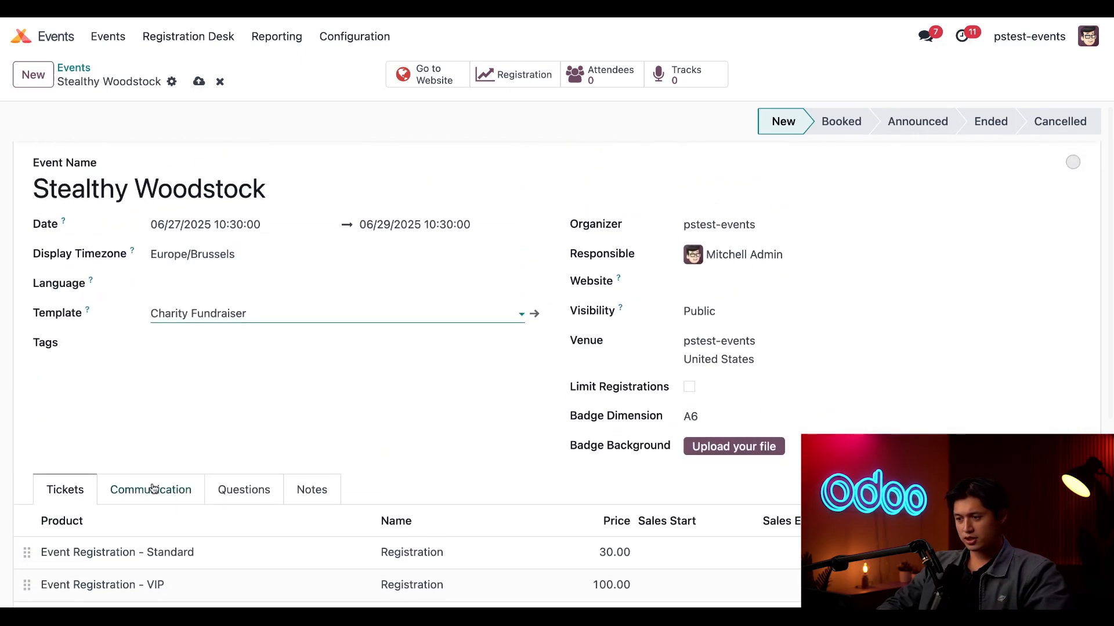
pyautogui.moveTo(223, 471)
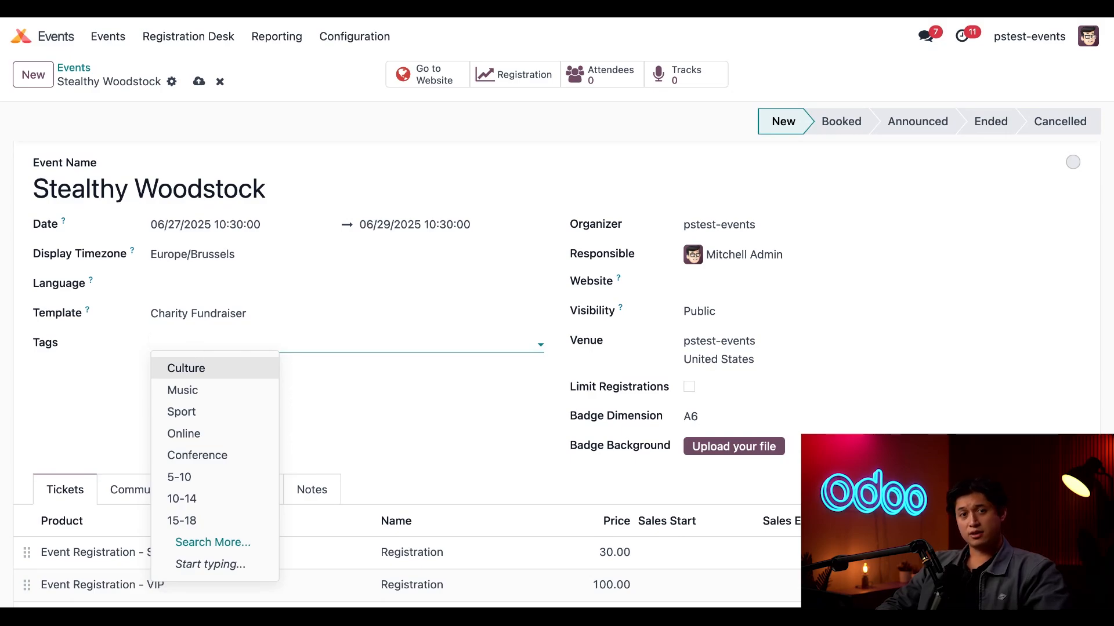
# Step: Tag the event Culture, Music and Conference
pyautogui.click(186, 367)
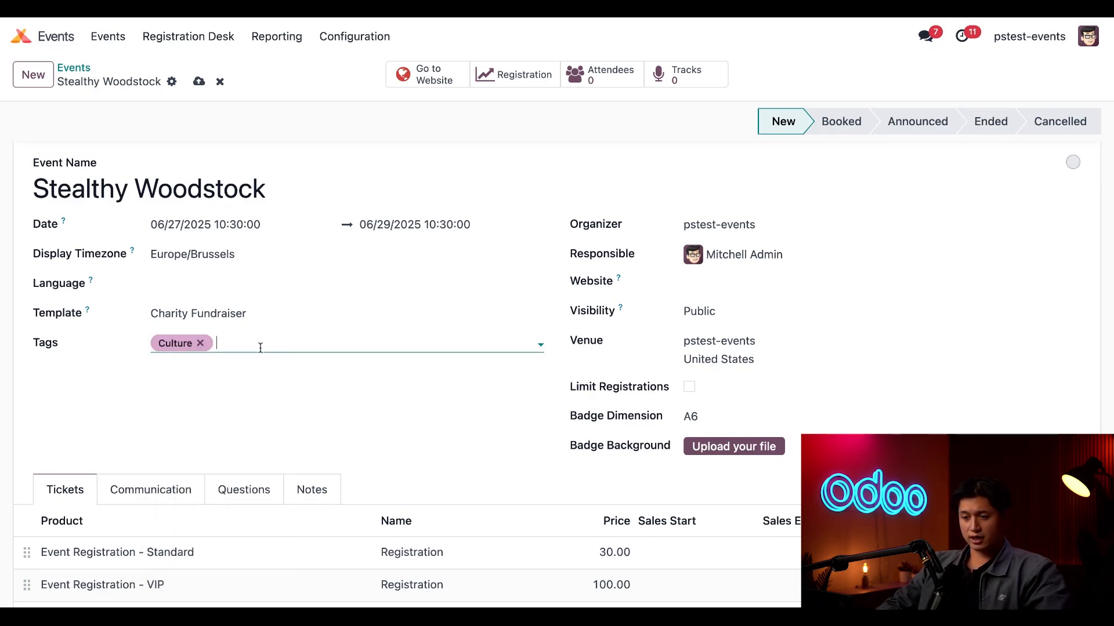
pyautogui.click(243, 343)
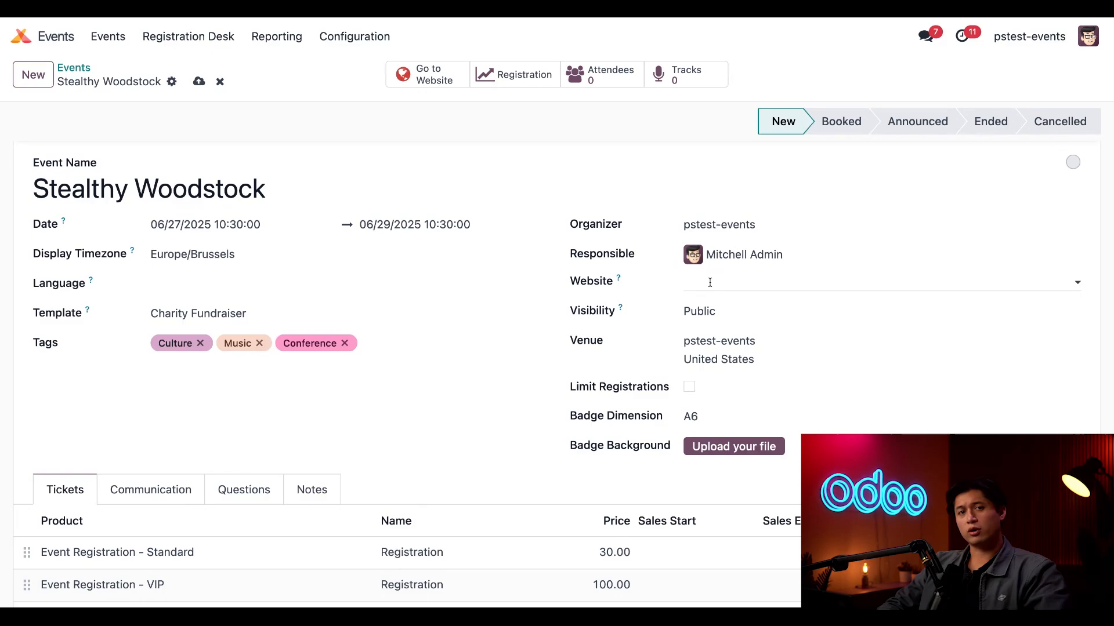
# Step: Replace organizer pstest-events with Stealthy Wood CA
pyautogui.click(718, 224)
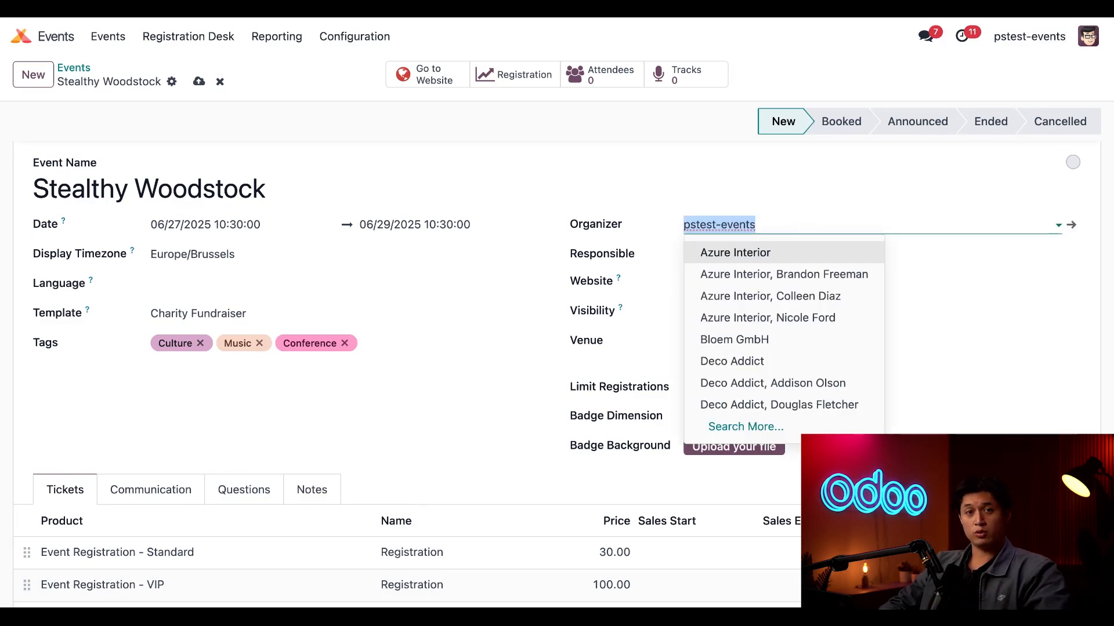
pyautogui.write('stealth')
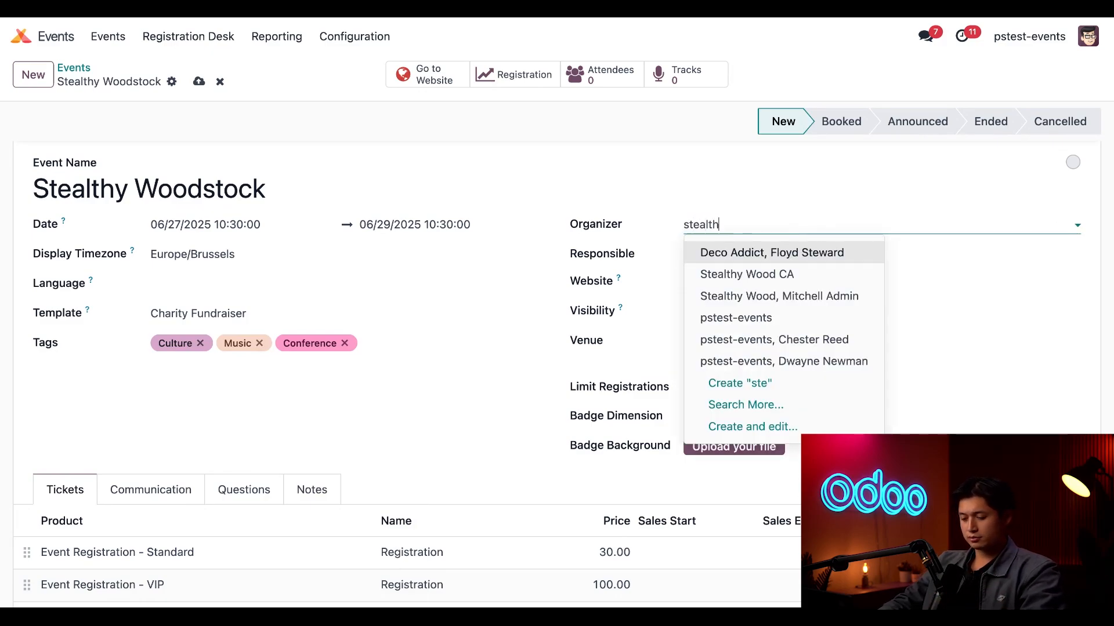
pyautogui.click(746, 274)
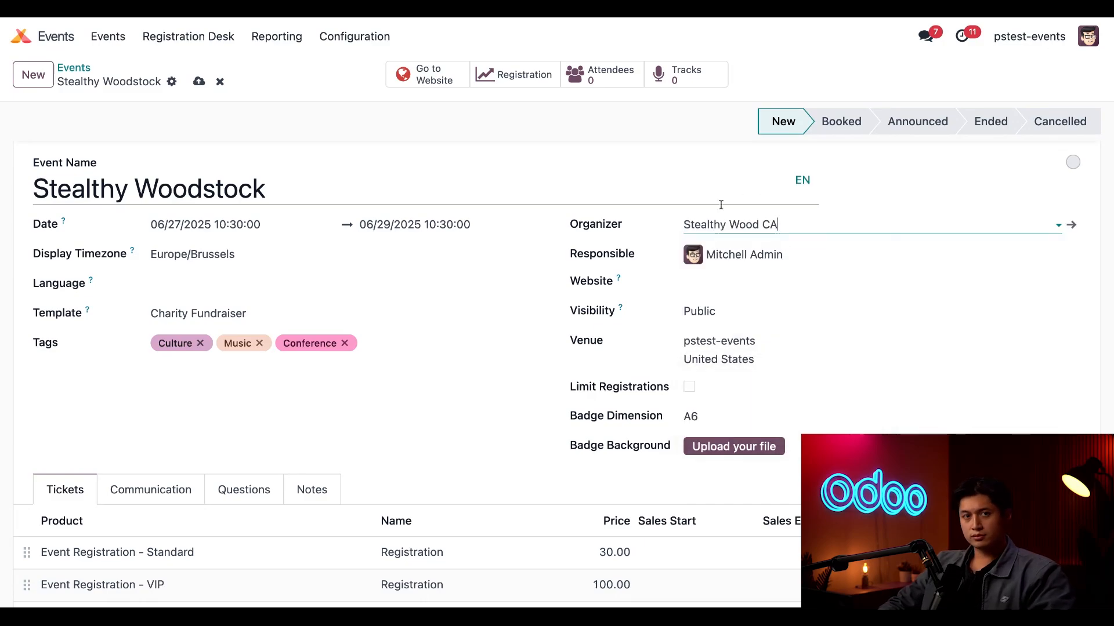
pyautogui.moveTo(545, 300)
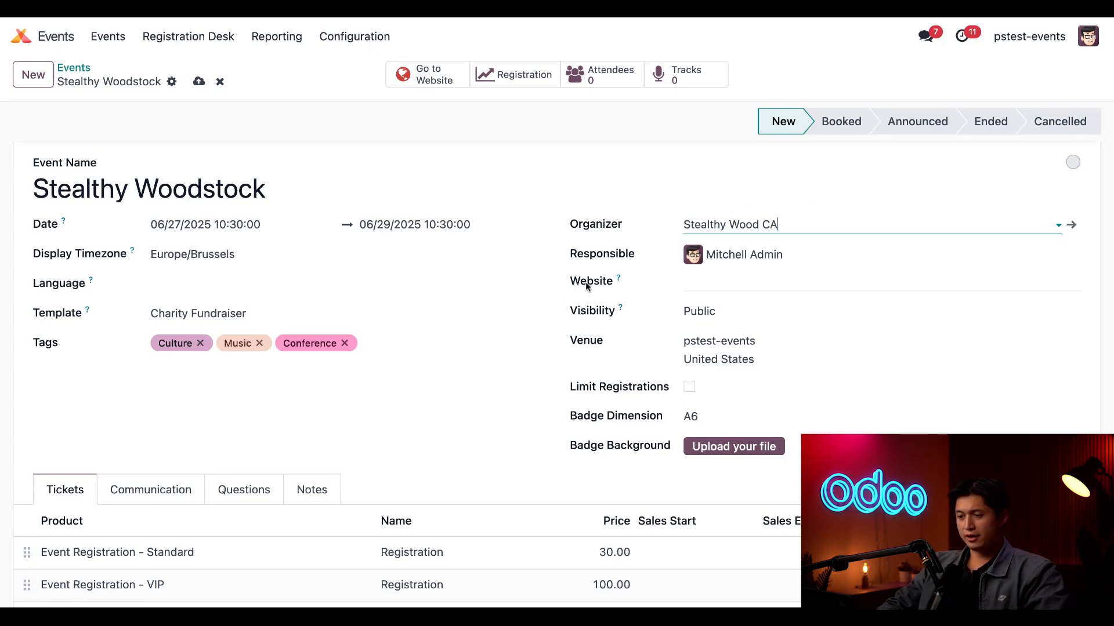
pyautogui.moveTo(646, 360)
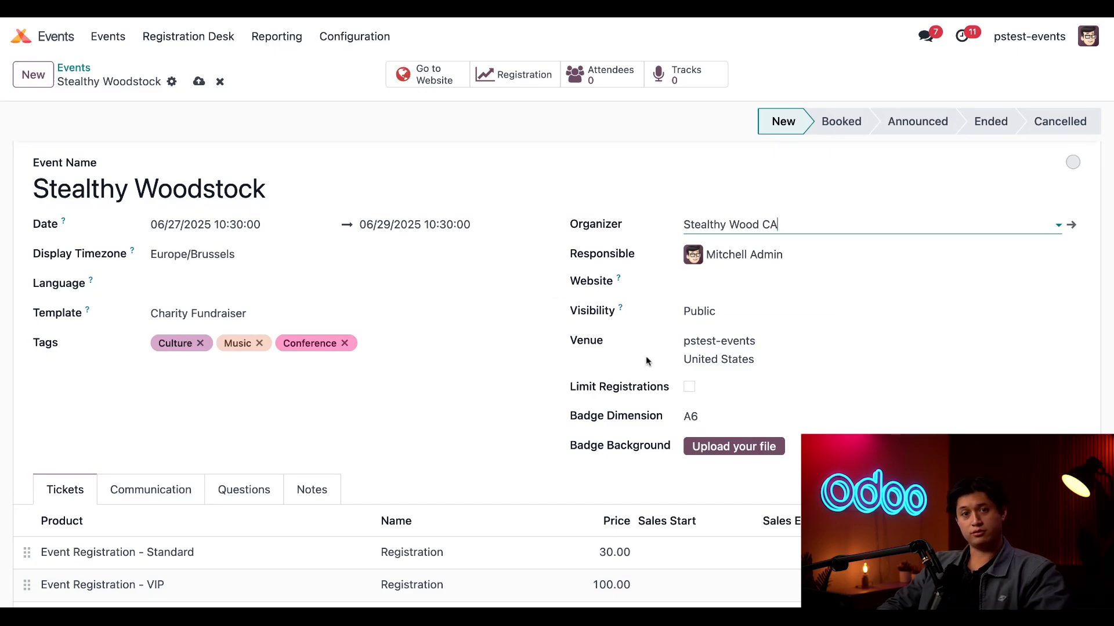
# Step: Set the venue to Stealthy Wood CA, 8000 Marina Blvd, Brisbane CA 94005
pyautogui.click(718, 341)
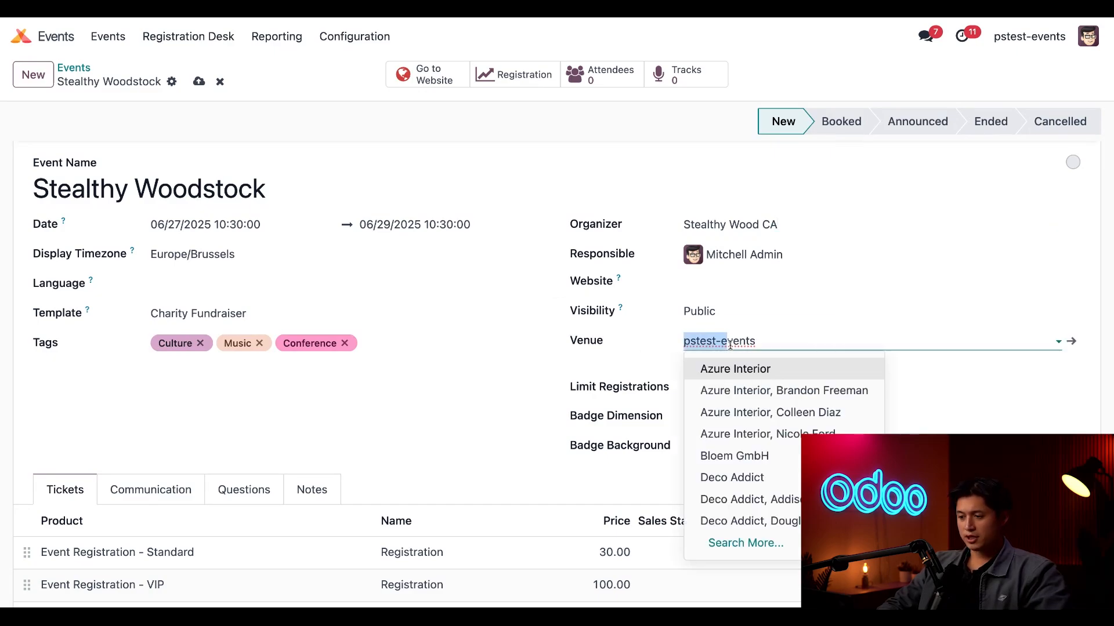
pyautogui.write('steavents')
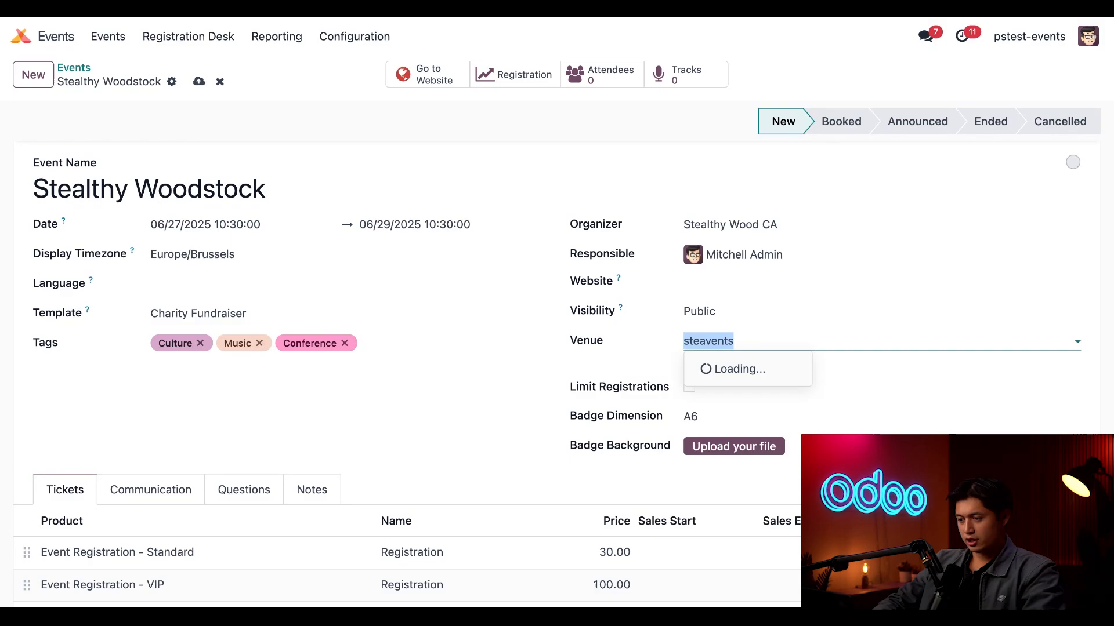
pyautogui.write('stealthy')
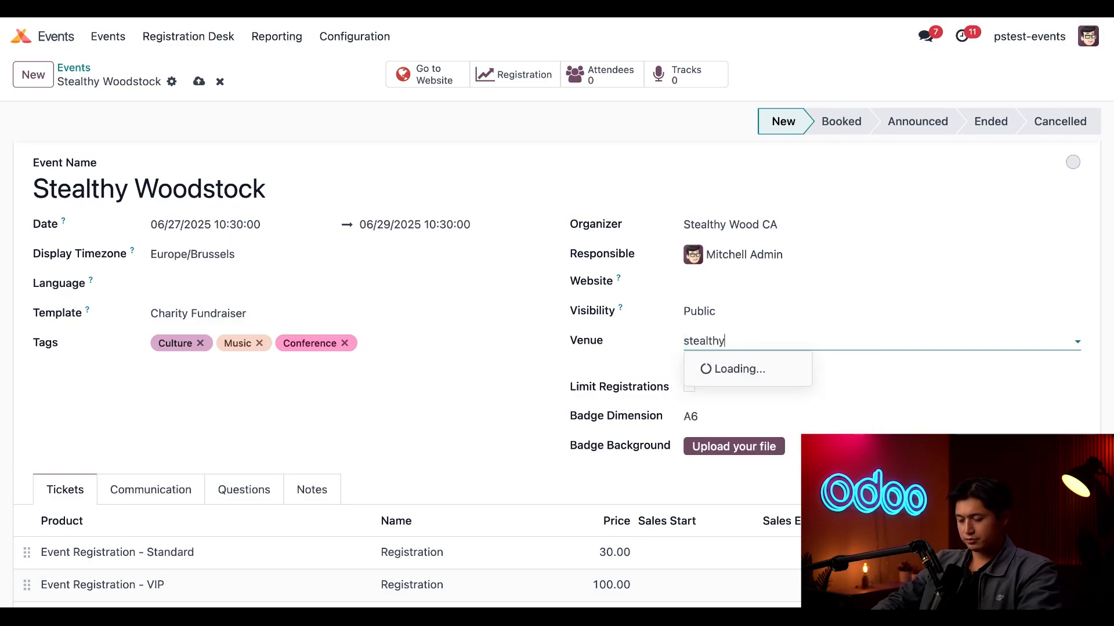
pyautogui.click(739, 369)
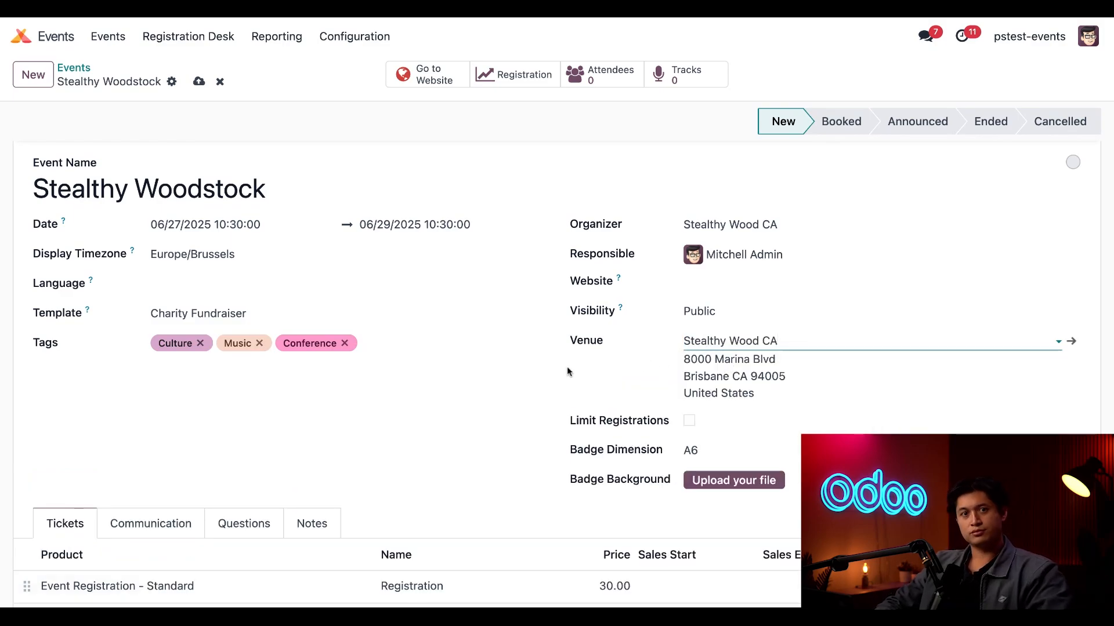
pyautogui.moveTo(757, 390)
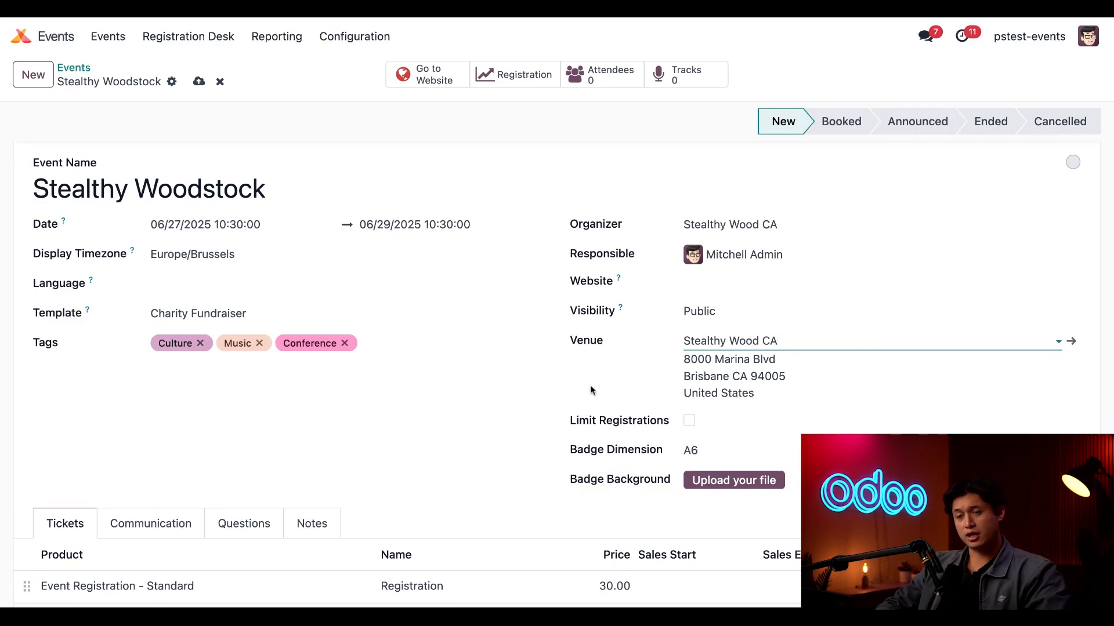
pyautogui.moveTo(674, 384)
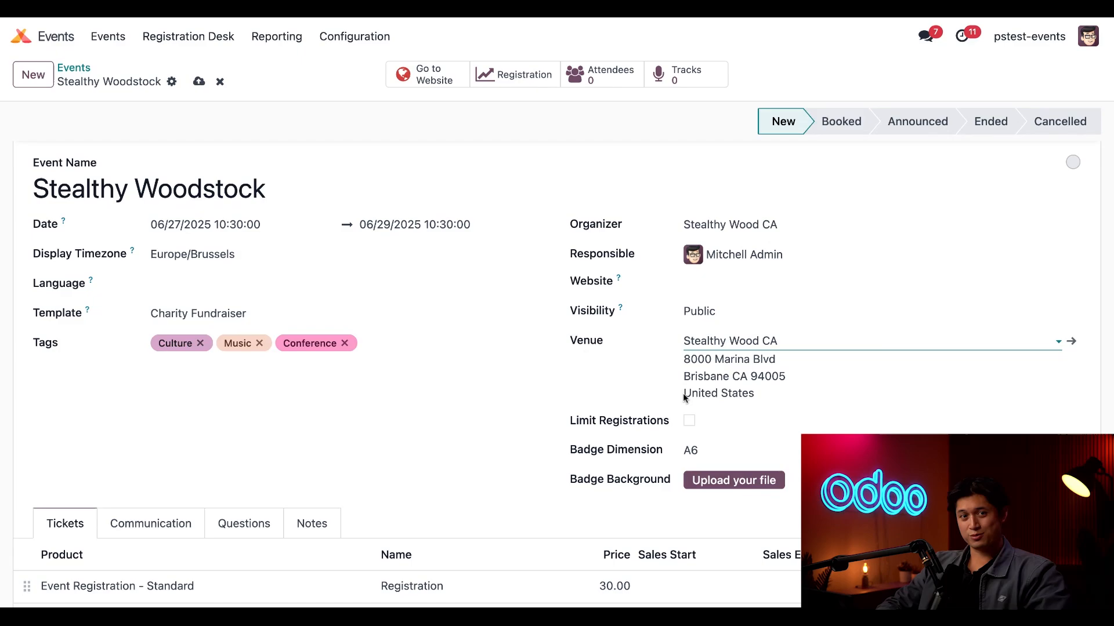
pyautogui.moveTo(521, 406)
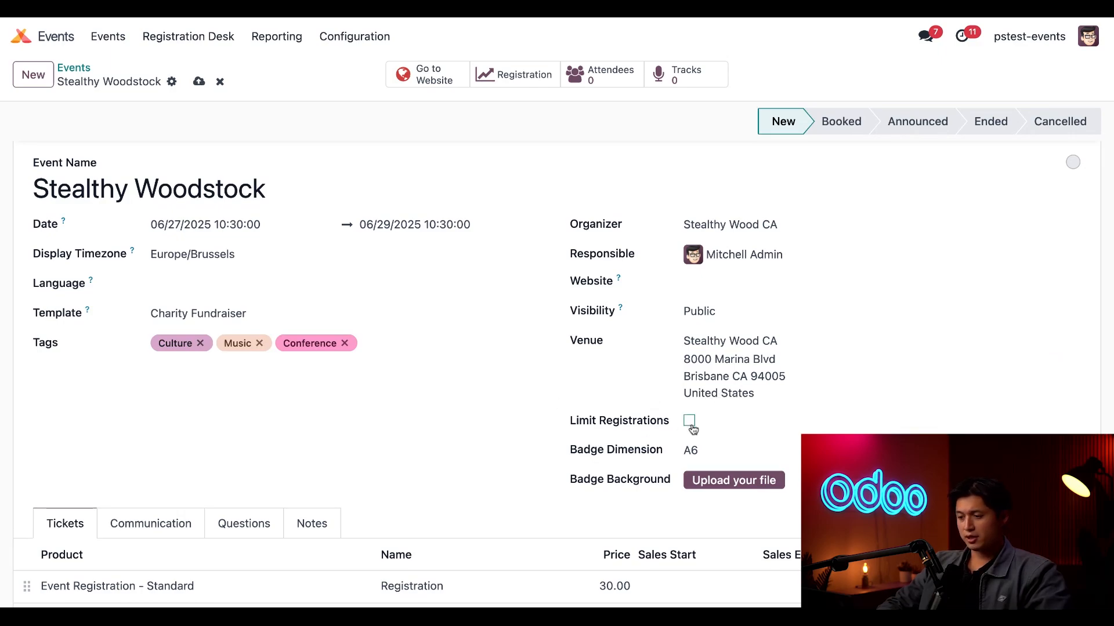
# Step: Enter 500 as the registration attendee limit
pyautogui.click(689, 420)
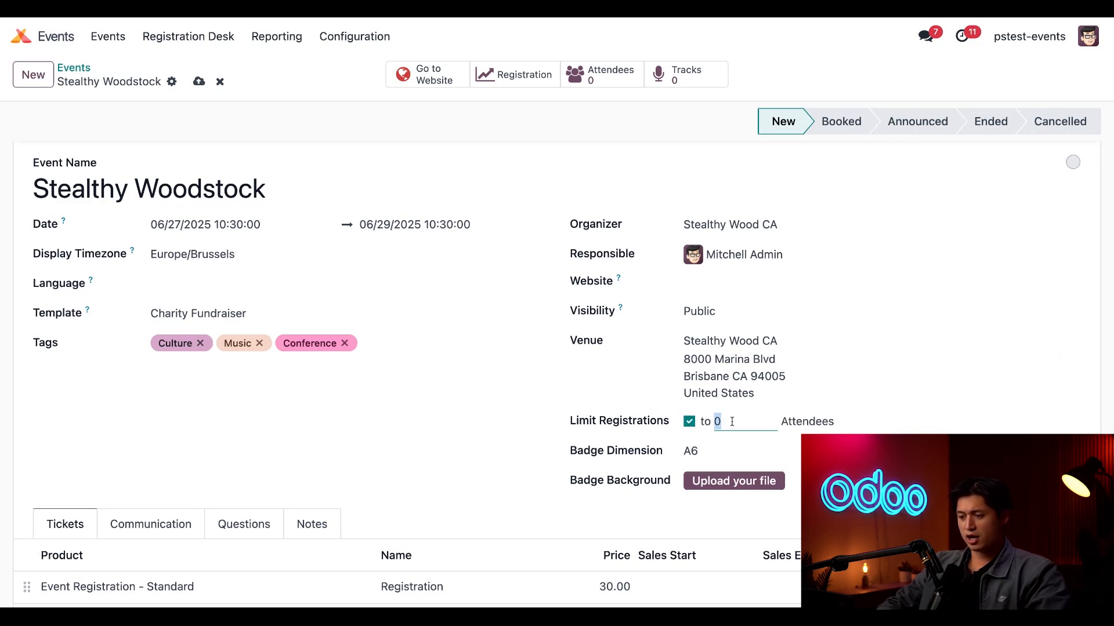
pyautogui.write('500')
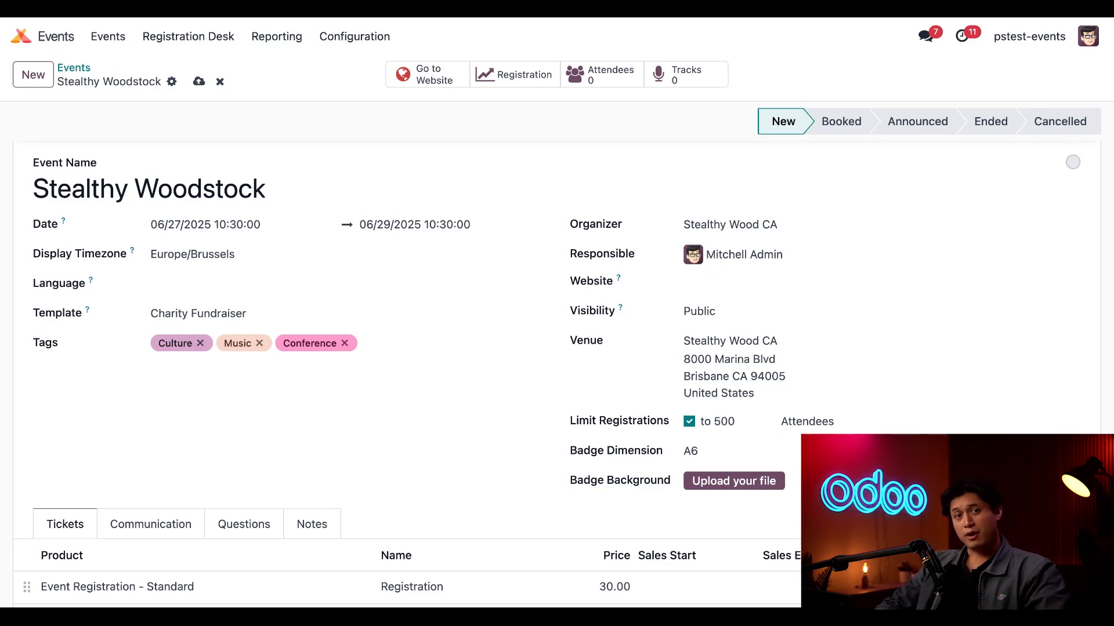
pyautogui.moveTo(548, 452)
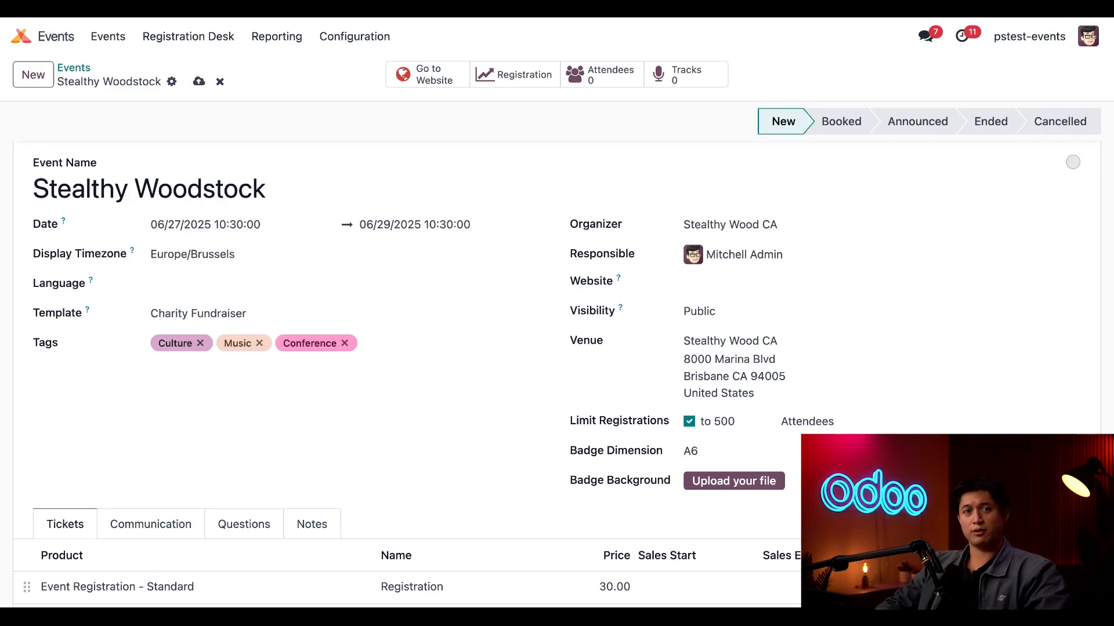
pyautogui.moveTo(484, 464)
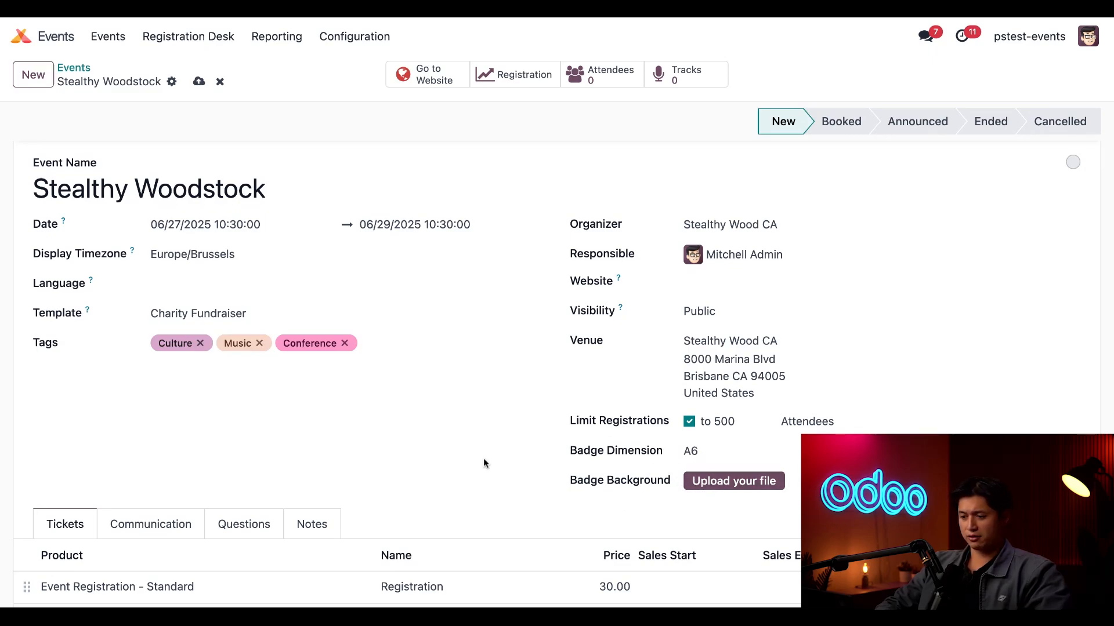
pyautogui.moveTo(510, 455)
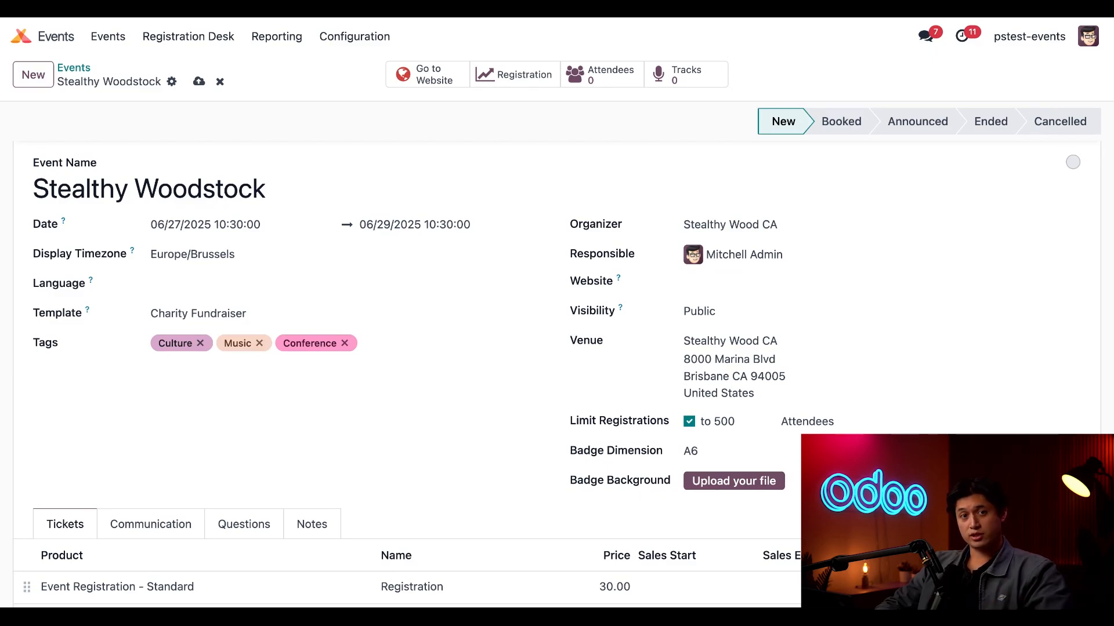
pyautogui.scroll(-3)
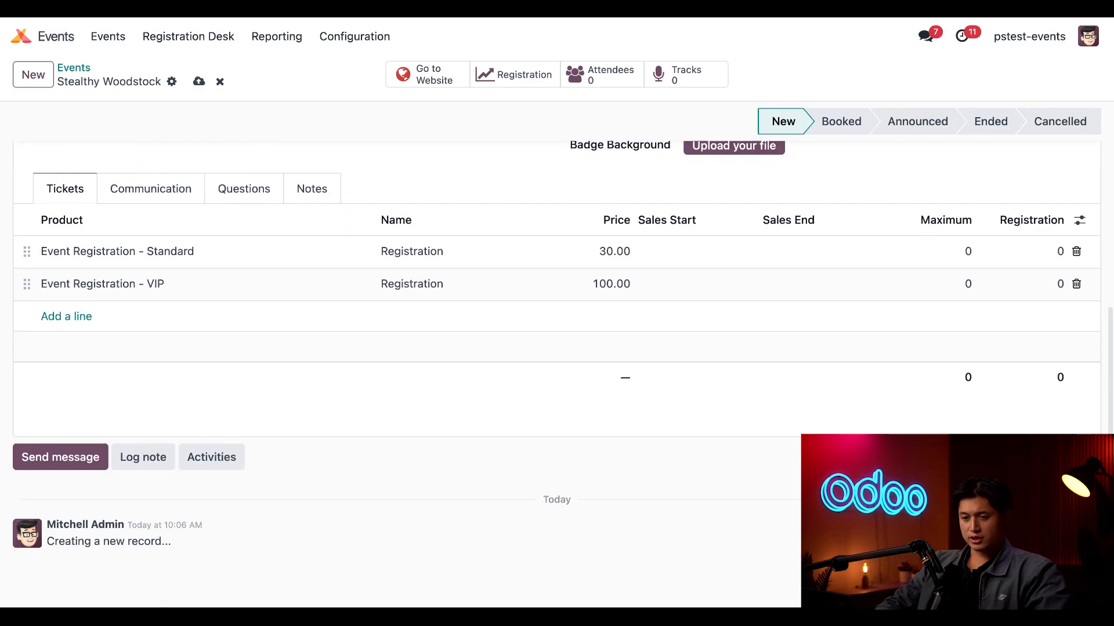
pyautogui.moveTo(421, 425)
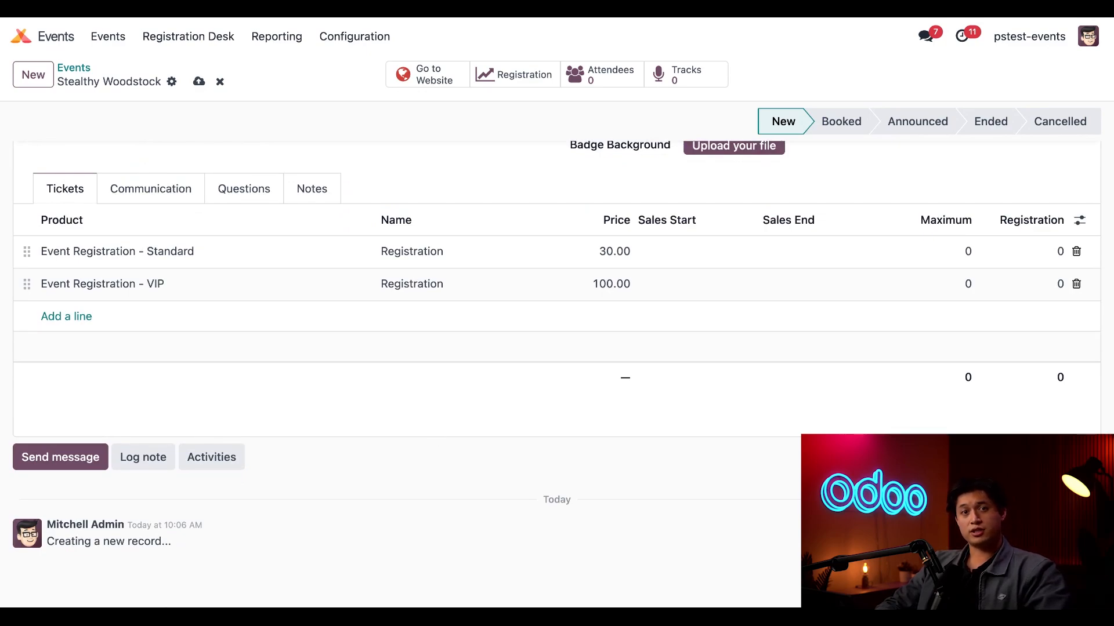
pyautogui.moveTo(201, 282)
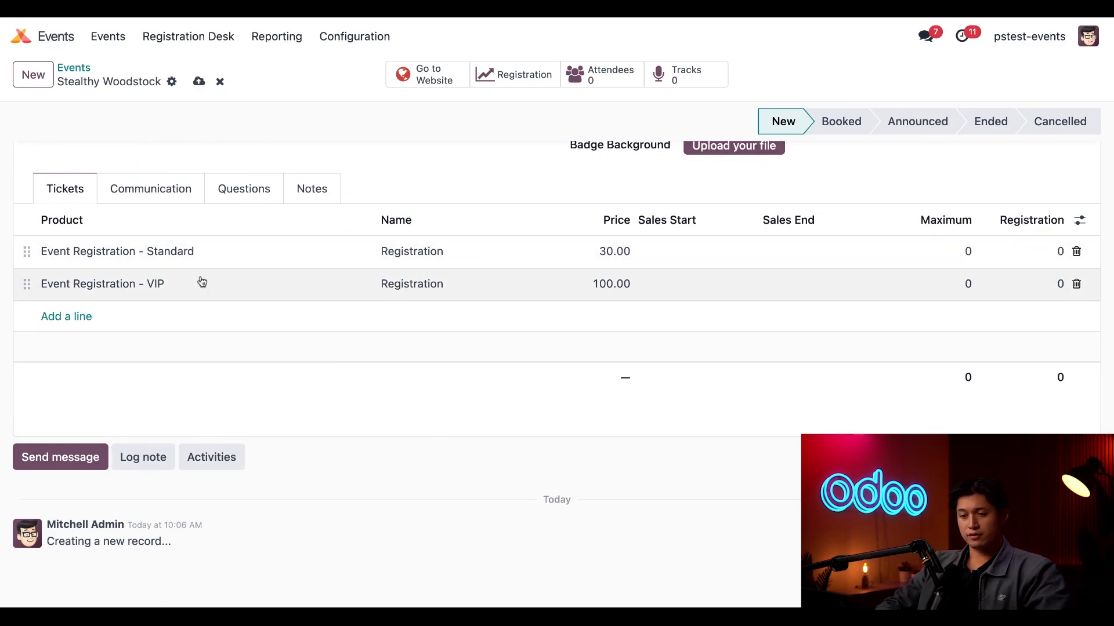
pyautogui.moveTo(273, 454)
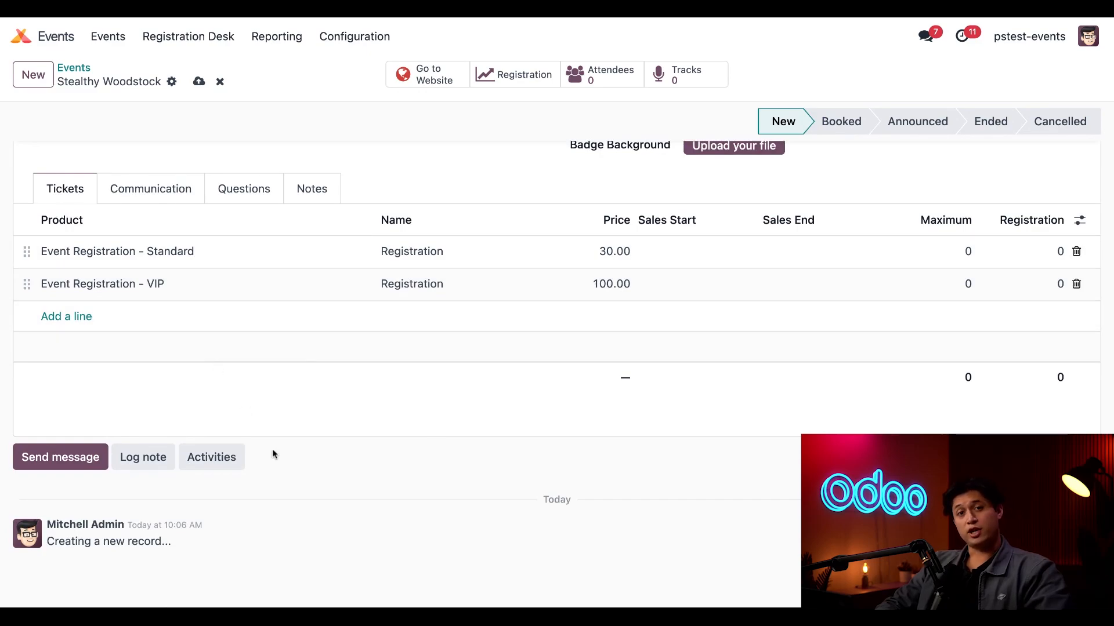
pyautogui.moveTo(616, 300)
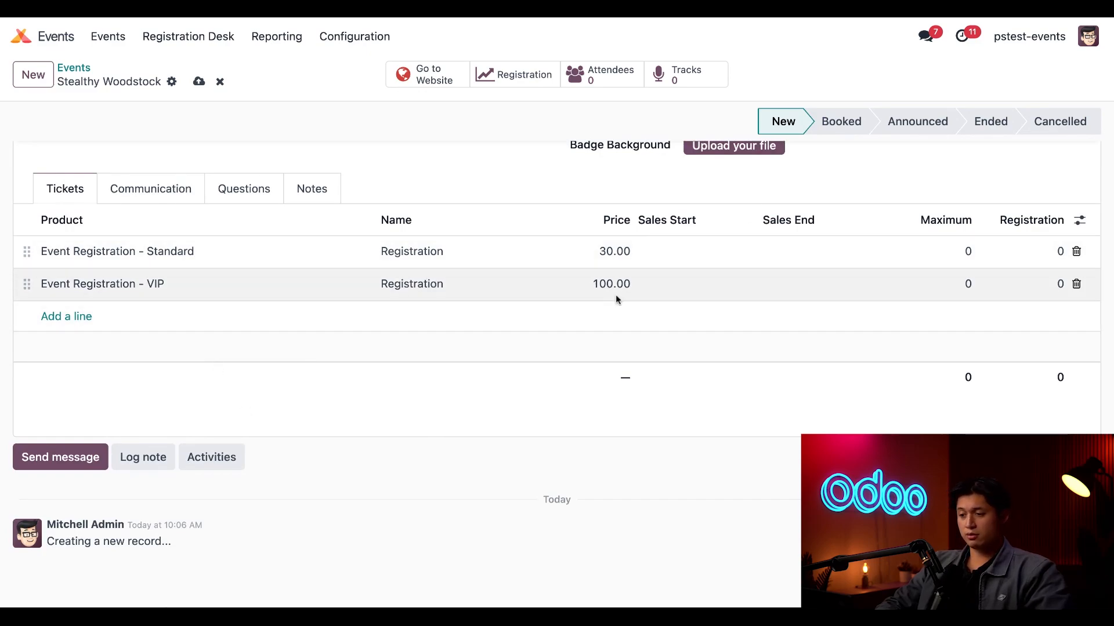
pyautogui.moveTo(597, 368)
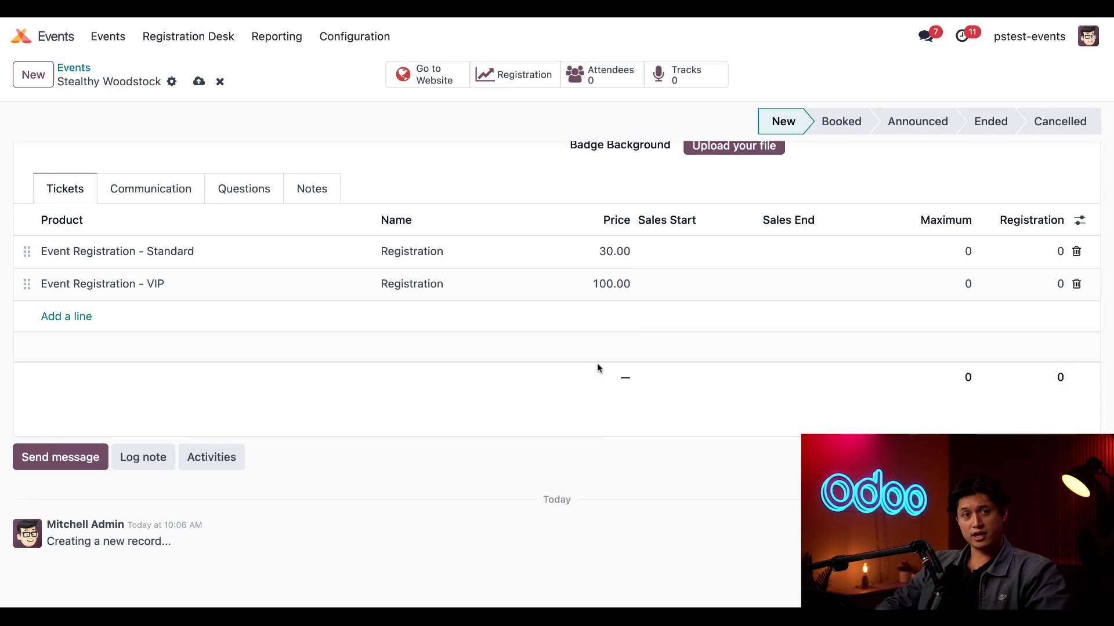
pyautogui.moveTo(639, 288)
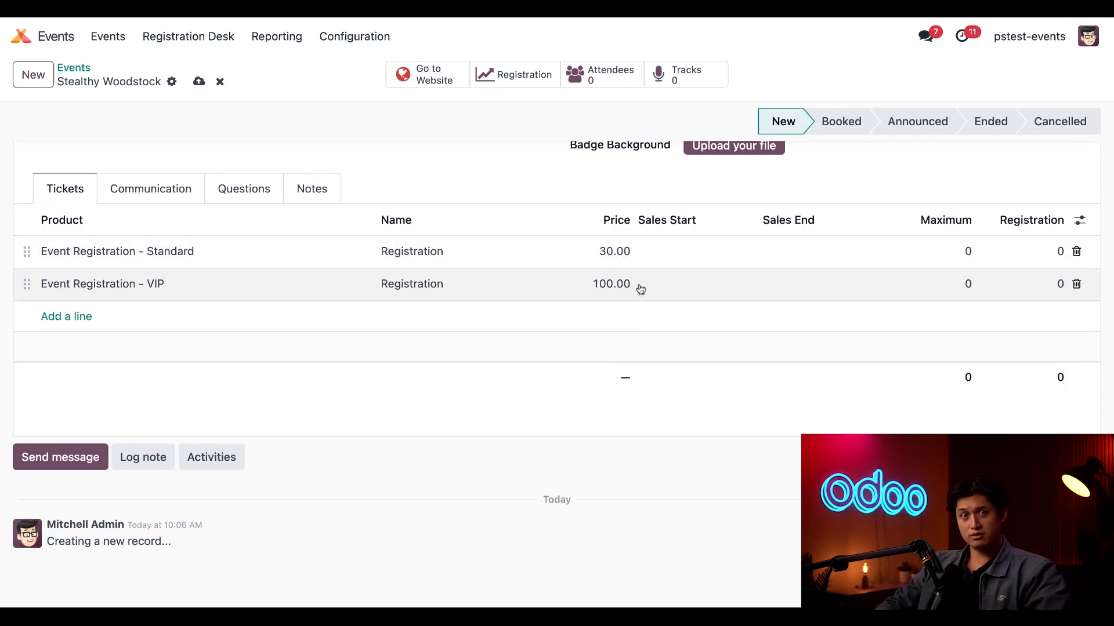
pyautogui.moveTo(548, 383)
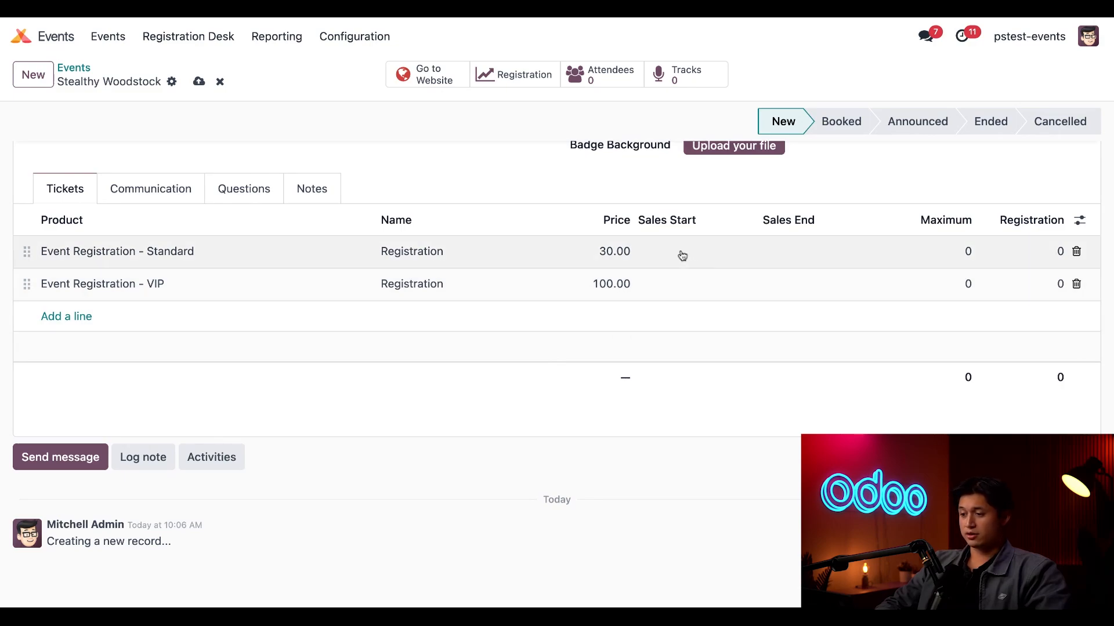
# Step: Set the Standard ticket's sales to run from 02/17/2025 to 06/27/2025
pyautogui.click(681, 251)
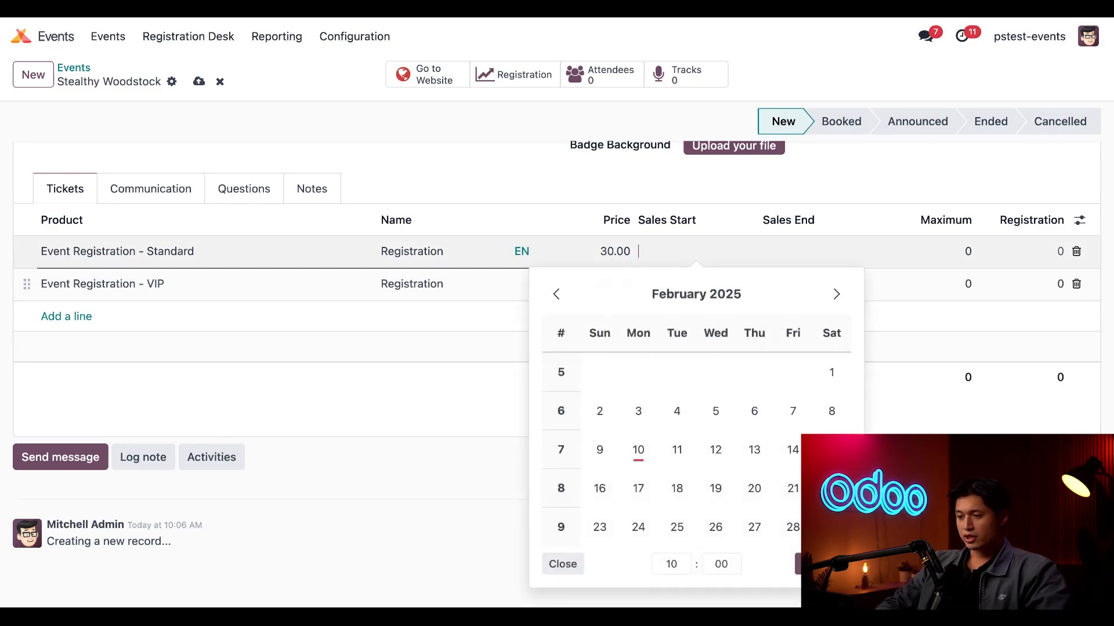
pyautogui.click(637, 488)
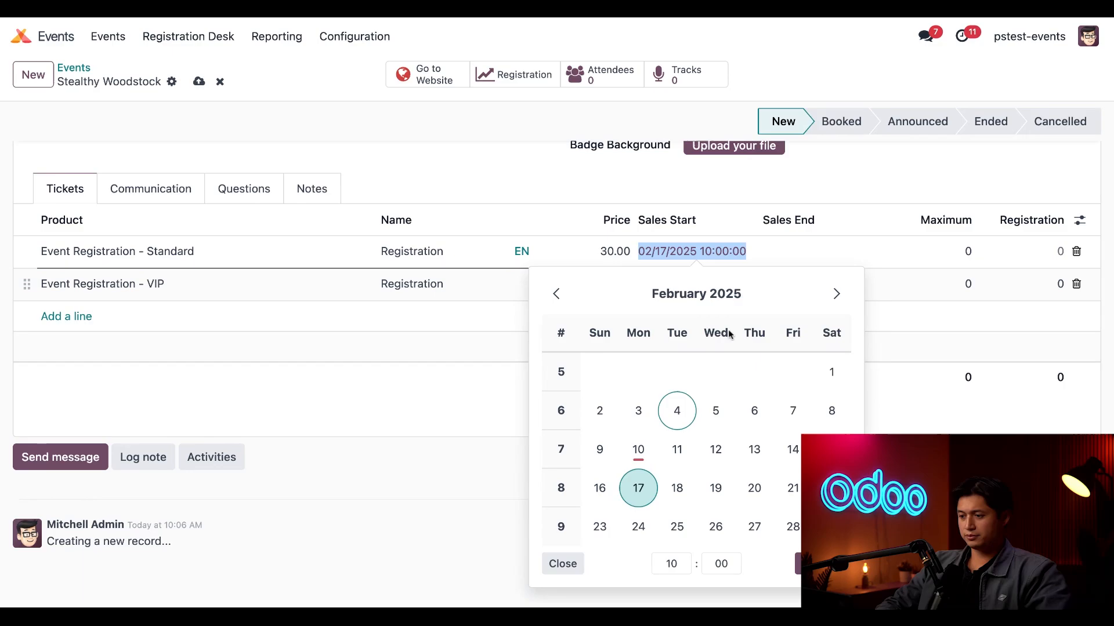
pyautogui.click(836, 293)
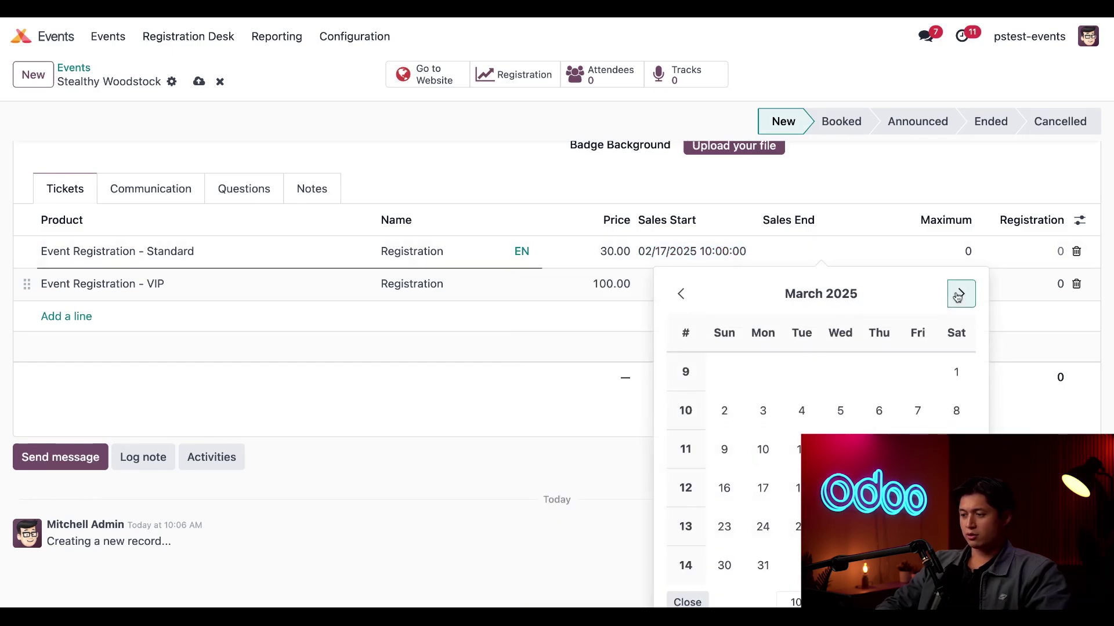
pyautogui.click(960, 294)
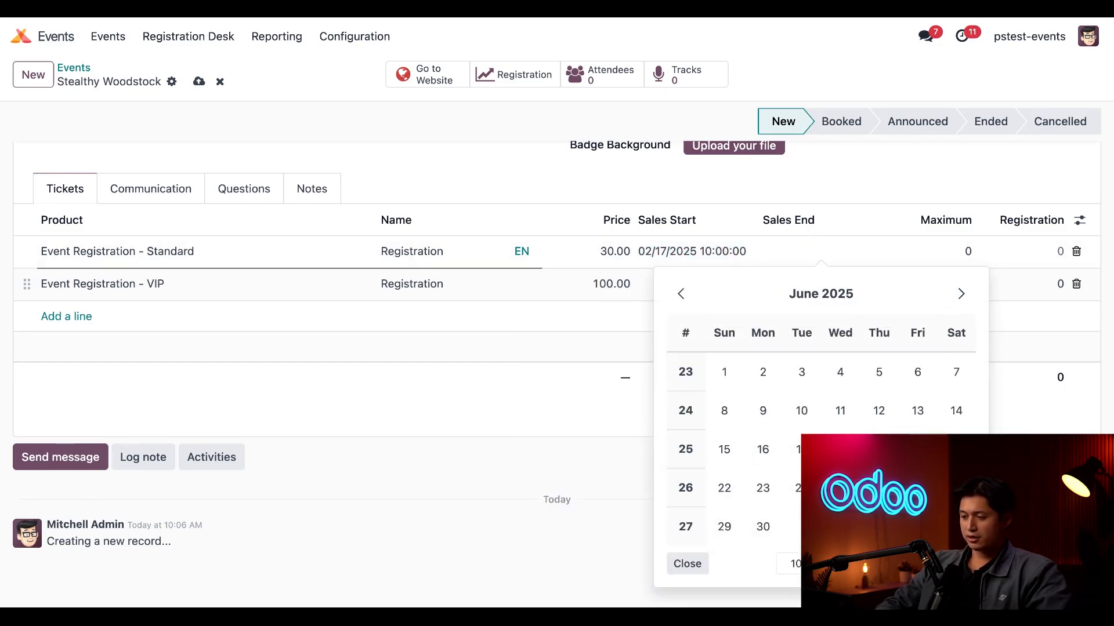
pyautogui.click(762, 526)
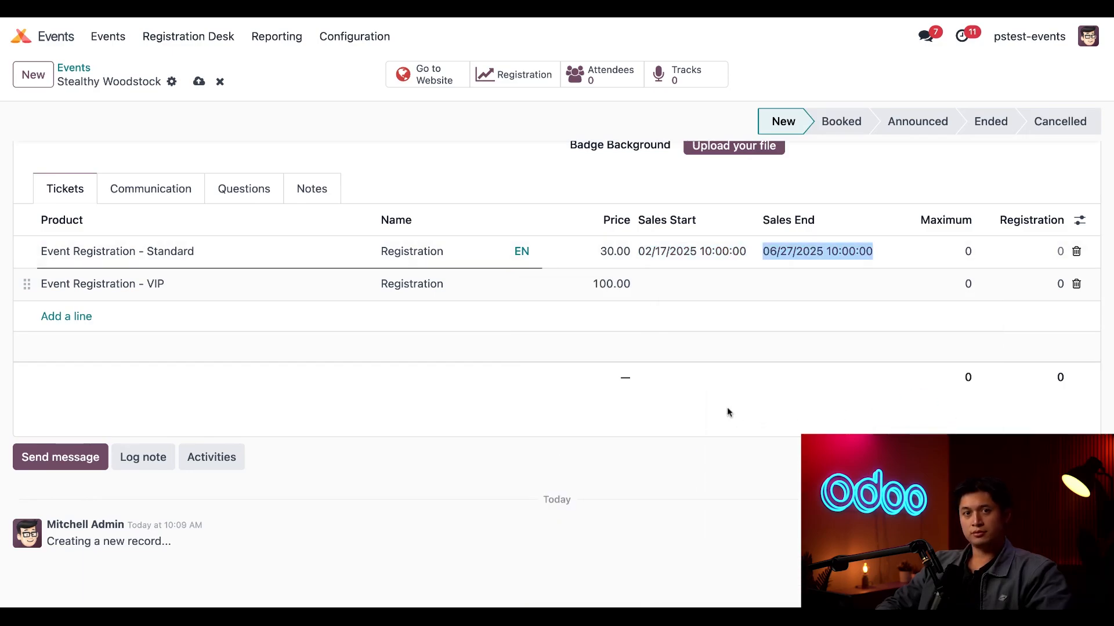
pyautogui.moveTo(686, 375)
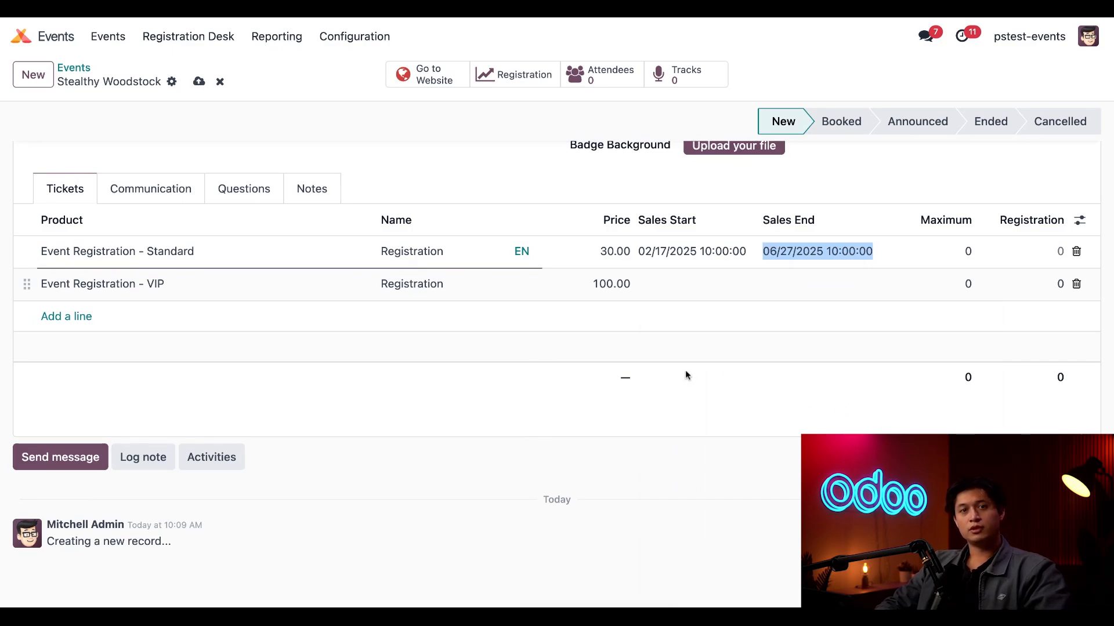
pyautogui.moveTo(163, 298)
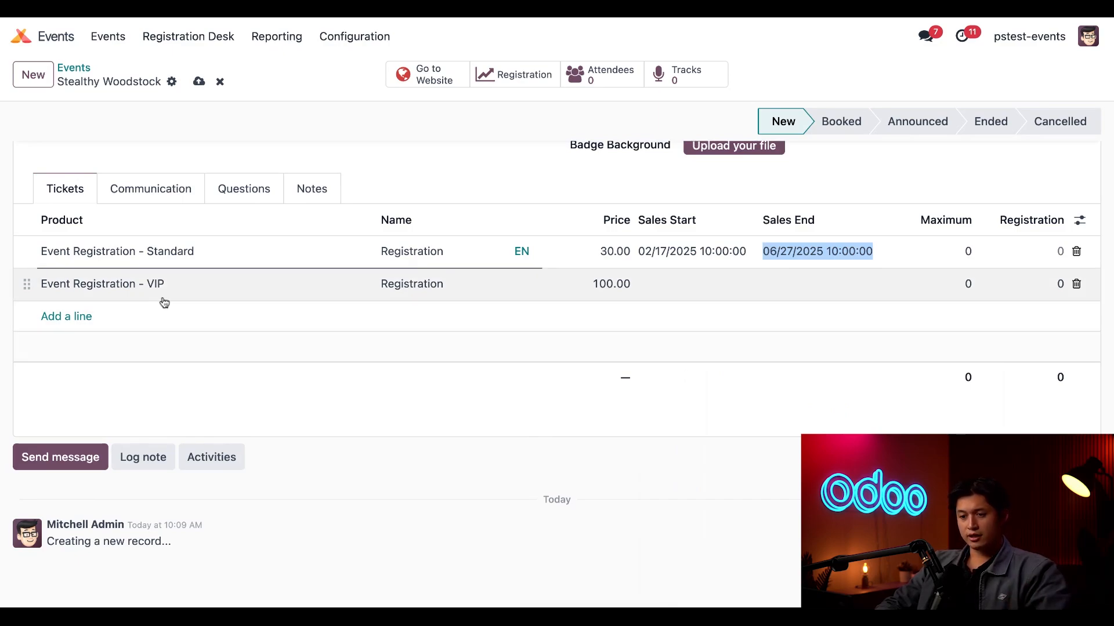
pyautogui.moveTo(475, 383)
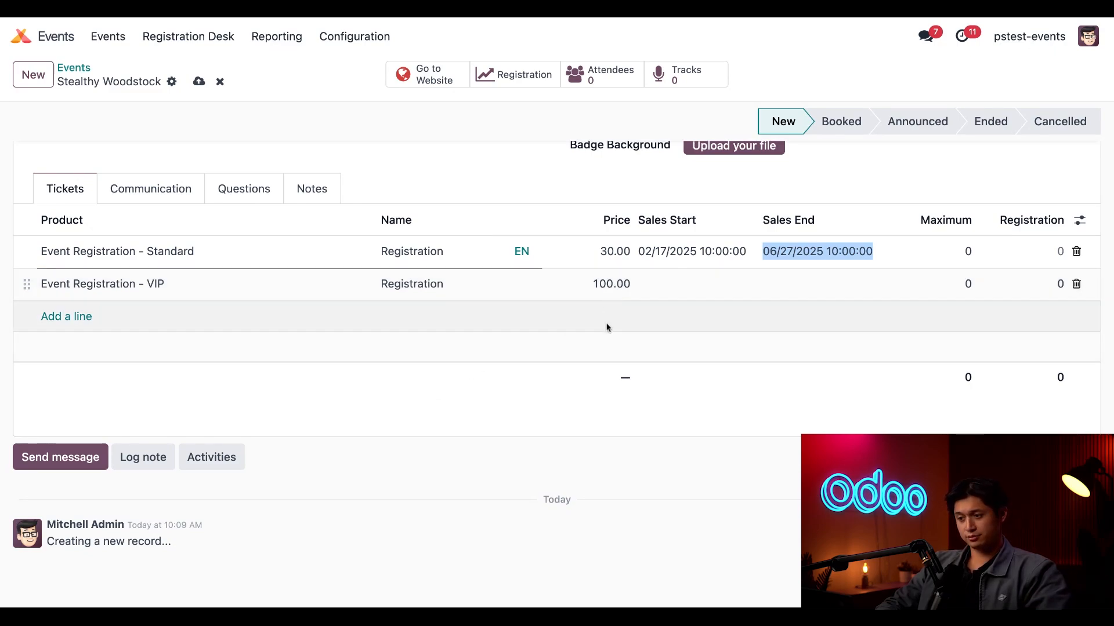
pyautogui.moveTo(604, 347)
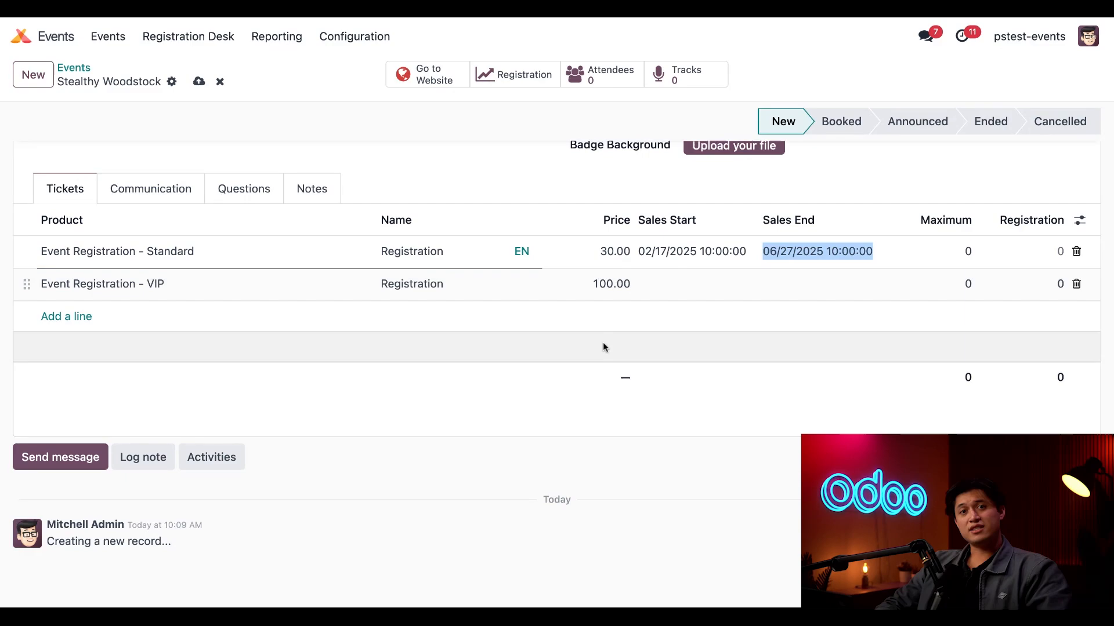
# Step: Give the VIP ticket the same sales window, 02/17/2025 to 06/27/2025
pyautogui.click(675, 283)
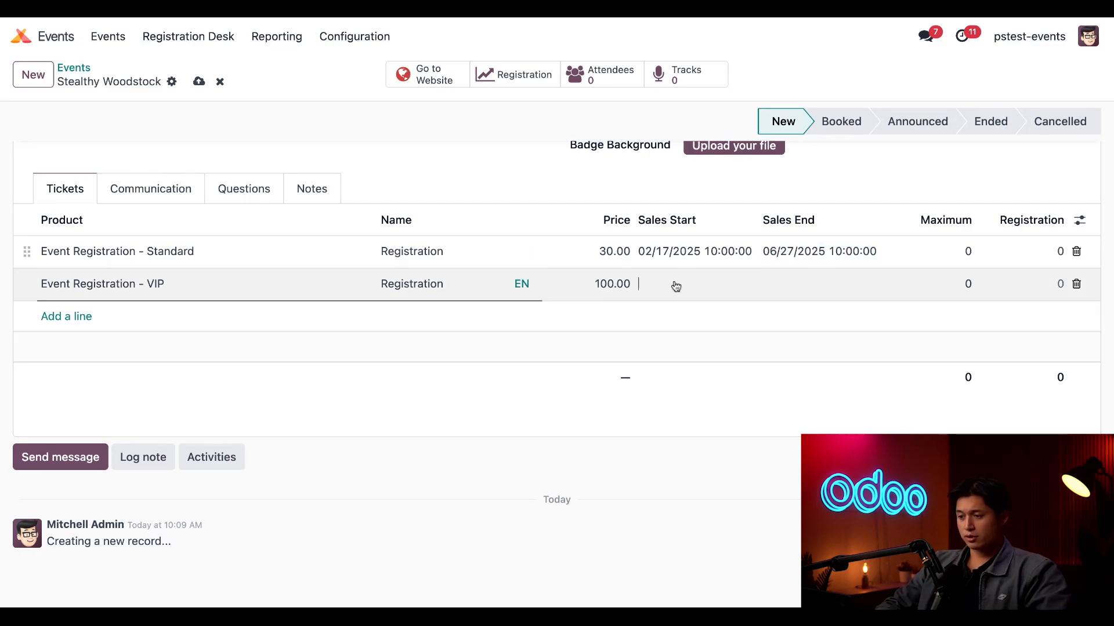
pyautogui.click(683, 284)
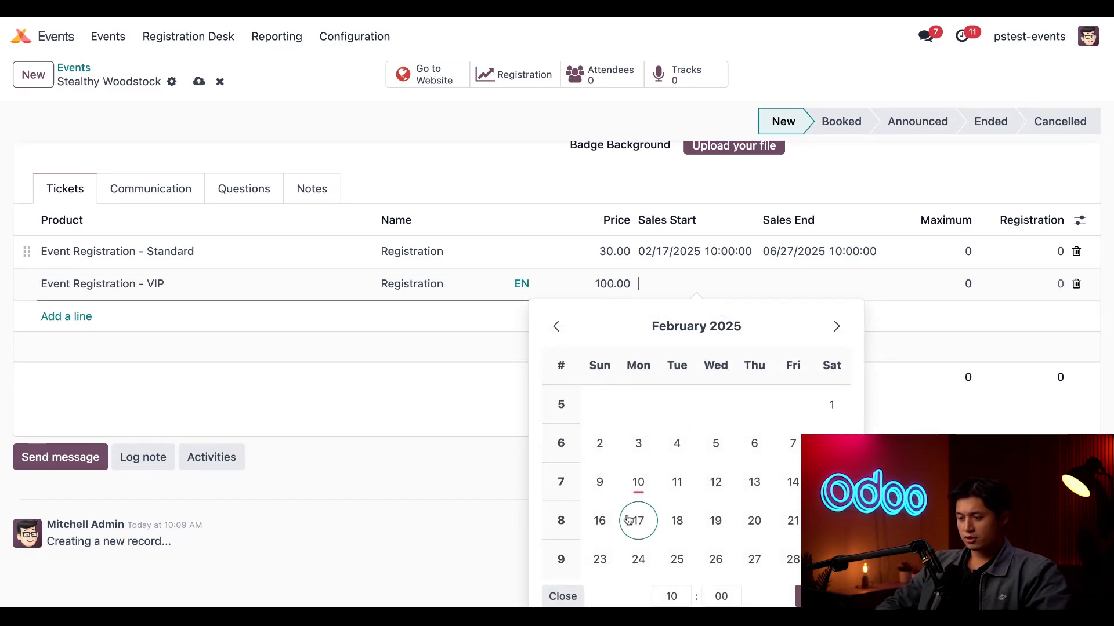
pyautogui.click(638, 521)
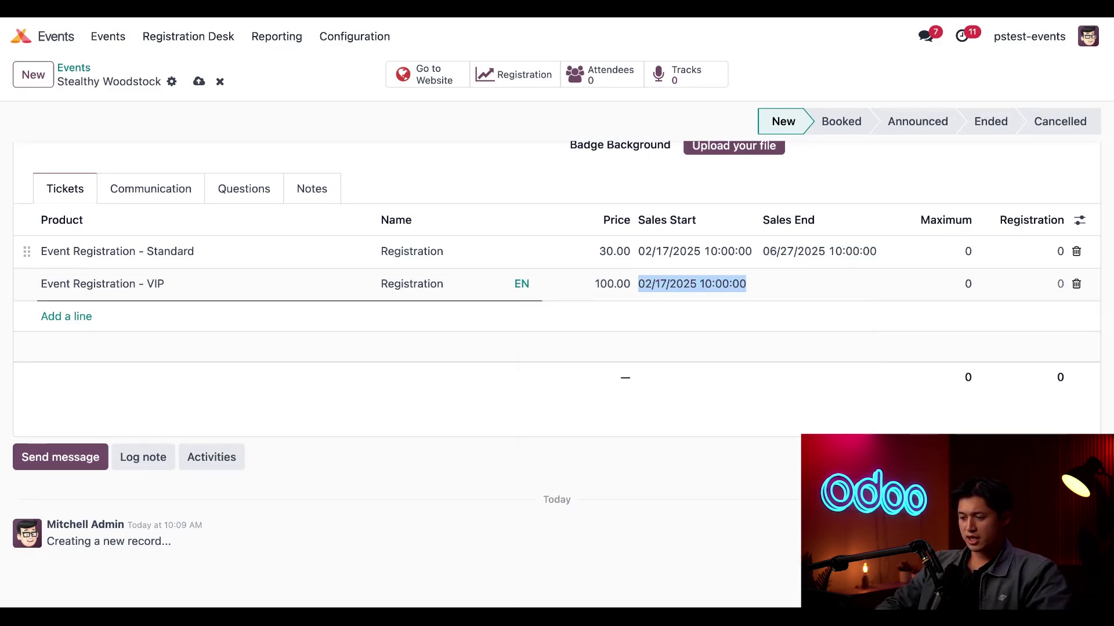
pyautogui.click(690, 284)
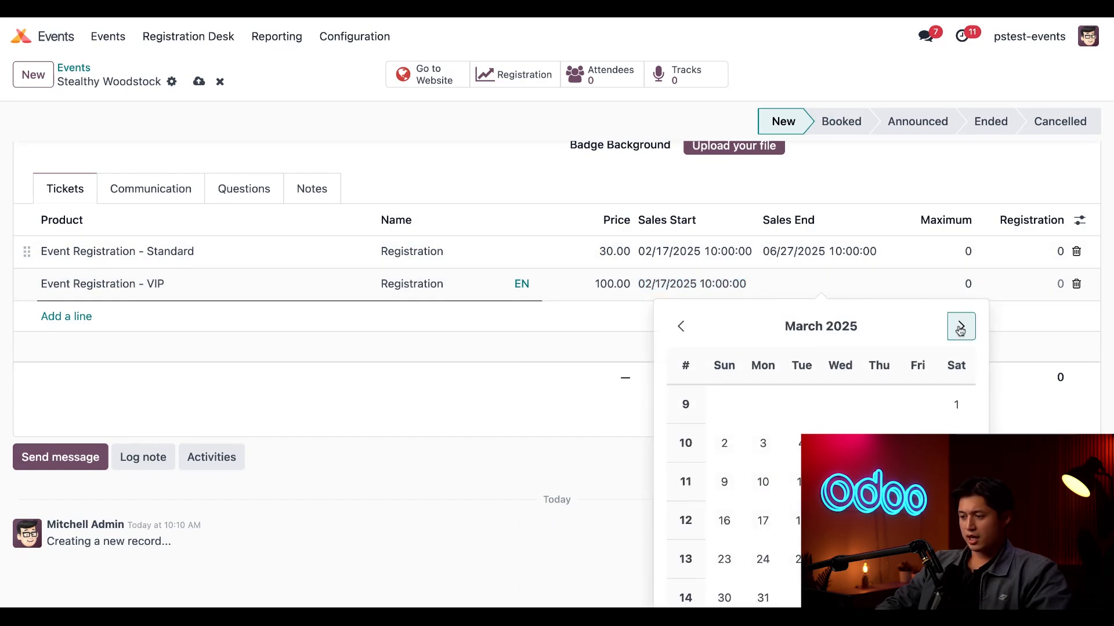
pyautogui.click(961, 326)
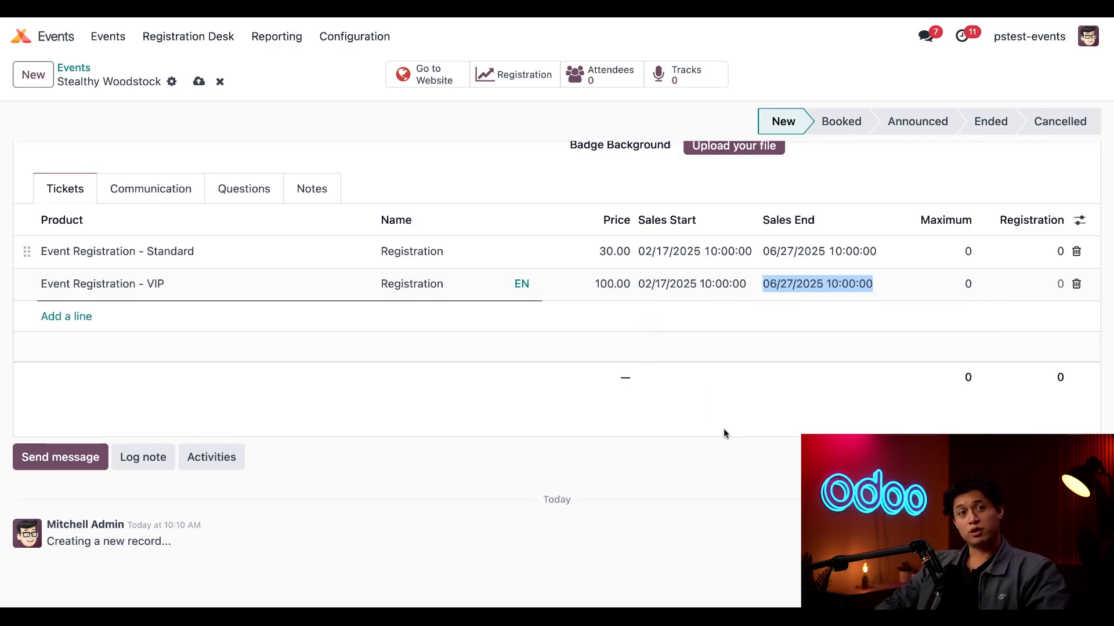
pyautogui.moveTo(151, 188)
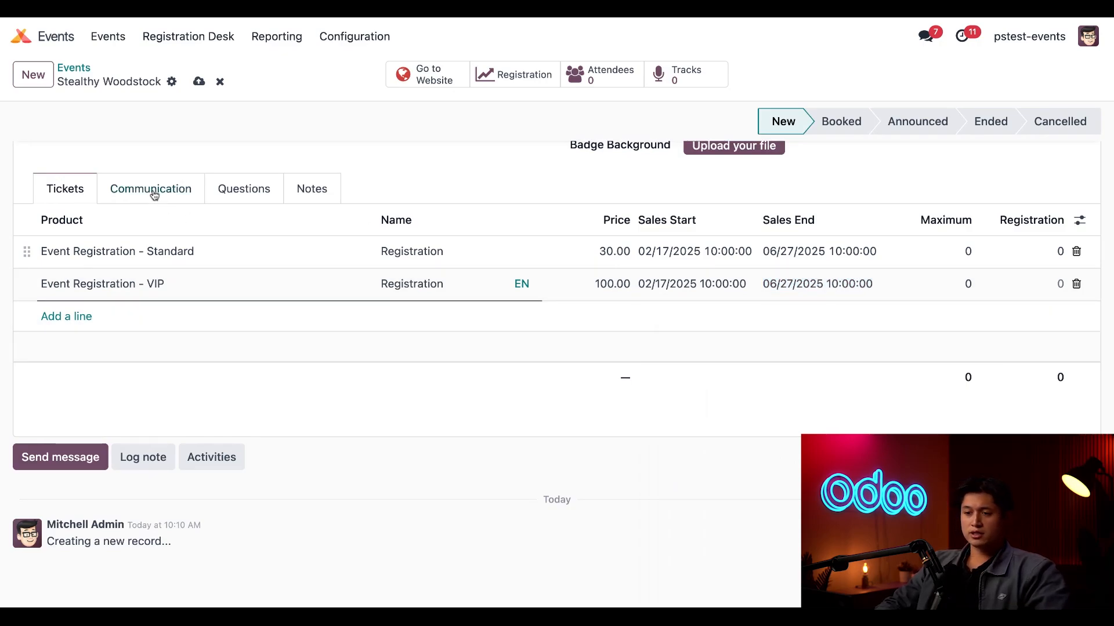
# Step: Check the confirmation and reminder templates, then view the Name, Email and Phone questions
pyautogui.click(150, 188)
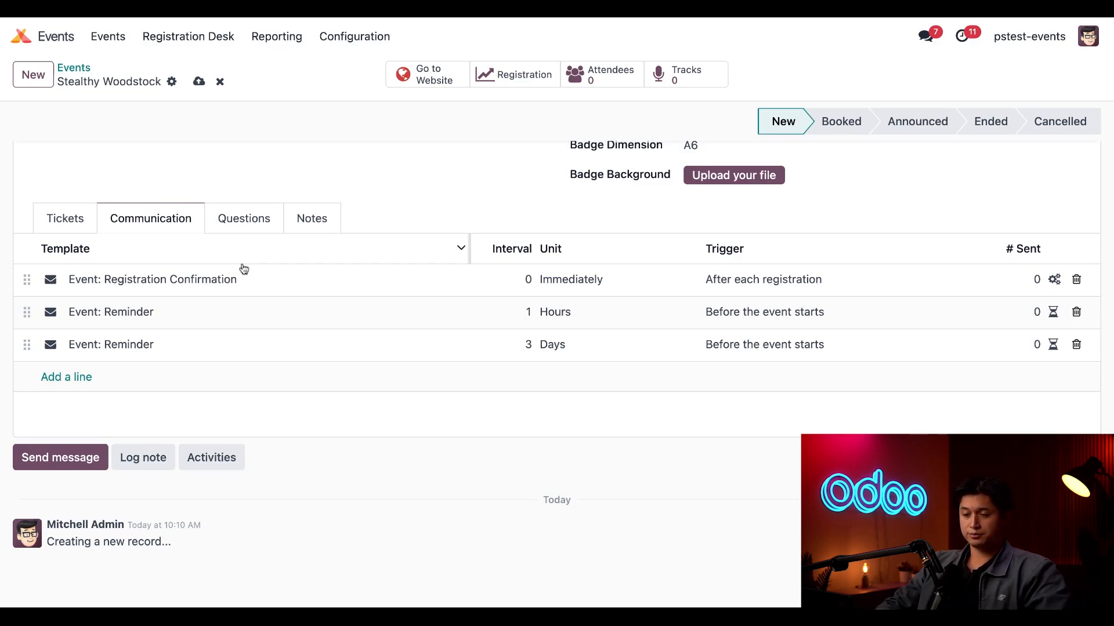
pyautogui.click(243, 218)
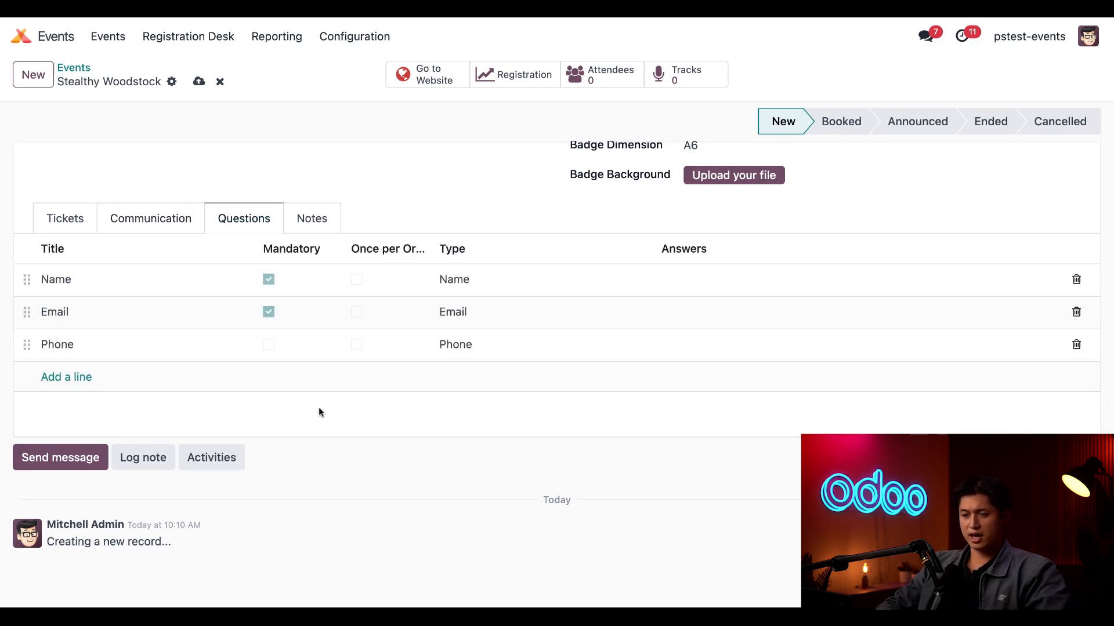
pyautogui.moveTo(342, 424)
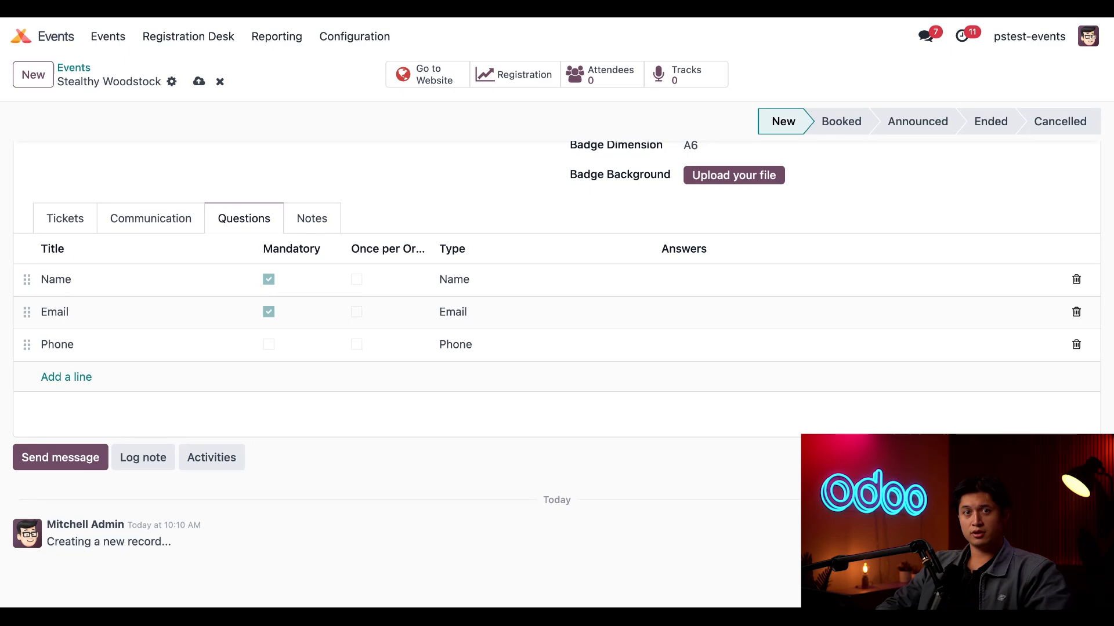
pyautogui.moveTo(294, 279)
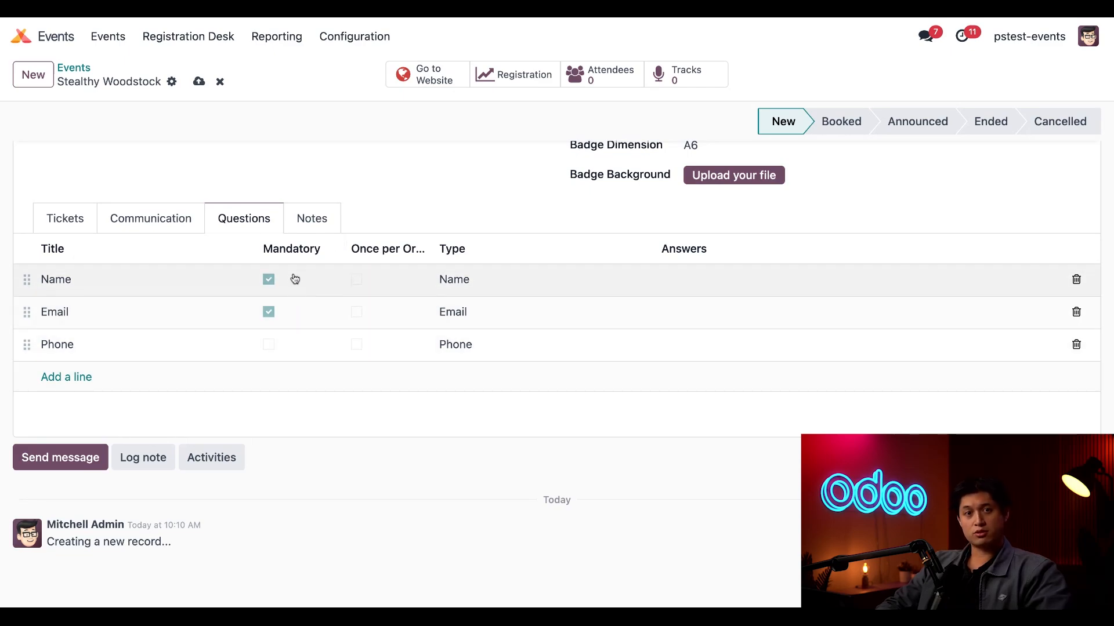
pyautogui.moveTo(310, 404)
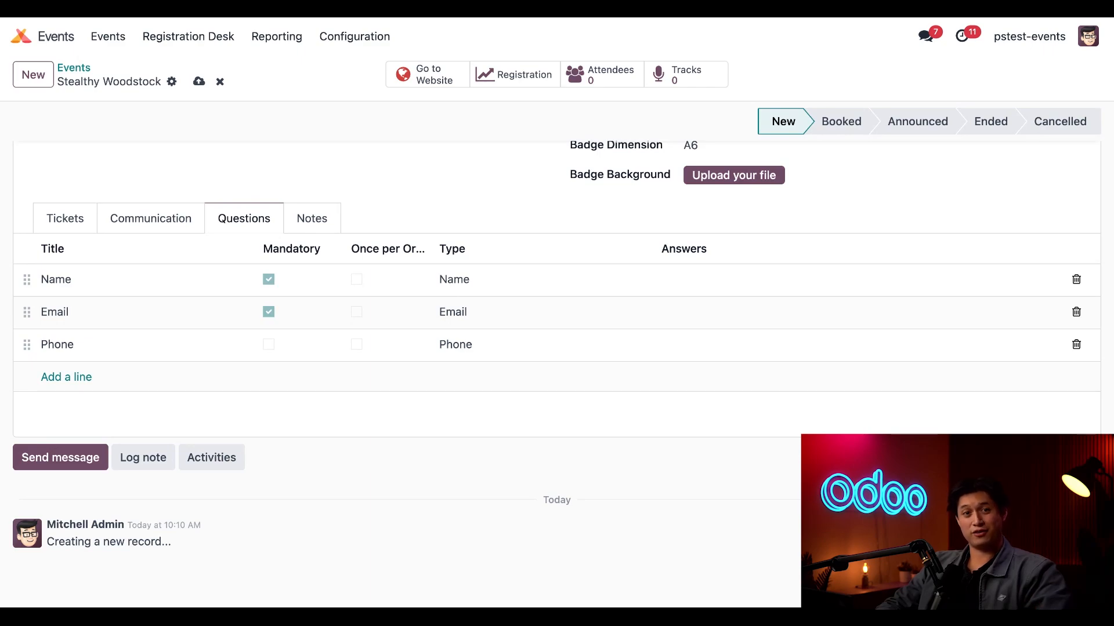
pyautogui.moveTo(271, 407)
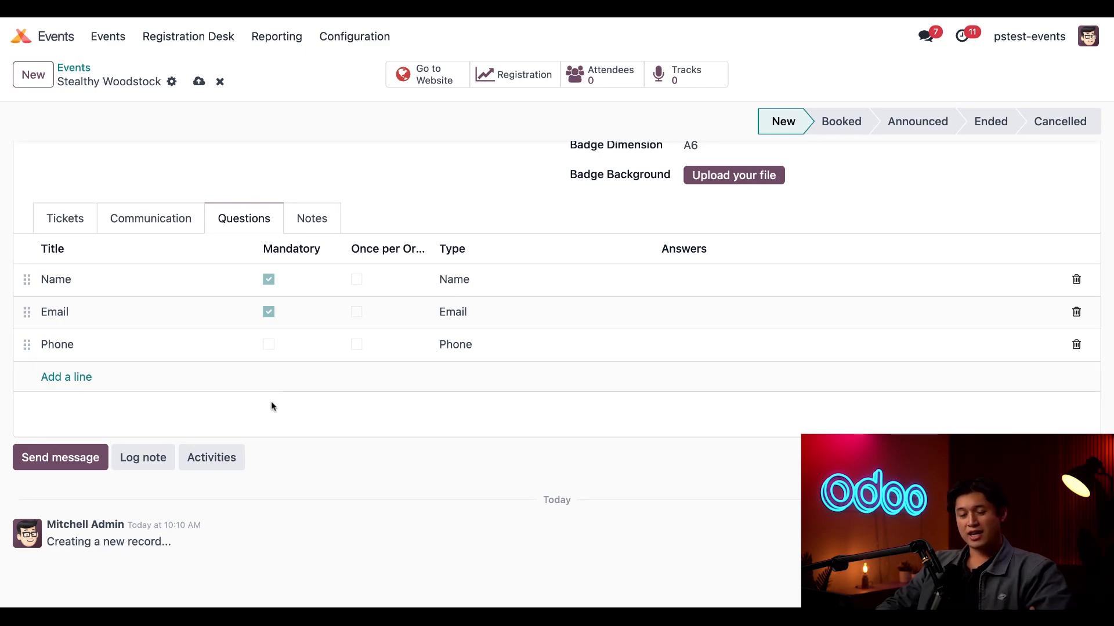
pyautogui.moveTo(66, 376)
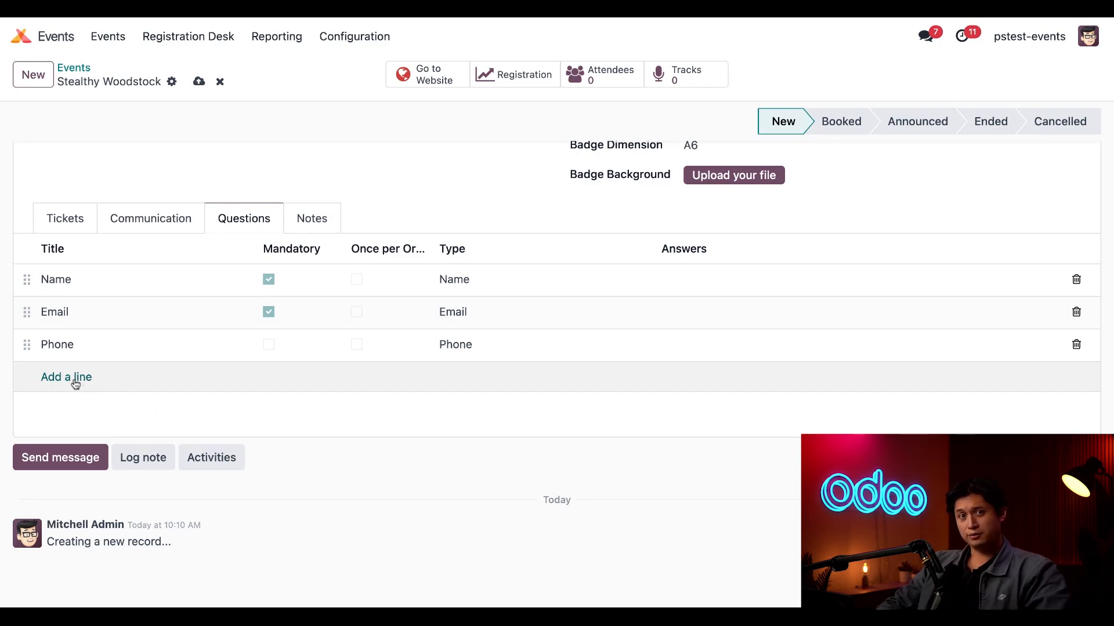
# Step: Add the mandatory Text Input question 'Do you have any diet restrictions?' and save it
pyautogui.click(66, 377)
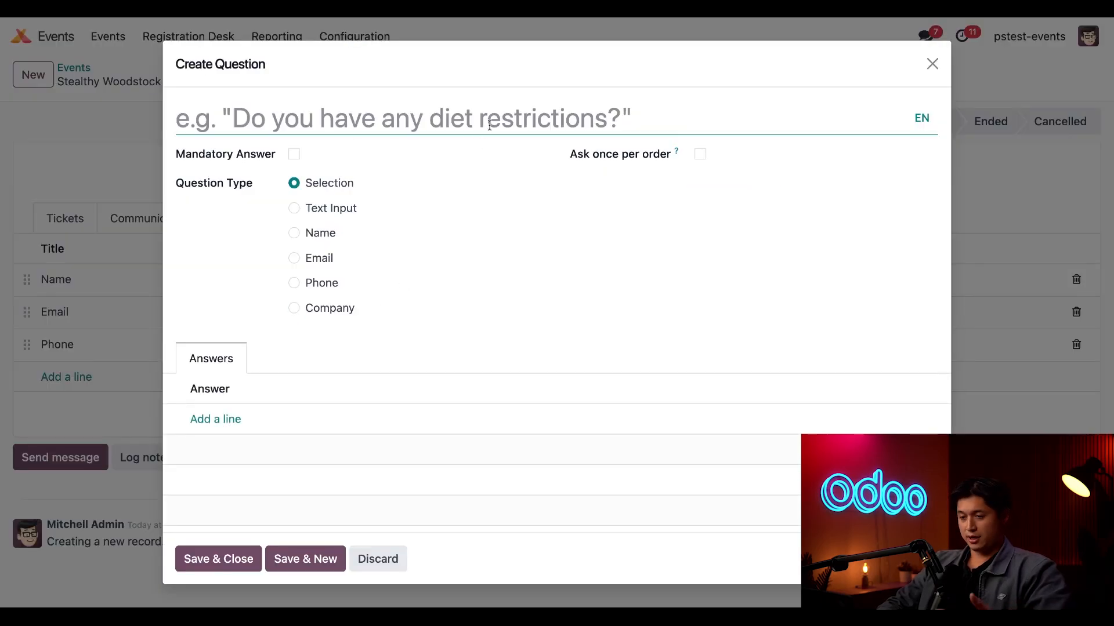
pyautogui.write('Dom you')
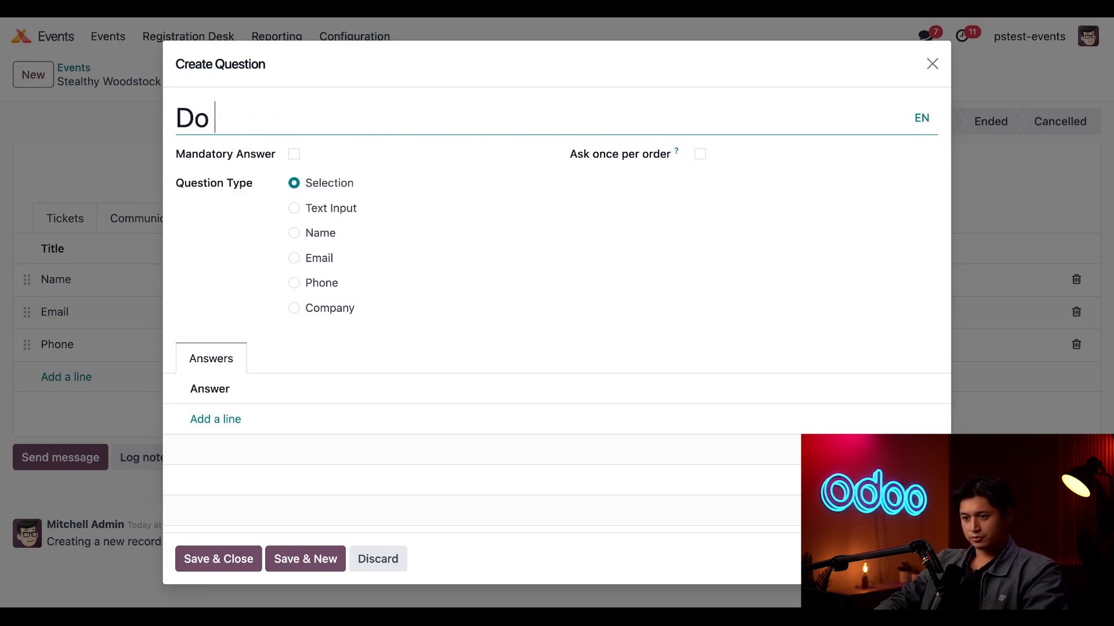
pyautogui.write('you ha')
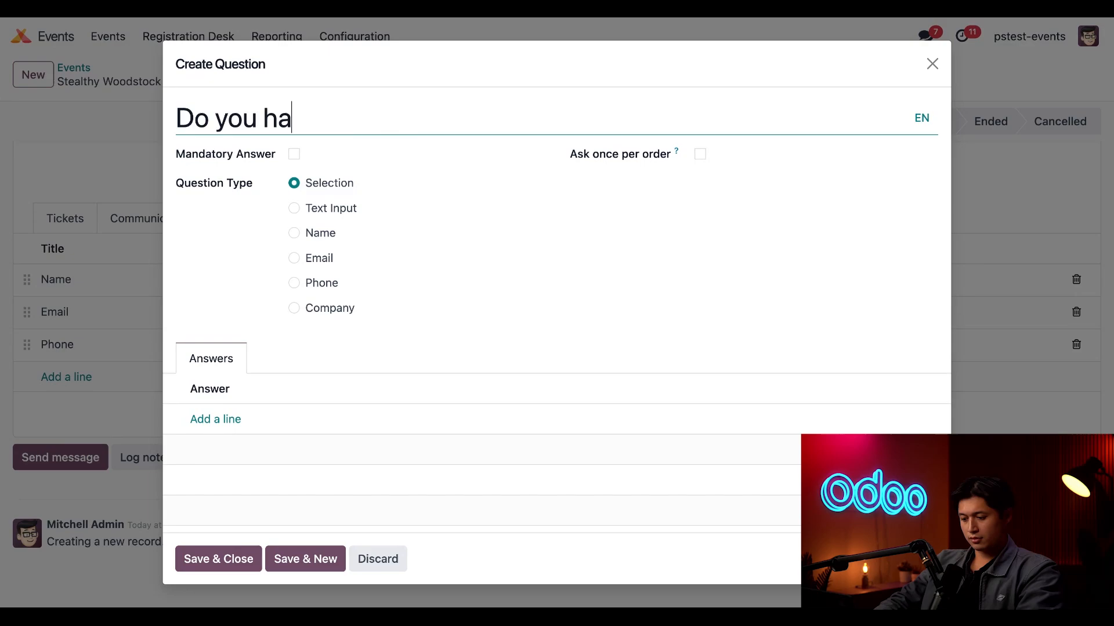
pyautogui.write('ve any diet r')
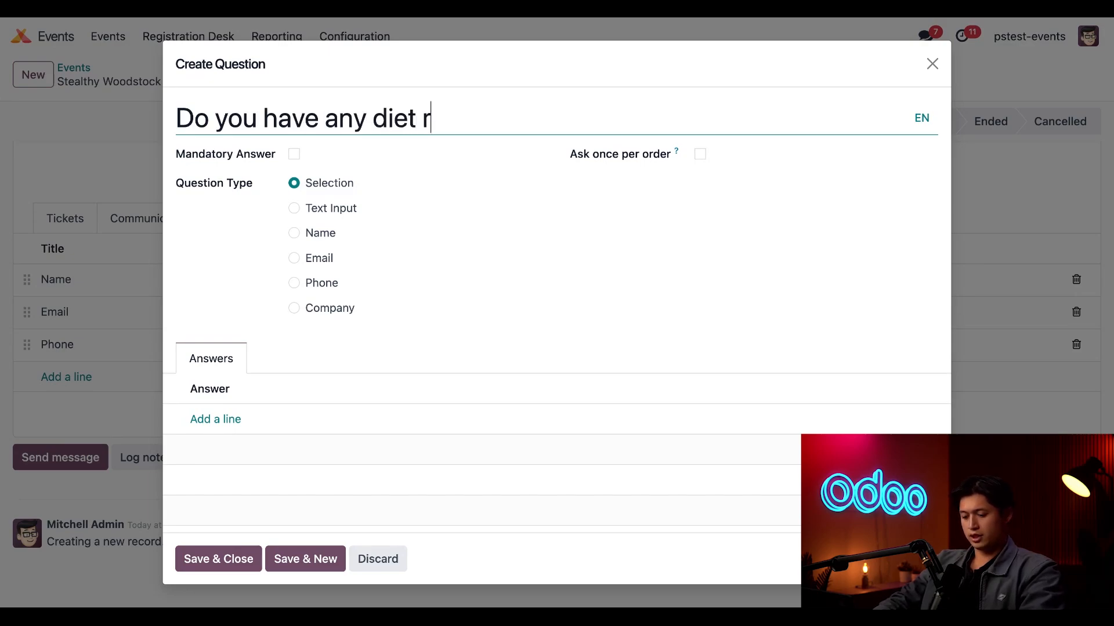
pyautogui.write('estrictio')
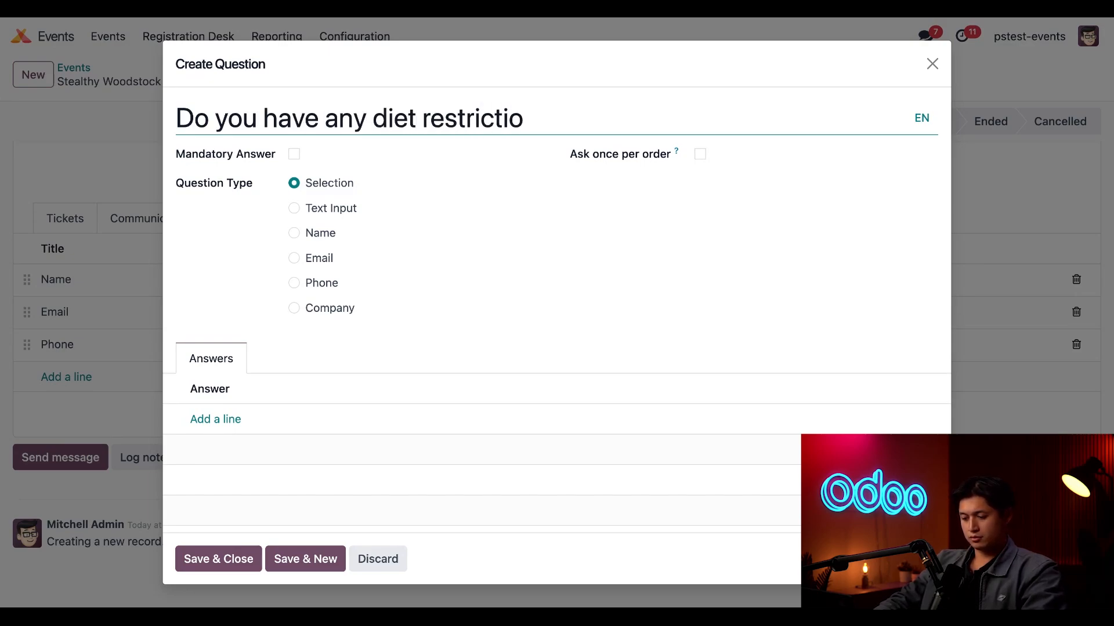
pyautogui.write('ns?')
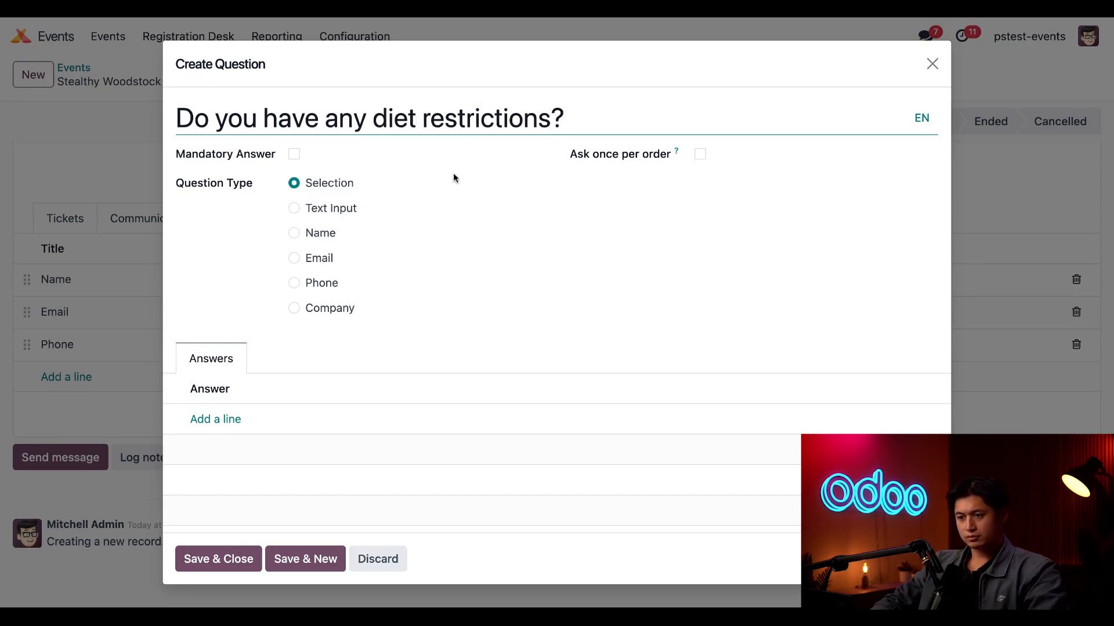
pyautogui.moveTo(308, 183)
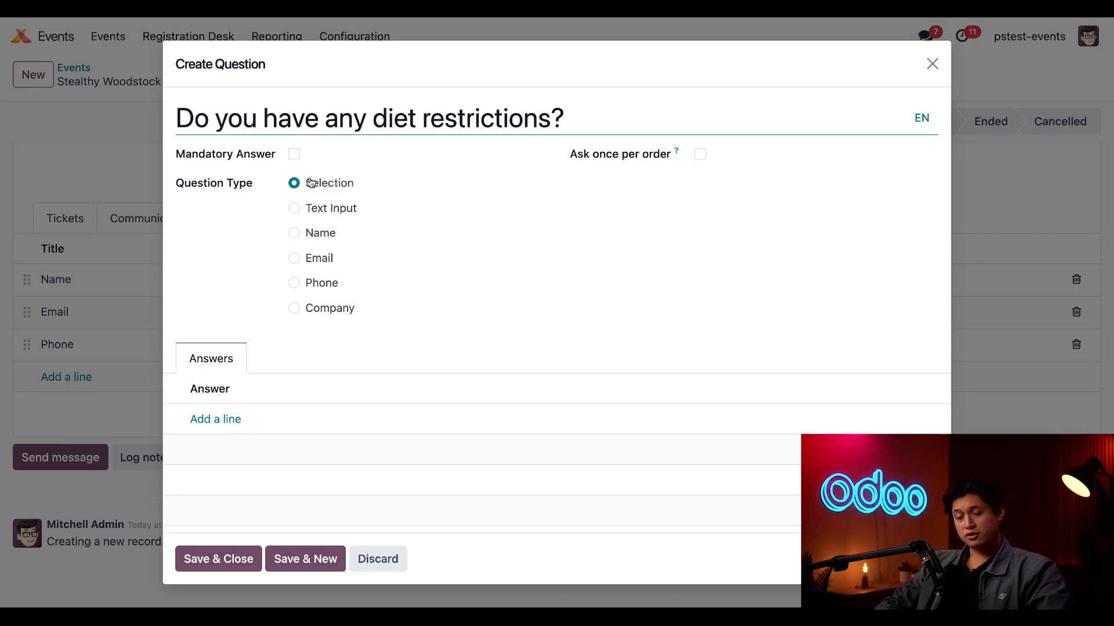
pyautogui.click(293, 154)
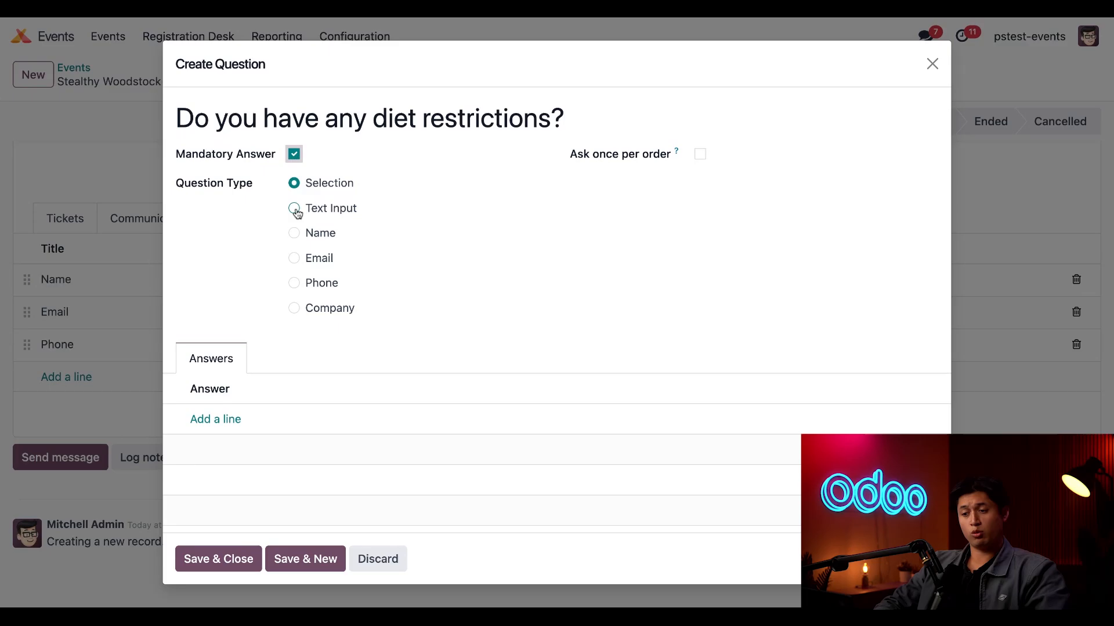
pyautogui.click(294, 208)
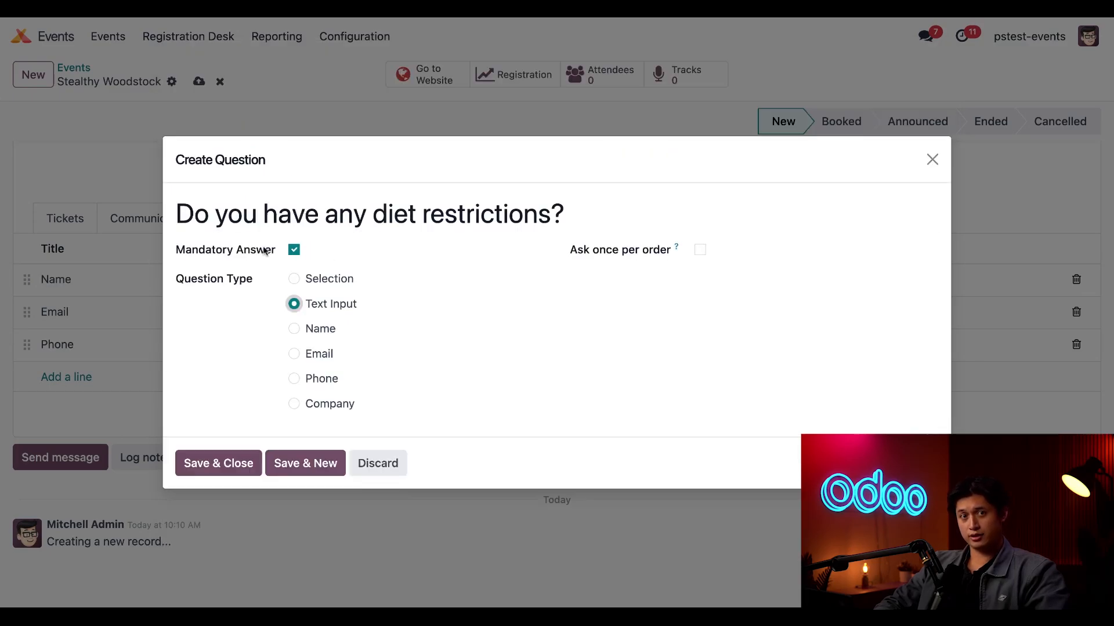
pyautogui.moveTo(247, 363)
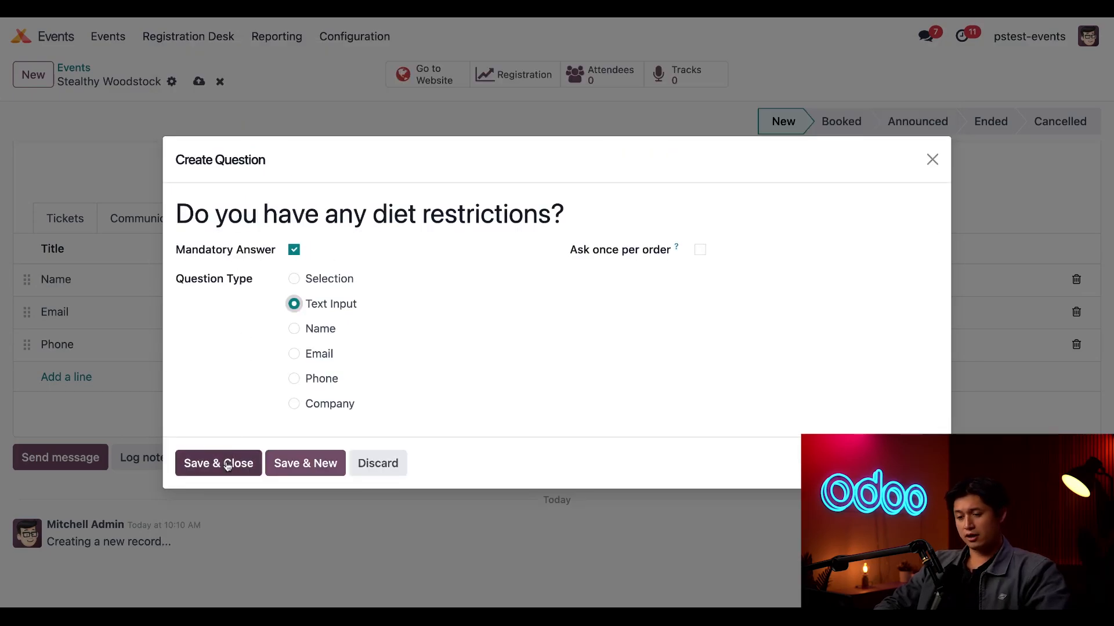
pyautogui.click(218, 463)
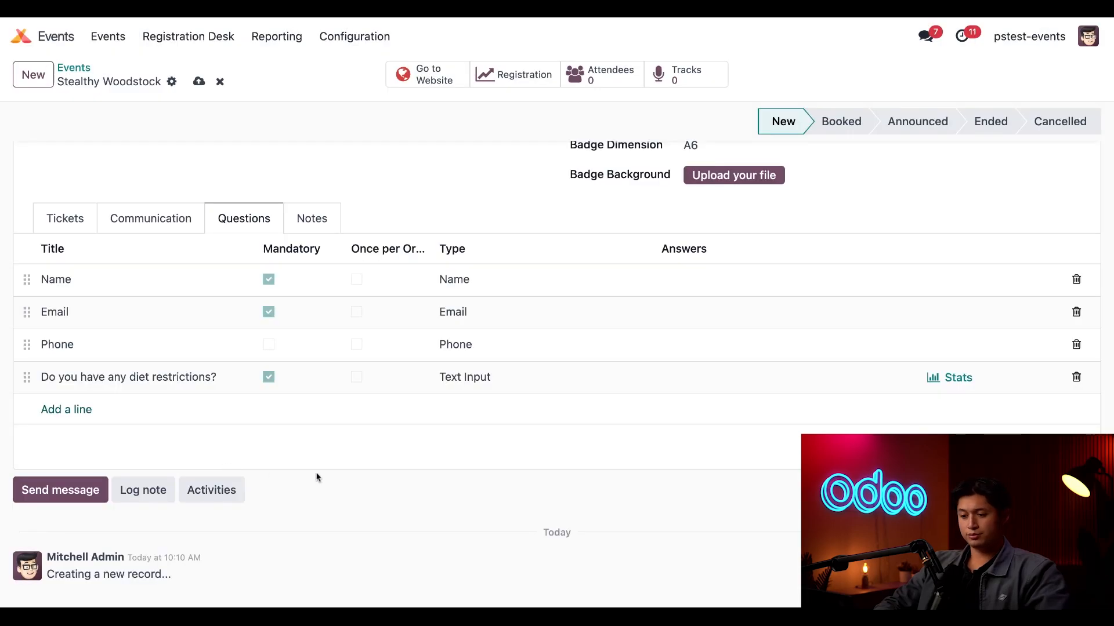
pyautogui.moveTo(352, 460)
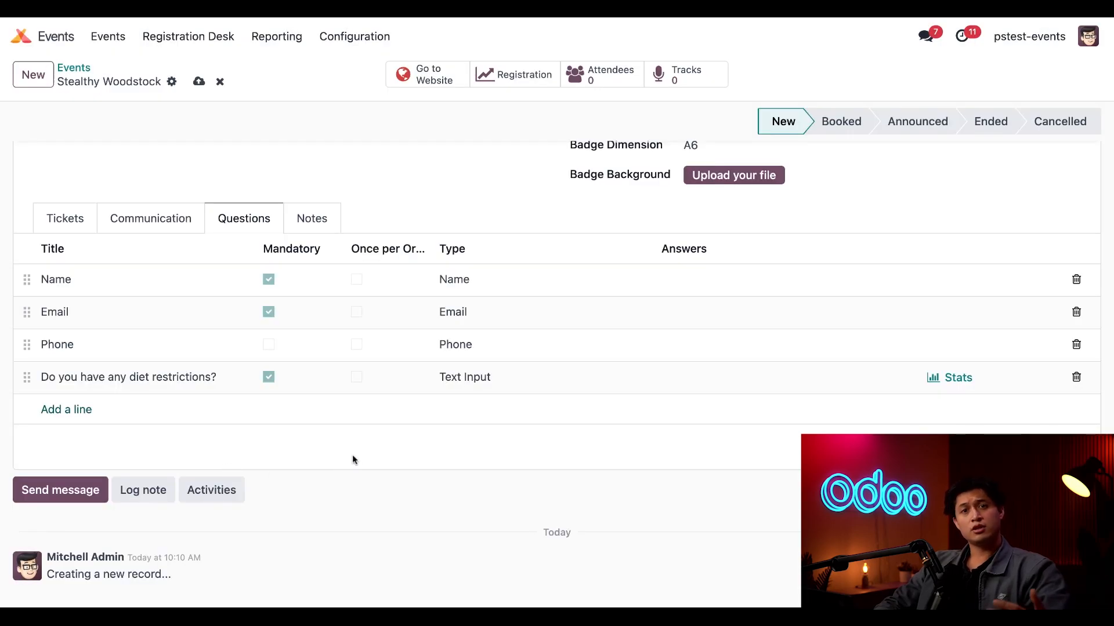
pyautogui.scroll(3)
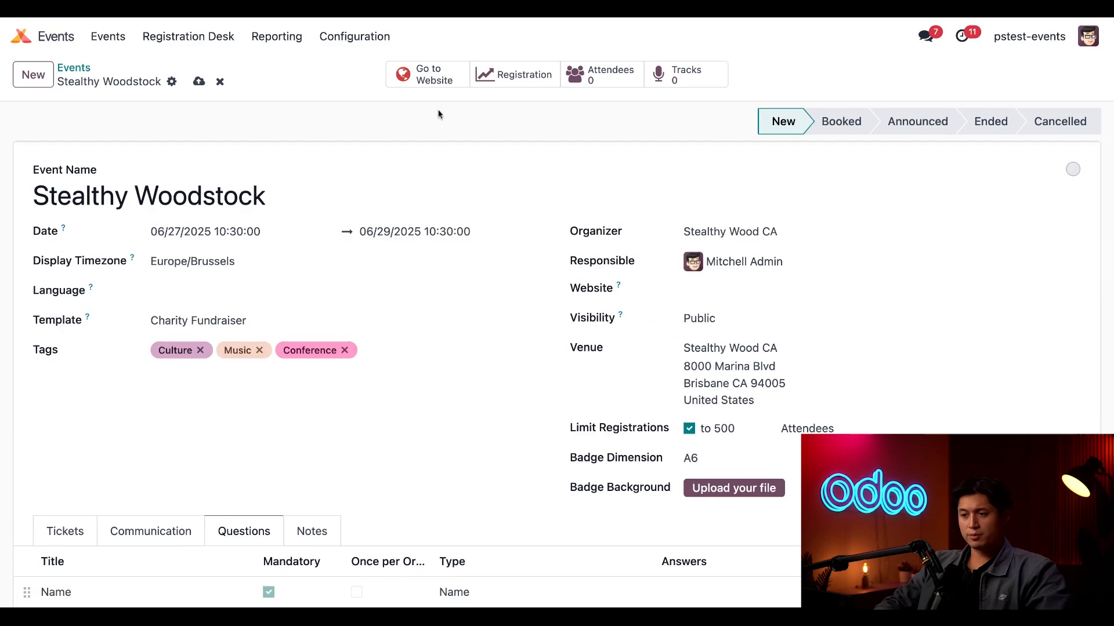
pyautogui.moveTo(427, 74)
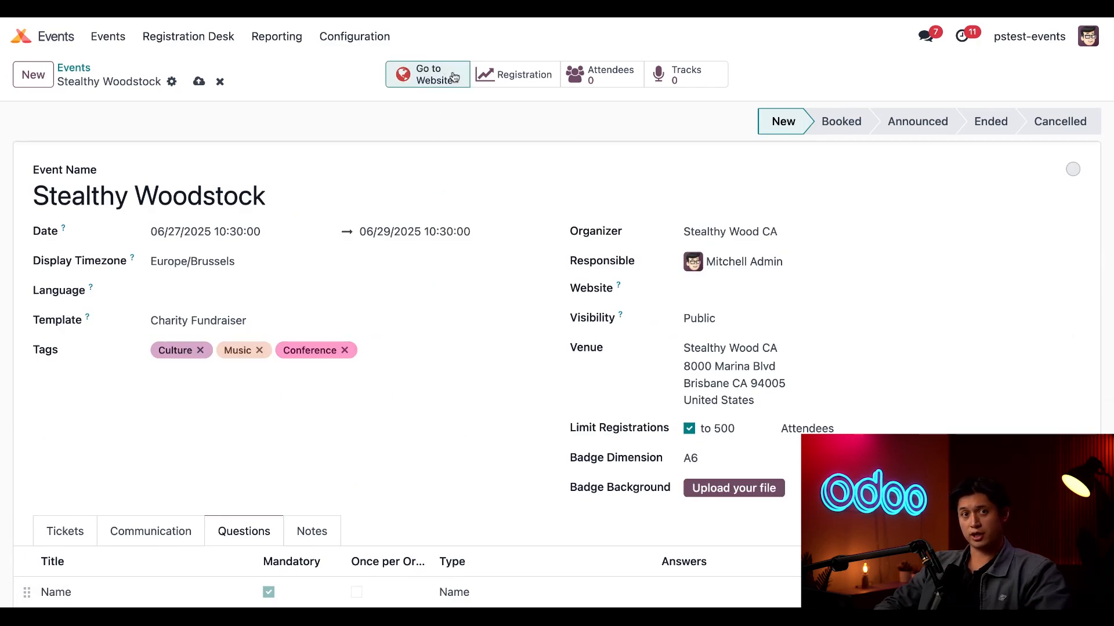
# Step: Open Stealthy Woodstock's unpublished public event page on the website
pyautogui.click(427, 73)
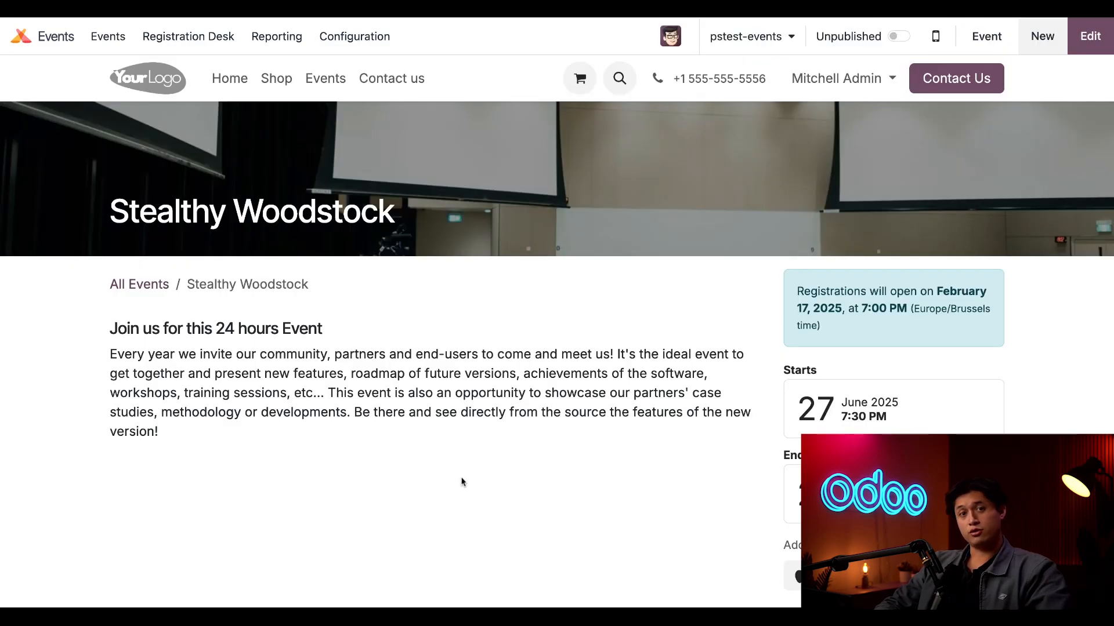
pyautogui.moveTo(468, 439)
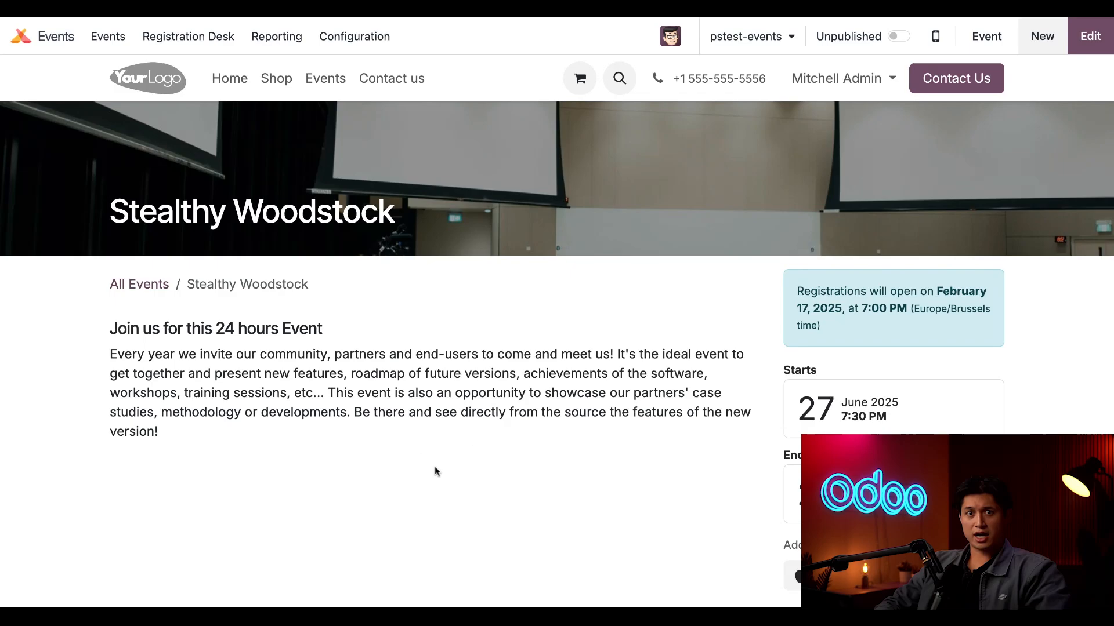
pyautogui.moveTo(440, 477)
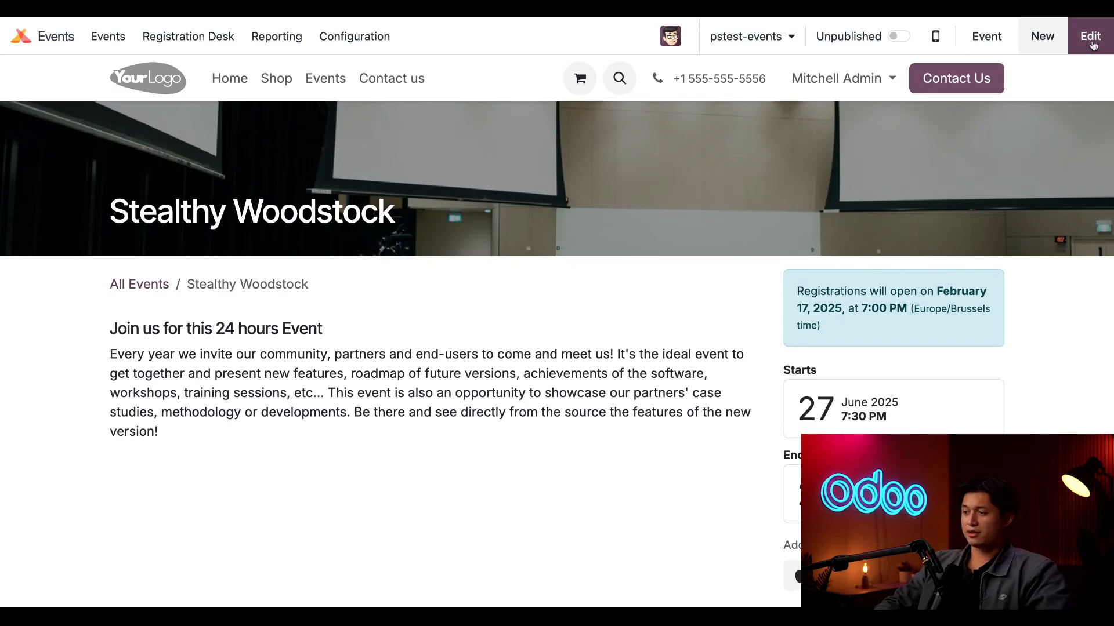
pyautogui.moveTo(698, 336)
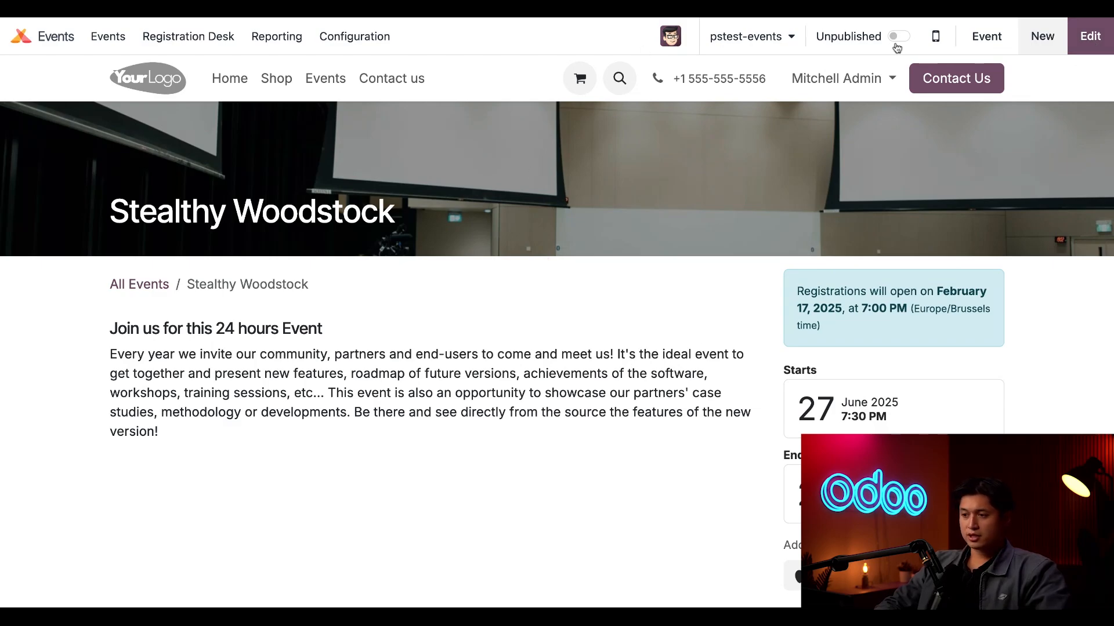
pyautogui.moveTo(693, 271)
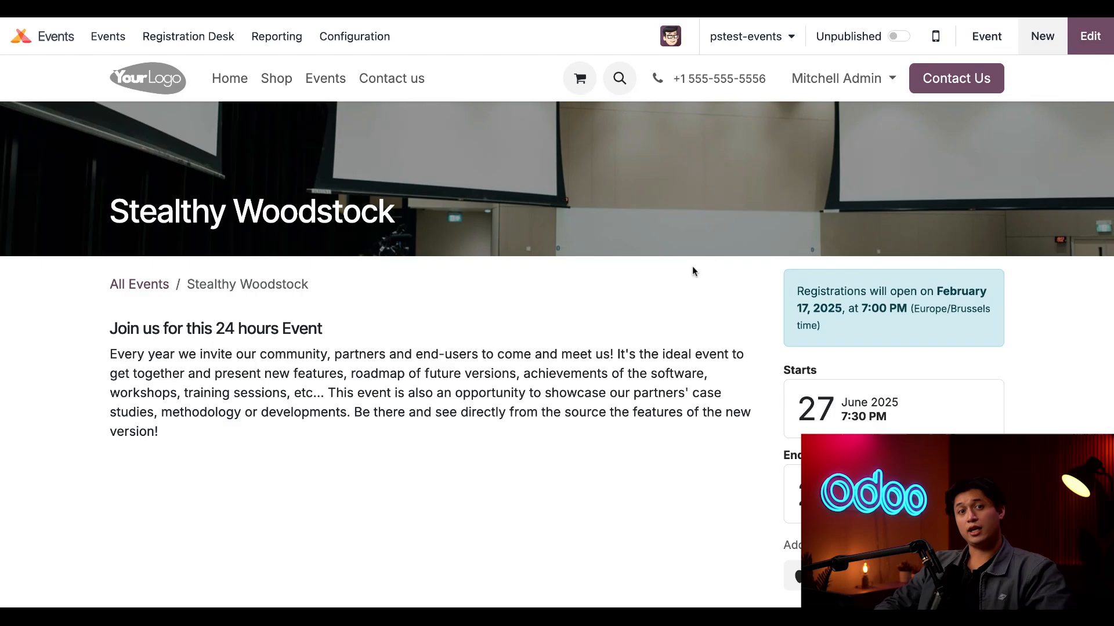